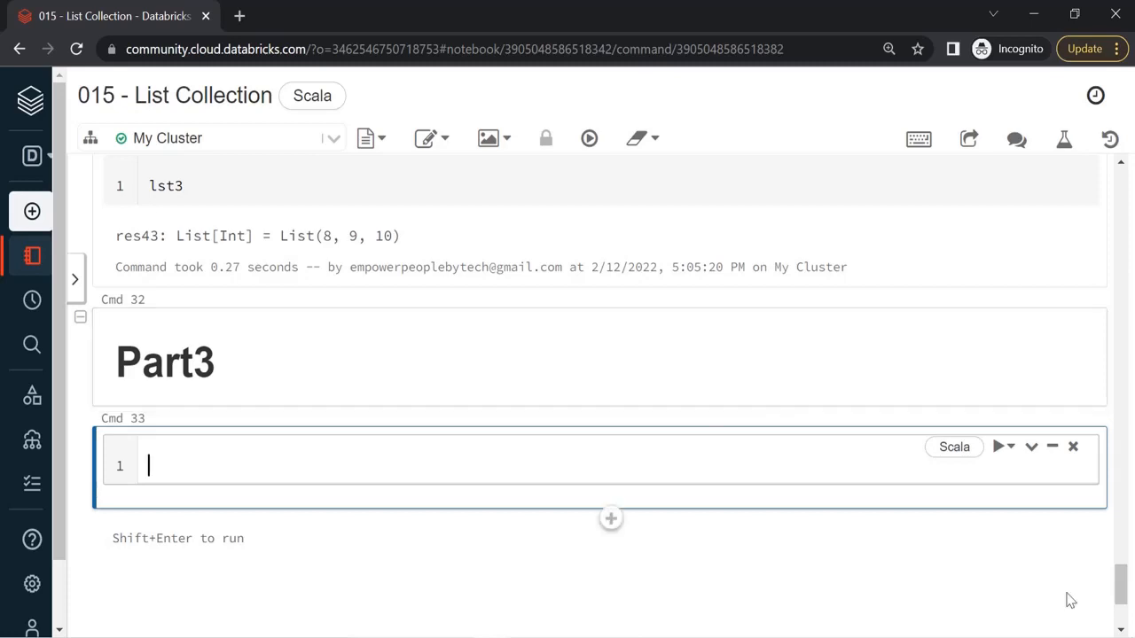
- Evaluate CountriesList in a new cell, returning List(India, UK, US)
{"action": "scroll", "scroll_direction": "down", "scroll_amount": 3}
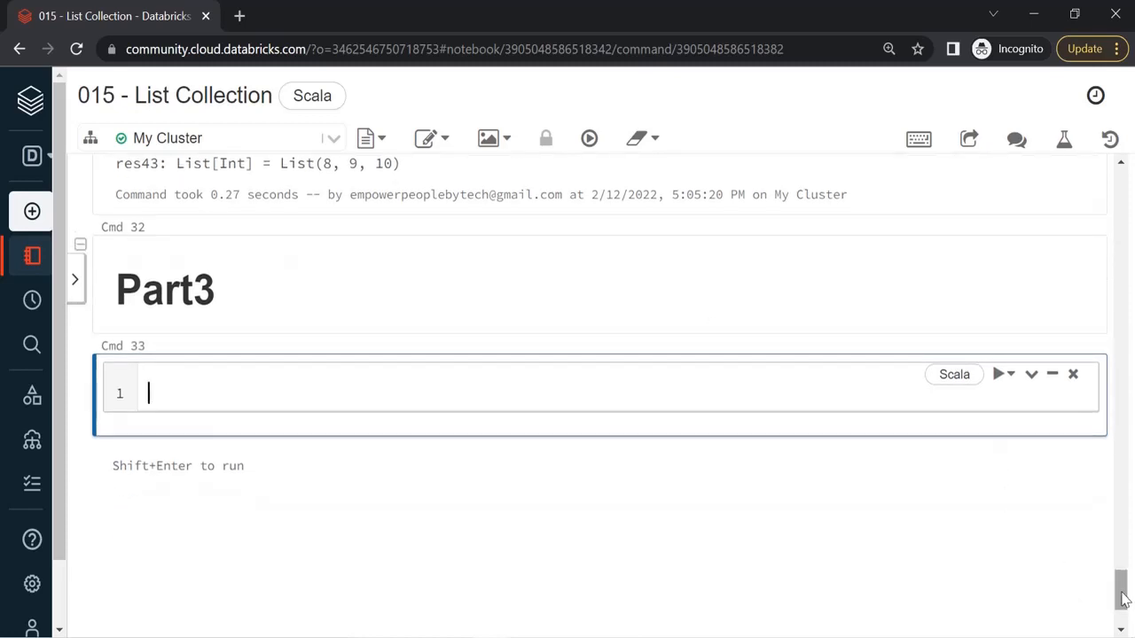
{"action": "type", "text": "Coun"}
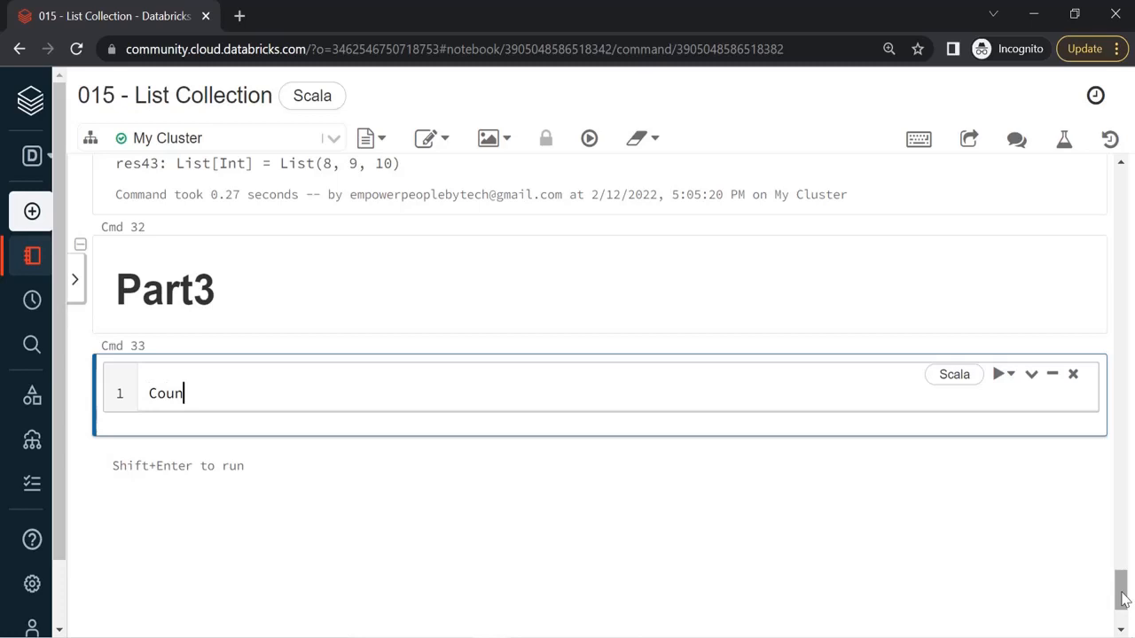
{"action": "type", "text": "triesList"}
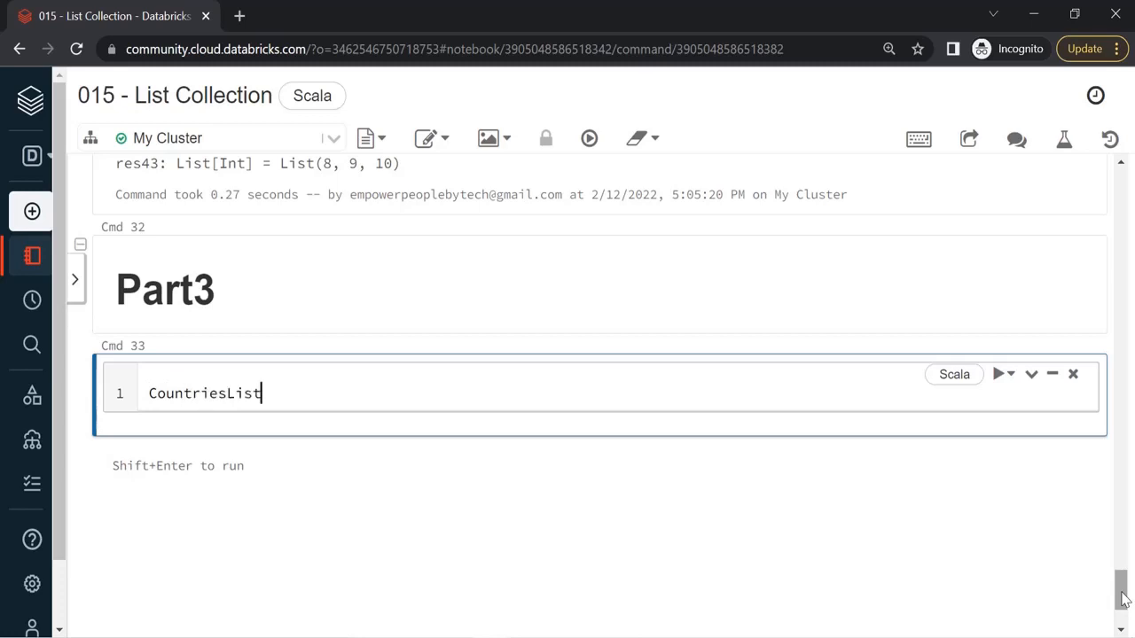
{"action": "key", "text": "shift+enter"}
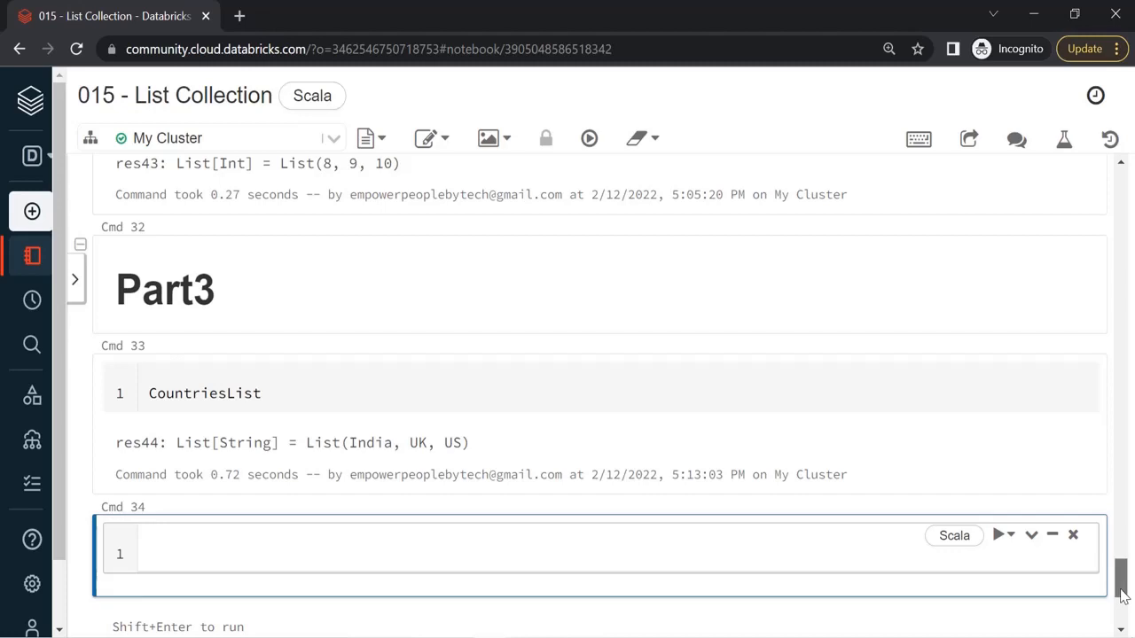
{"action": "scroll", "scroll_direction": "down", "scroll_amount": 3}
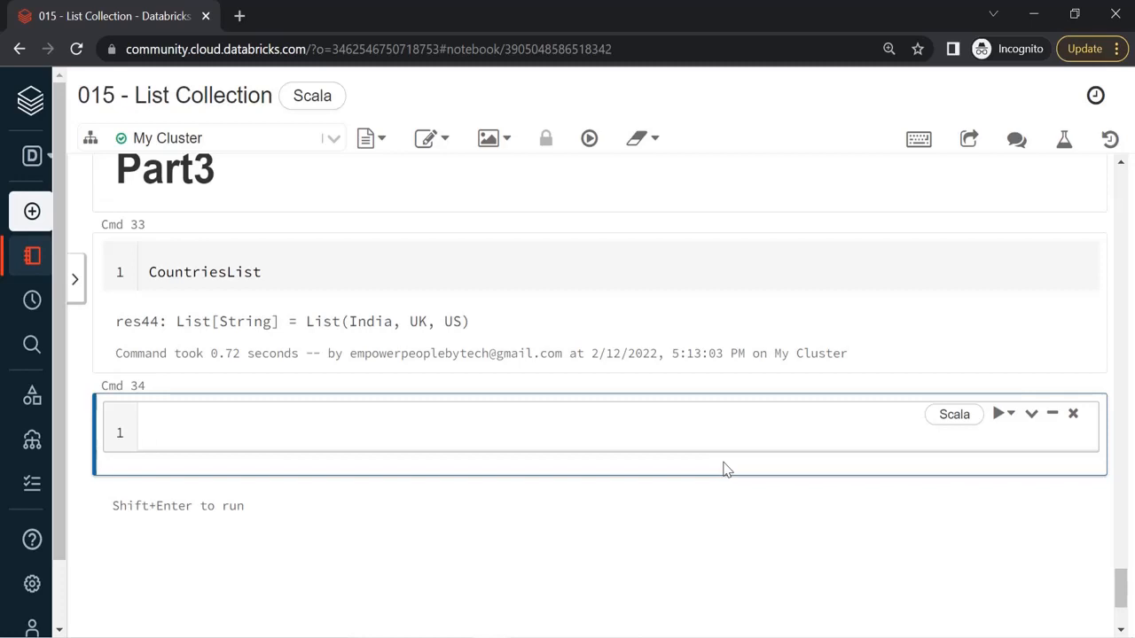
- Run CountriesList.foreach(println), printing India, UK and US on separate lines
{"action": "type", "text": "Cou"}
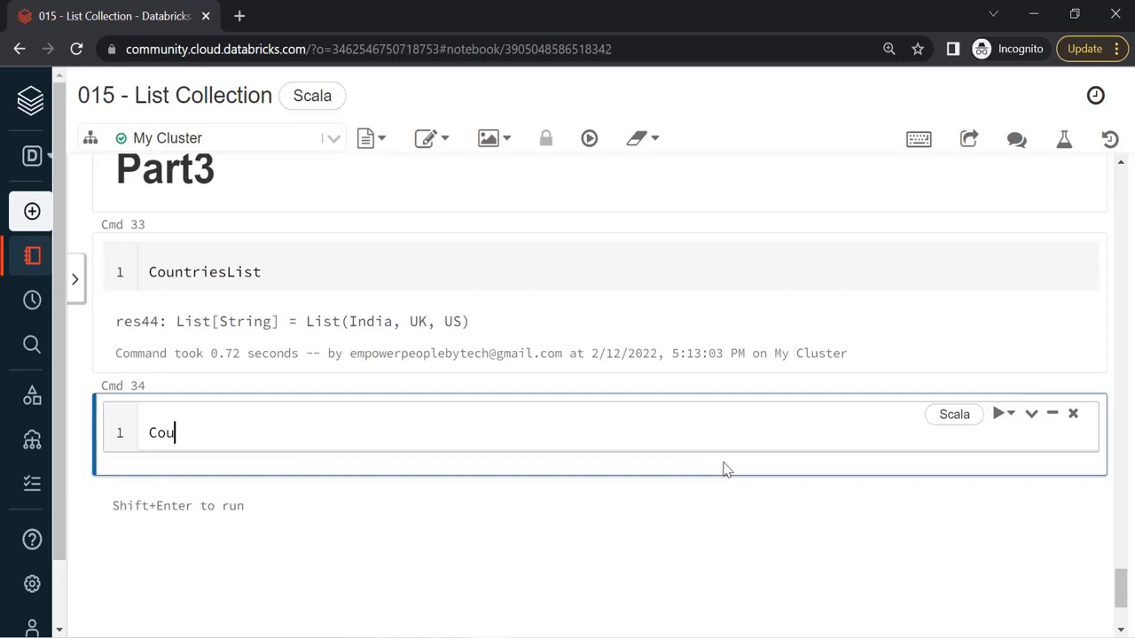
{"action": "type", "text": "ntriesList.f"}
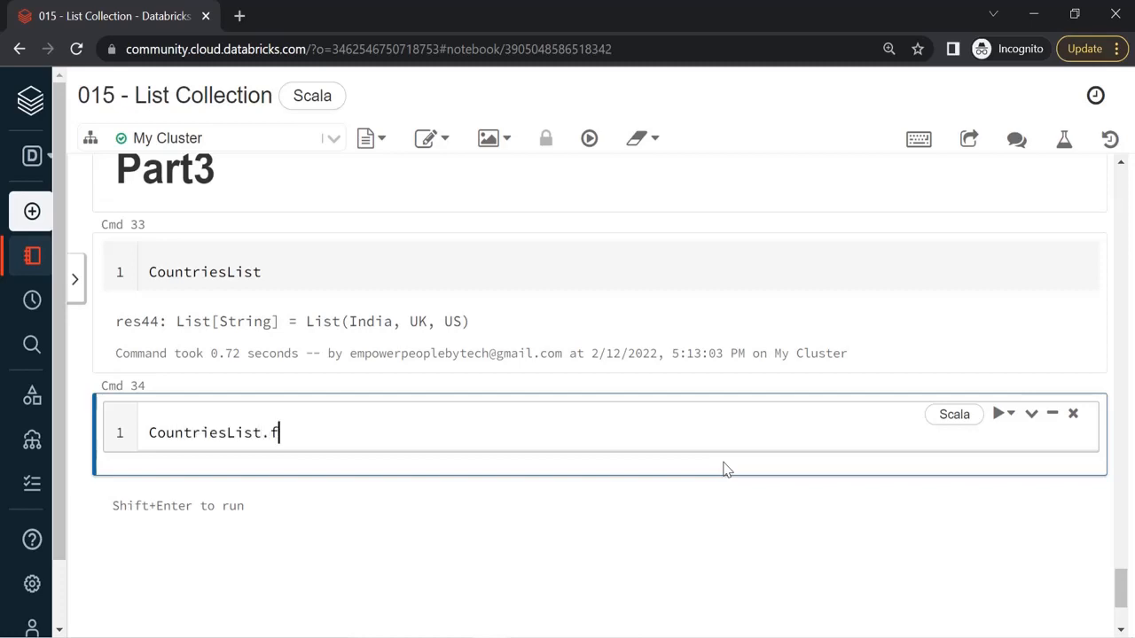
{"action": "type", "text": "oreach(println"}
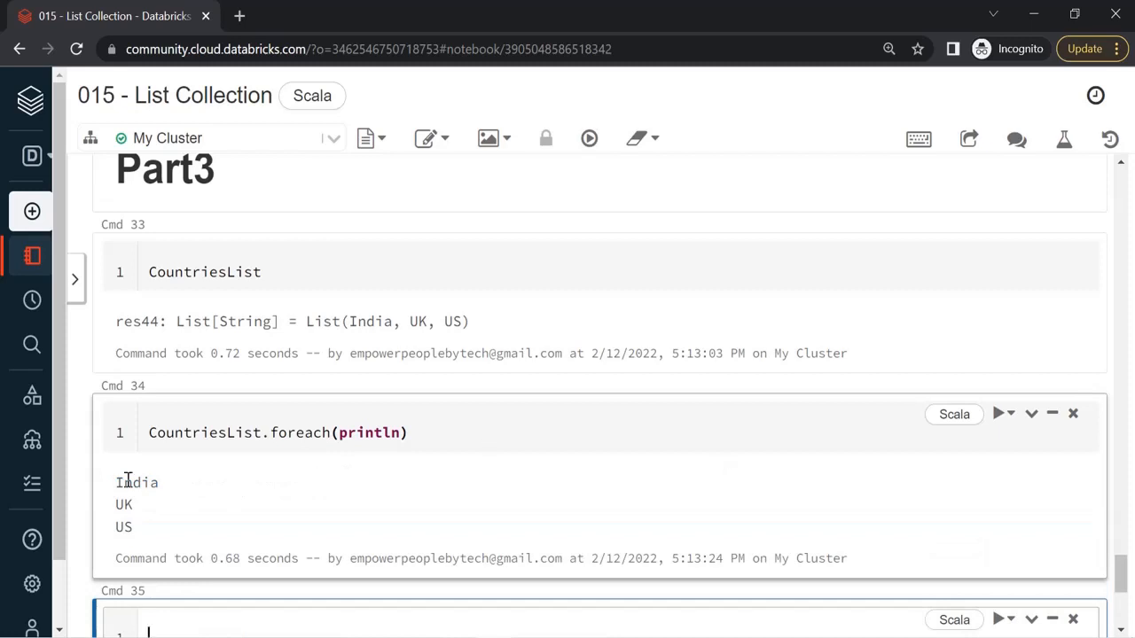
{"action": "double_click", "coordinate": [136, 482]}
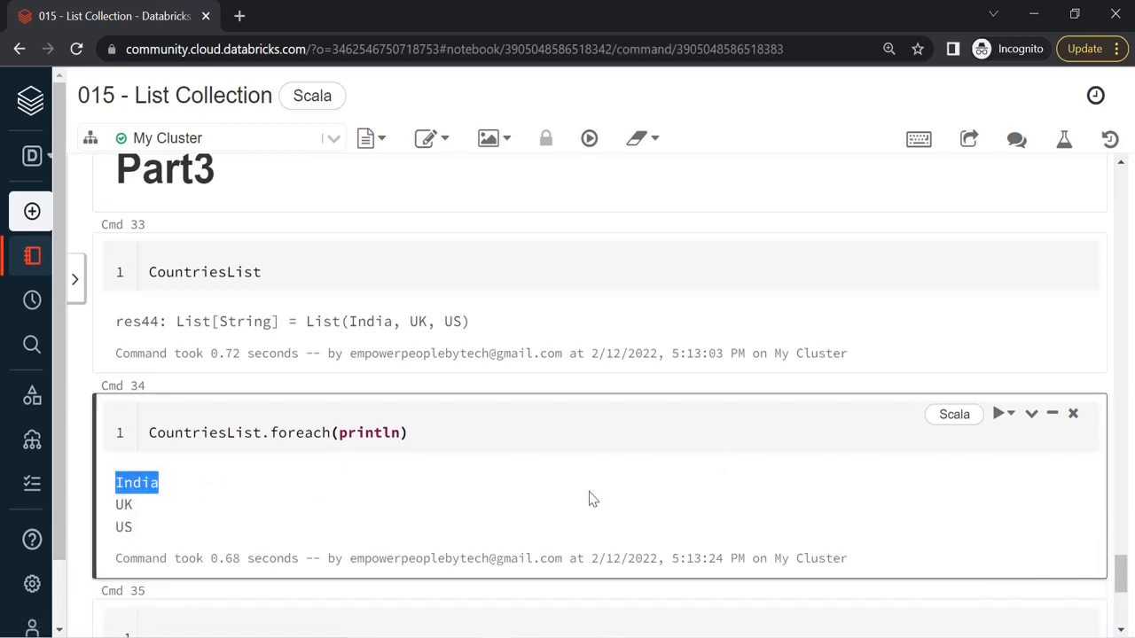
{"action": "scroll", "scroll_direction": "down", "scroll_amount": 3}
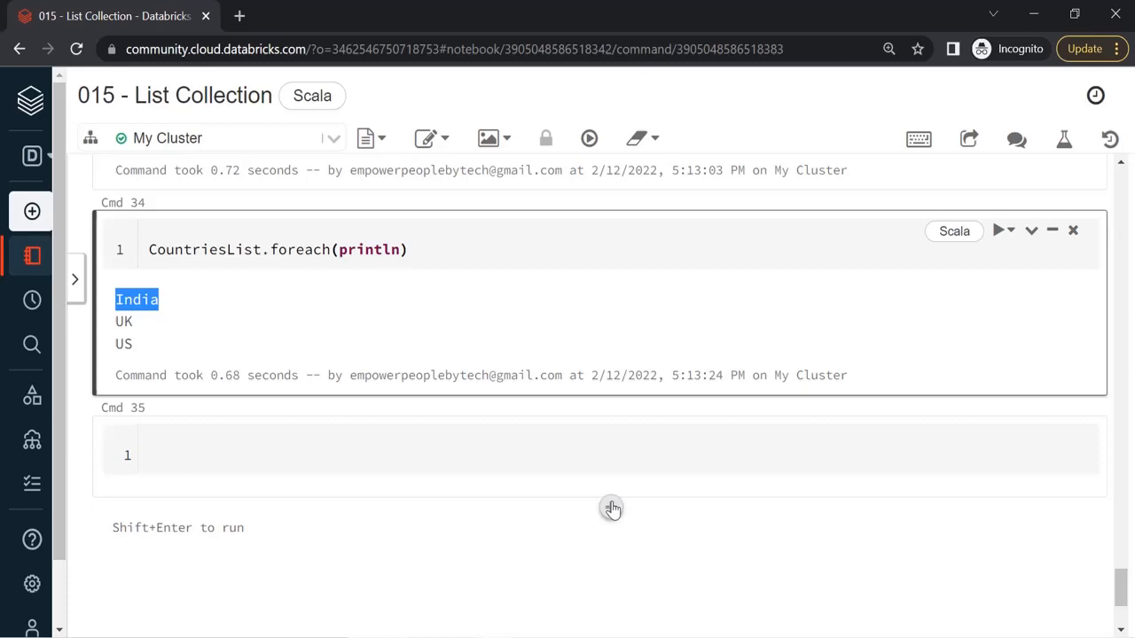
- Run for (i <- CountriesList){ println(i) }, printing India, UK and US
{"action": "type", "text": "fo"}
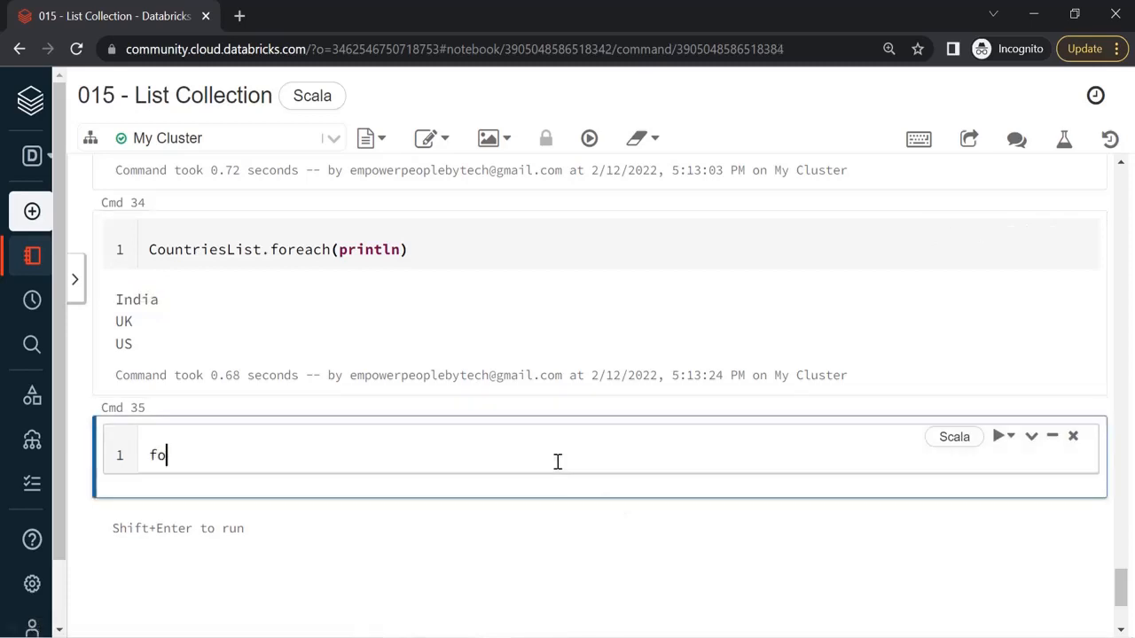
{"action": "type", "text": "r (i"}
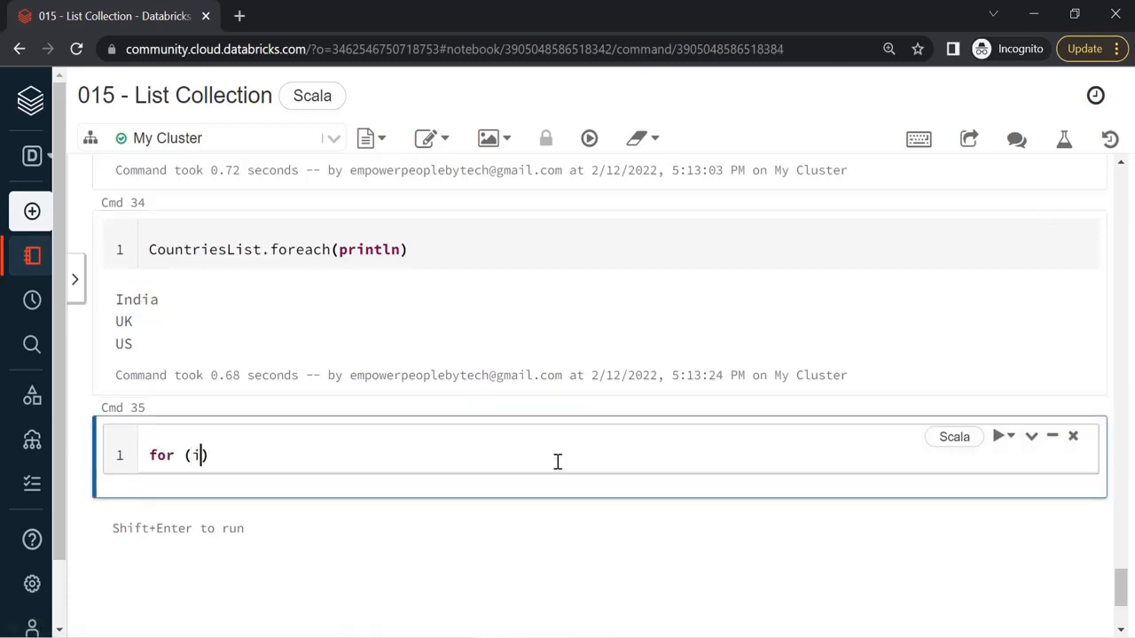
{"action": "type", "text": "<-"}
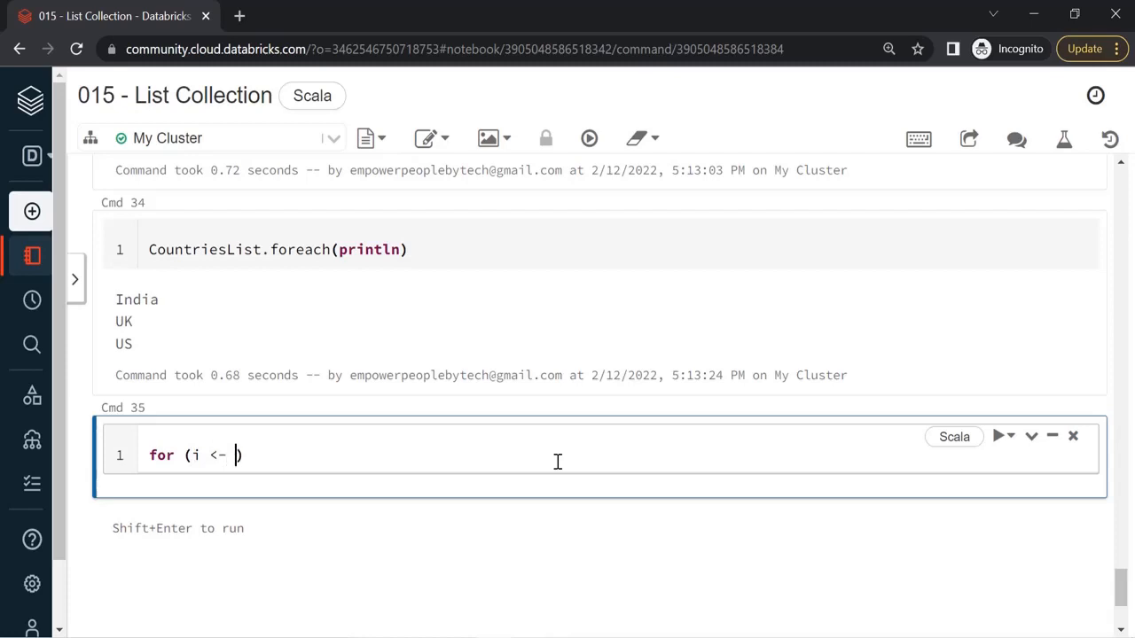
{"action": "type", "text": "Count"}
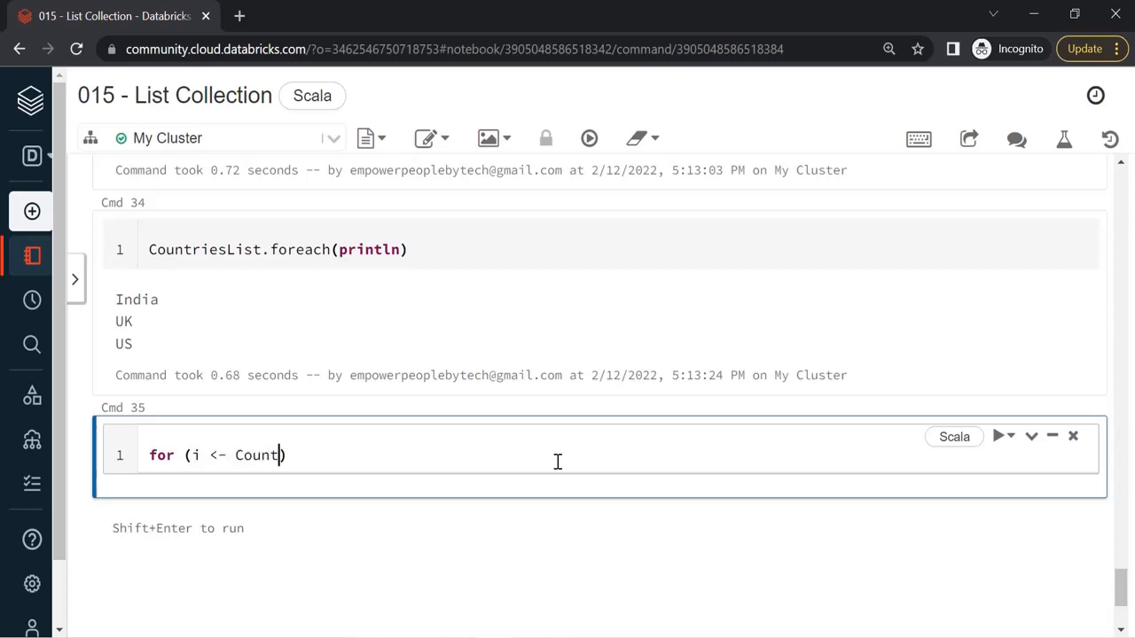
{"action": "type", "text": "riesList)"}
{"action": "type", "text": "printl"}
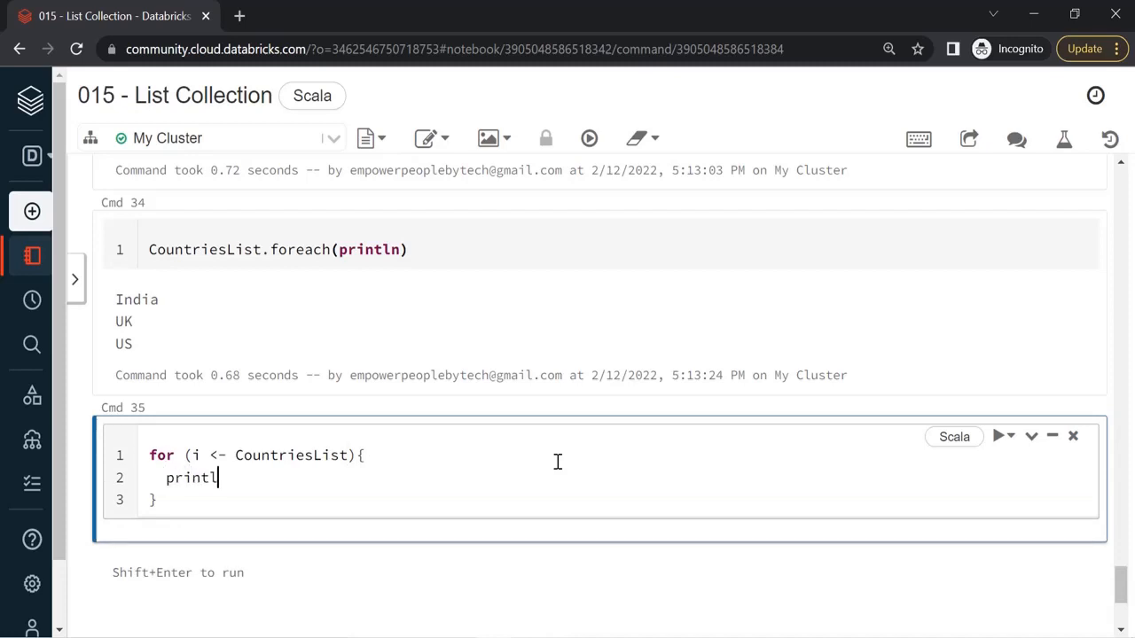
{"action": "type", "text": "n(i)"}
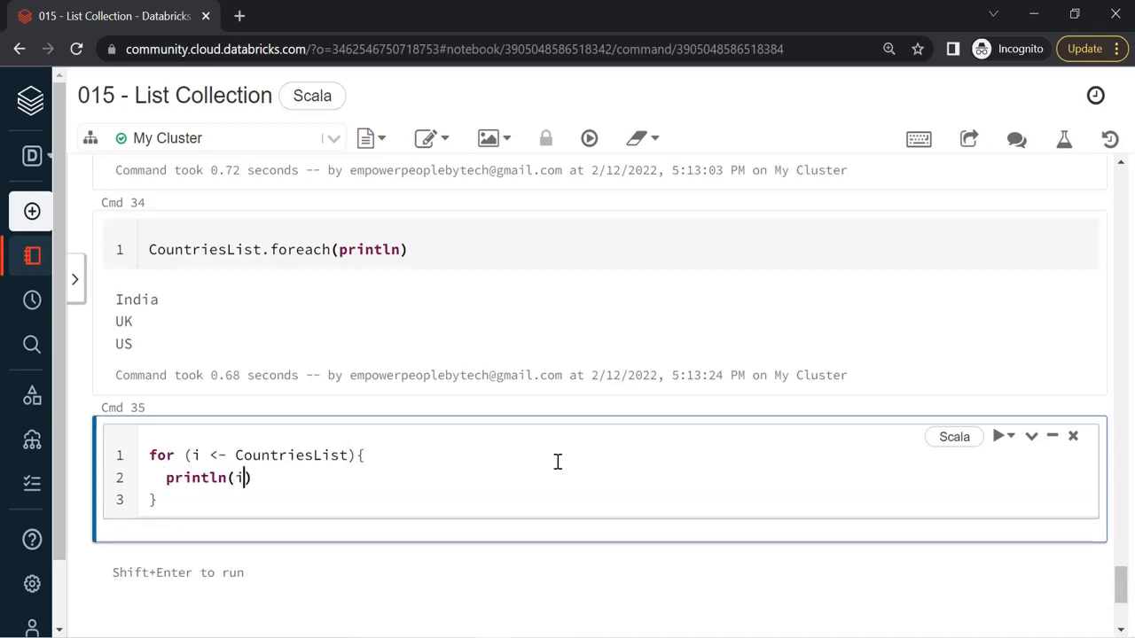
{"action": "key", "text": "shift+enter"}
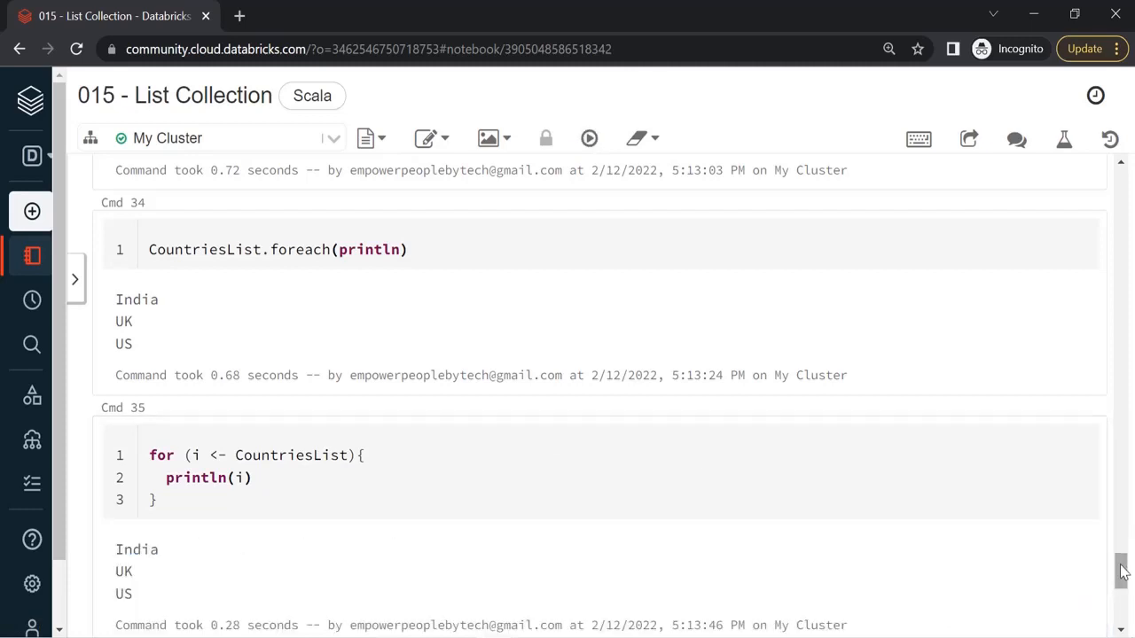
{"action": "scroll", "scroll_direction": "down", "scroll_amount": 3}
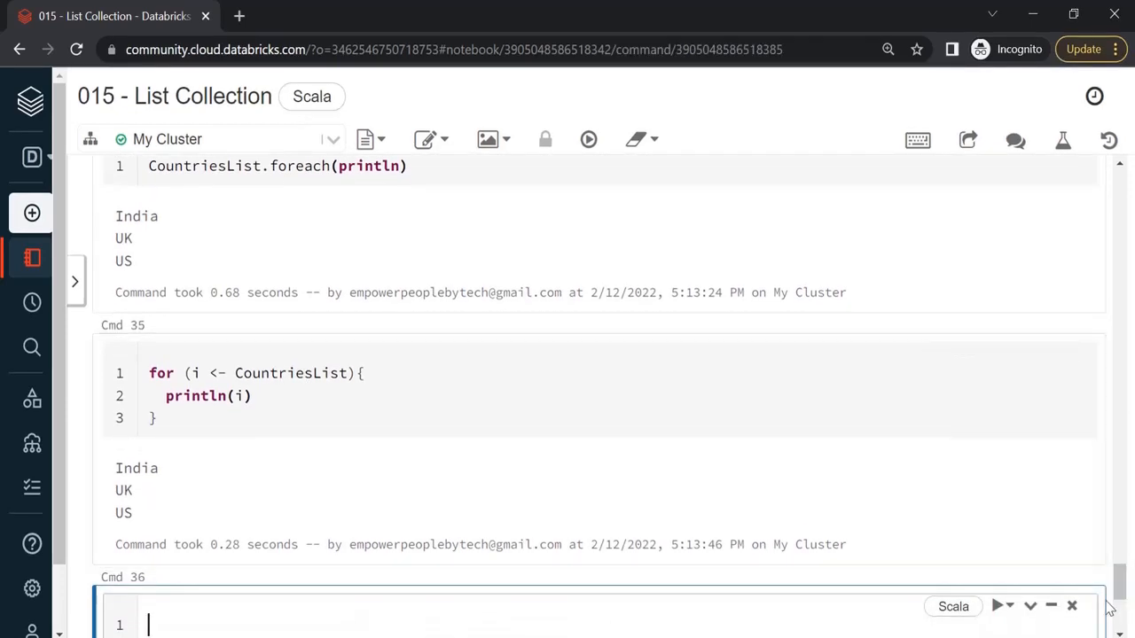
{"action": "scroll", "scroll_direction": "down", "scroll_amount": 3}
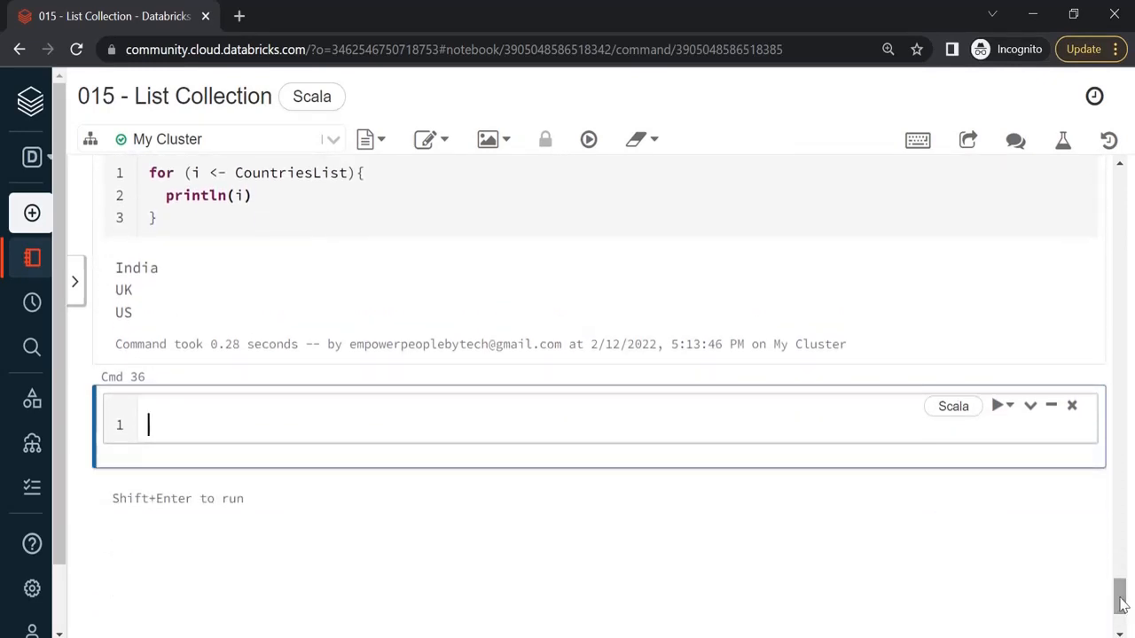
- Run CountriesList.contains("US"), which returns true
{"action": "type", "text": "coun"}
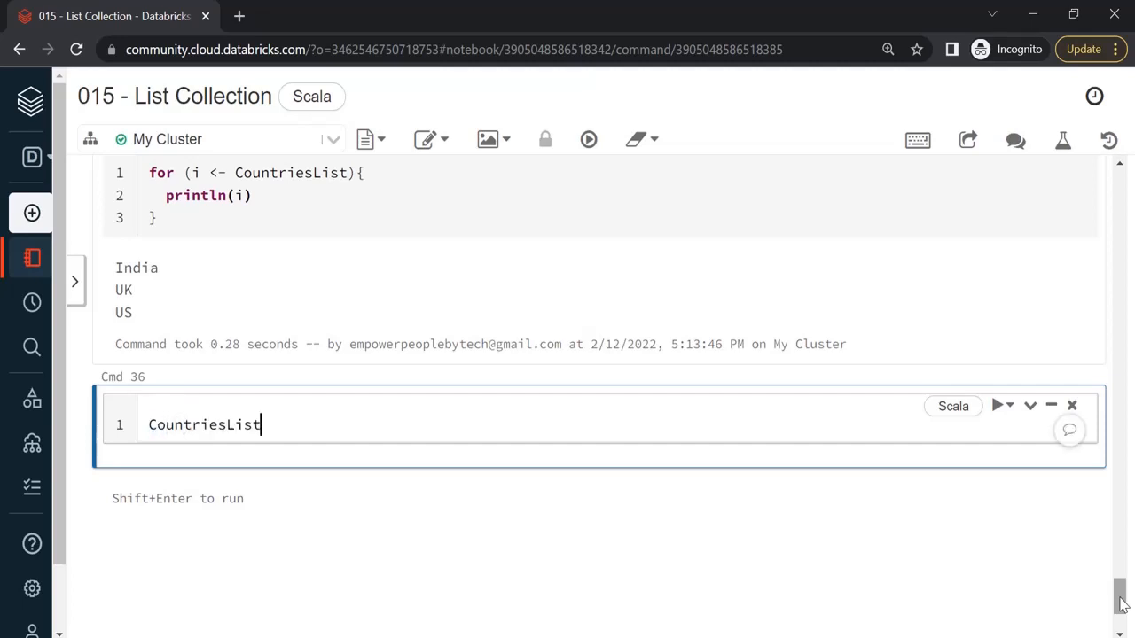
{"action": "type", "text": ".cont"}
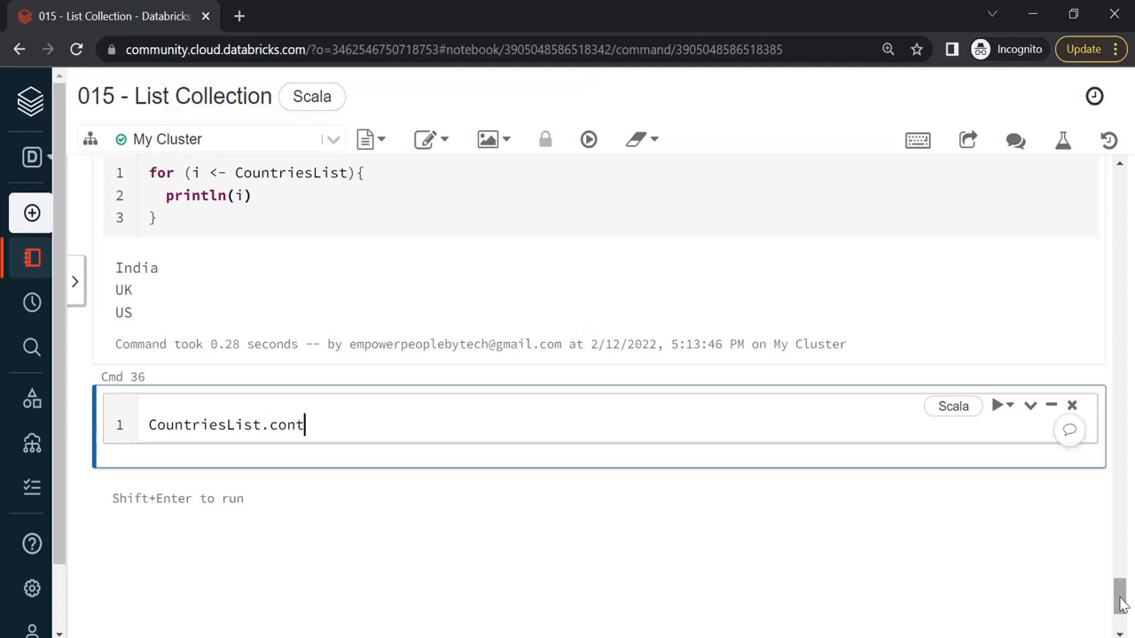
{"action": "type", "text": "ains()"}
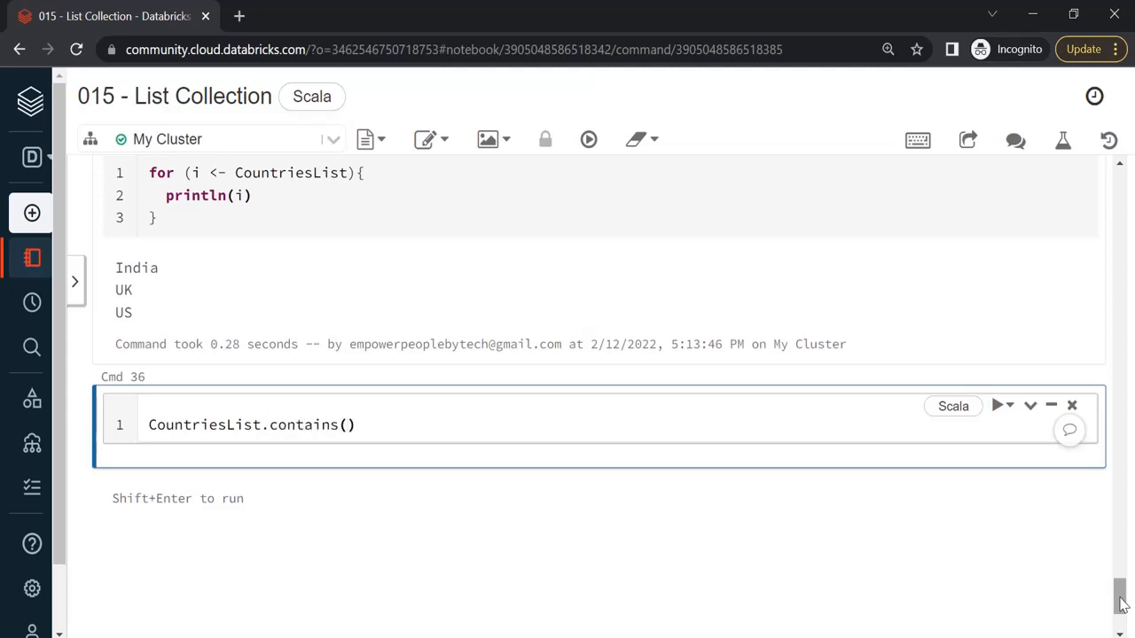
{"action": "type", "text": "\"US\""}
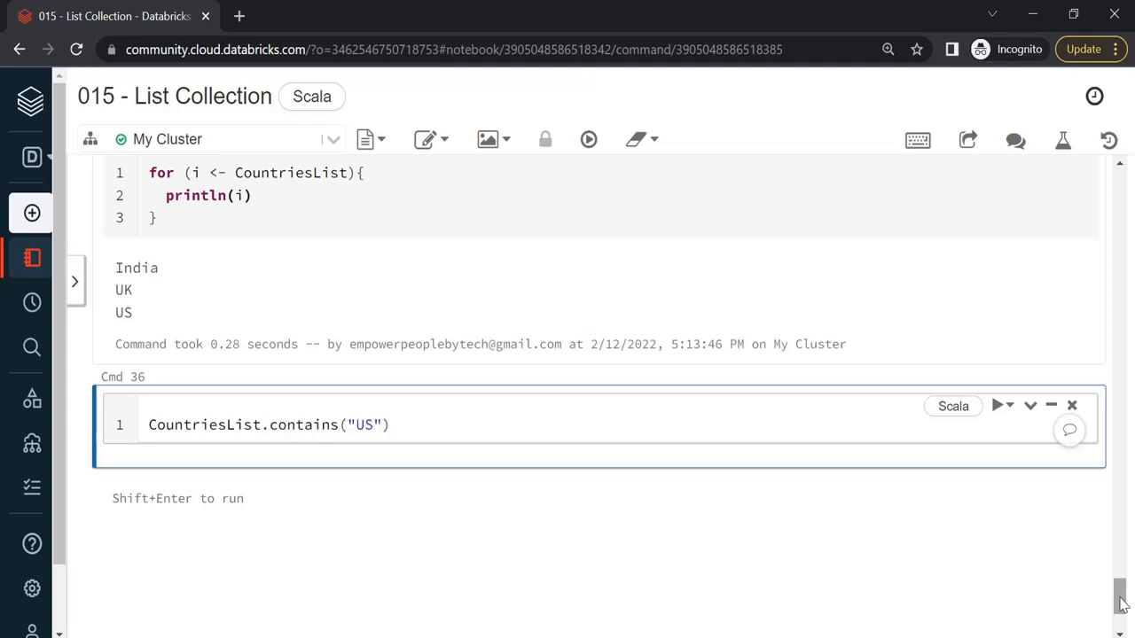
{"action": "key", "text": "shift+enter"}
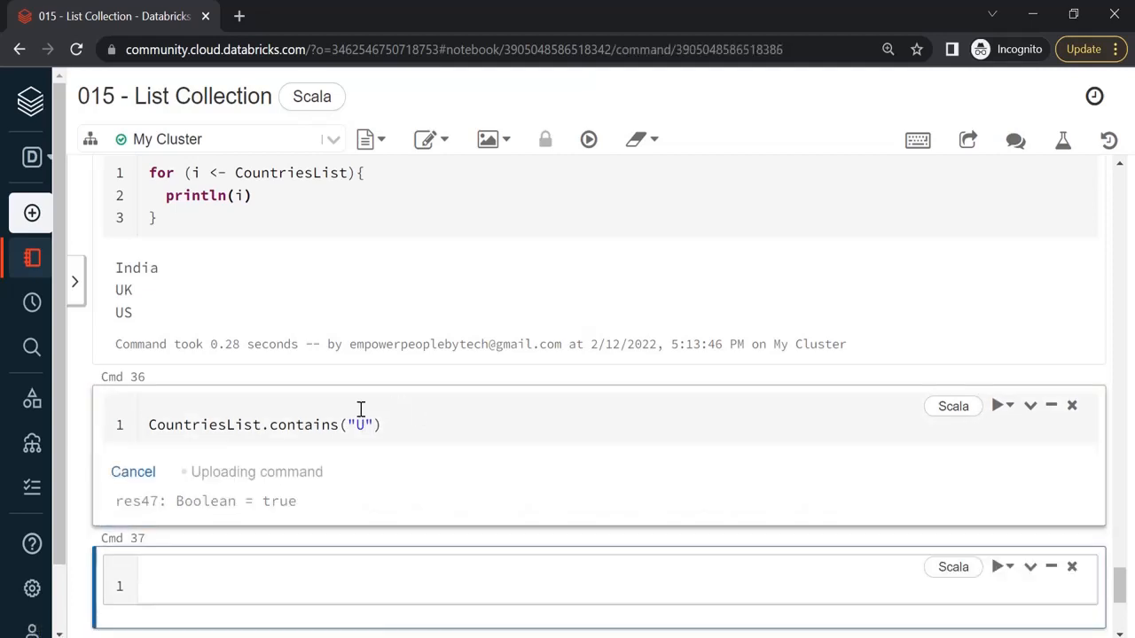
- Re-test contains with "U" (false) then restore "US" (true), and move to the next cell
{"action": "left_click", "coordinate": [996, 404]}
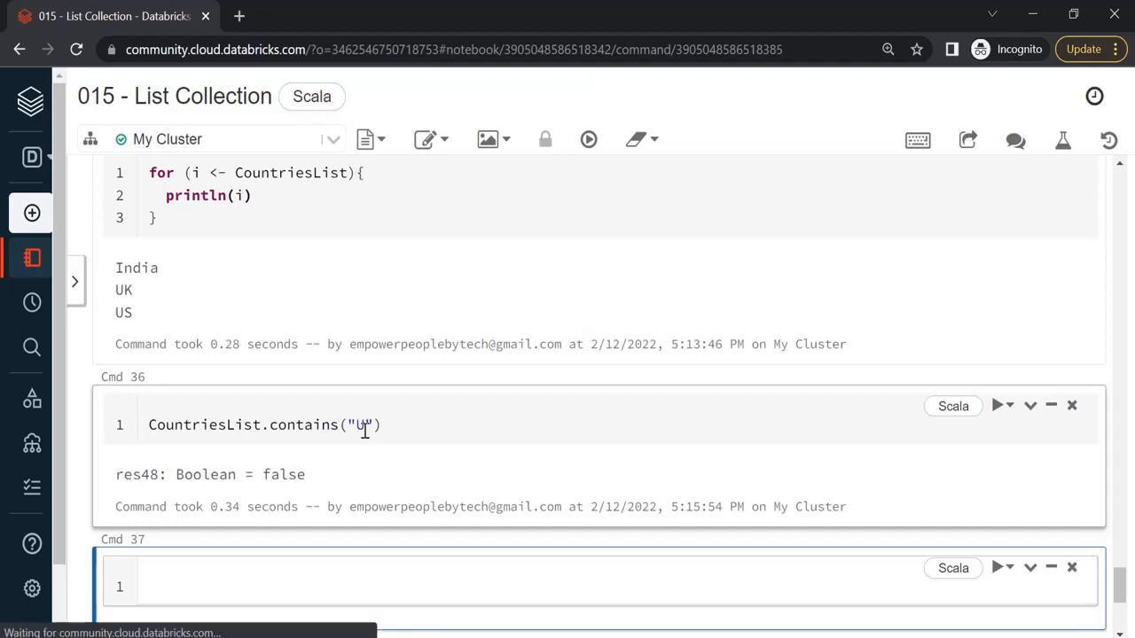
{"action": "type", "text": "S"}
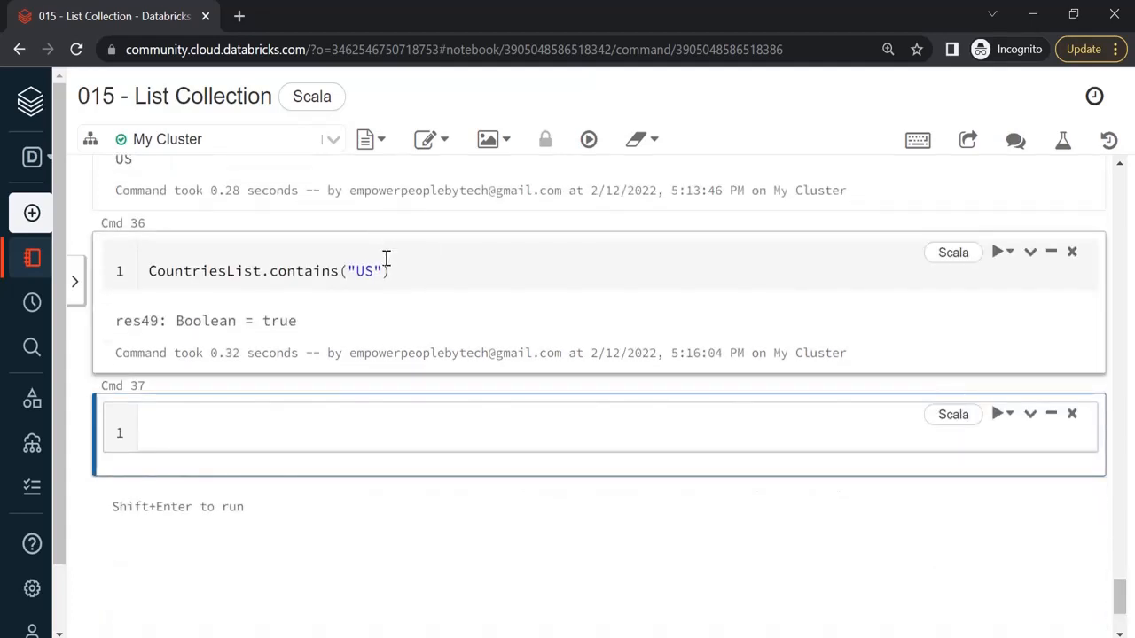
{"action": "left_click", "coordinate": [422, 271]}
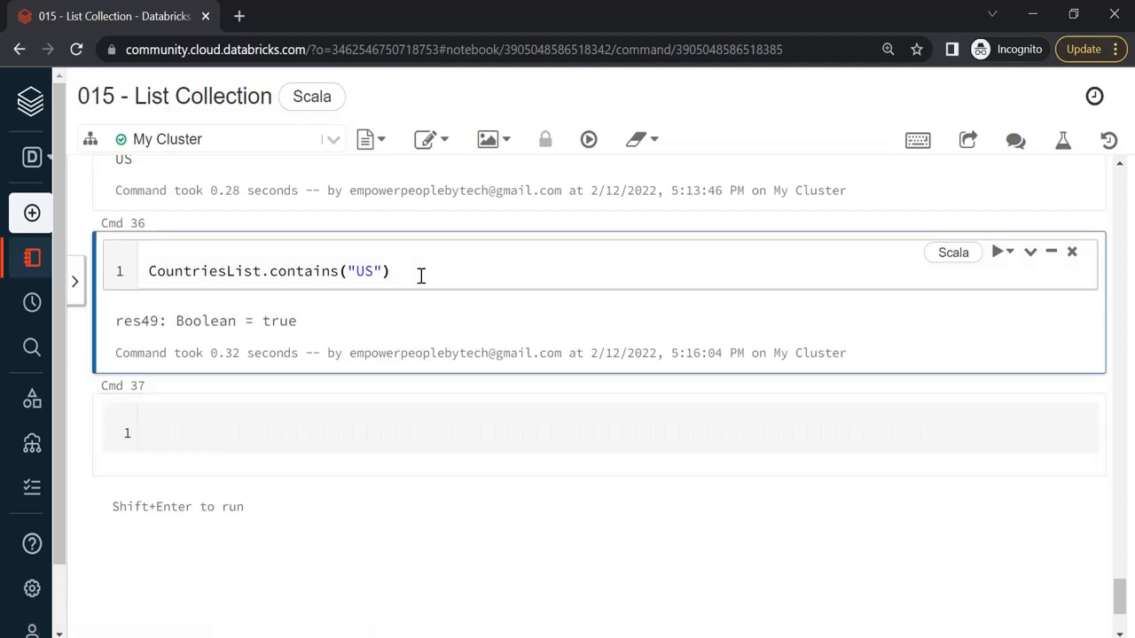
{"action": "left_click", "coordinate": [298, 433]}
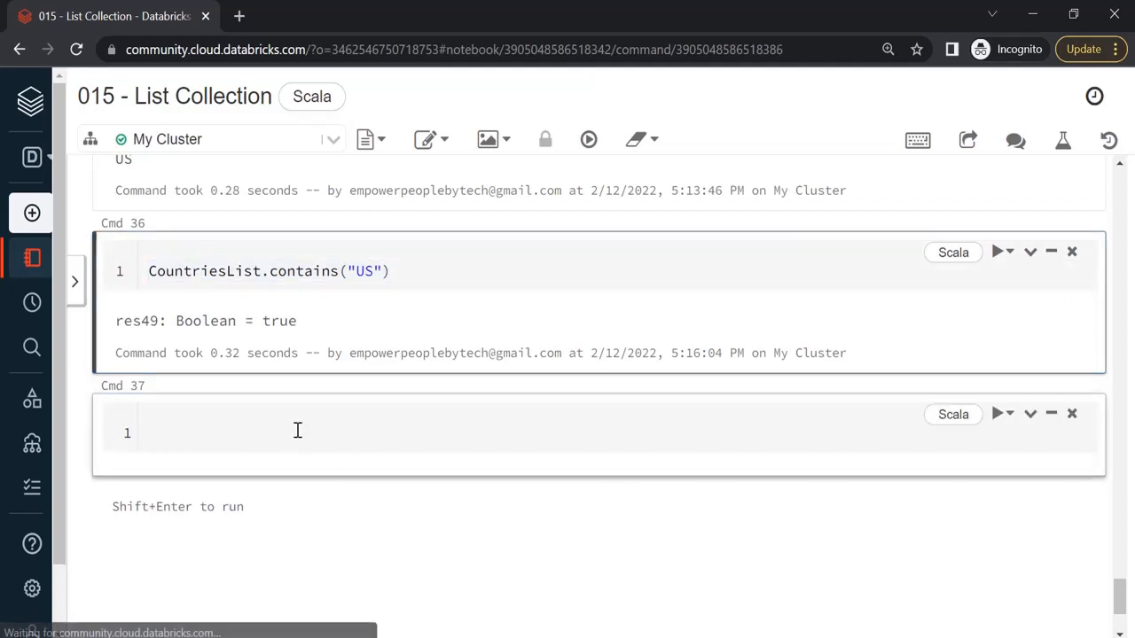
- Write the if branch printing "Item found in list" when CountriesList.contains("US")
{"action": "type", "text": "I"}
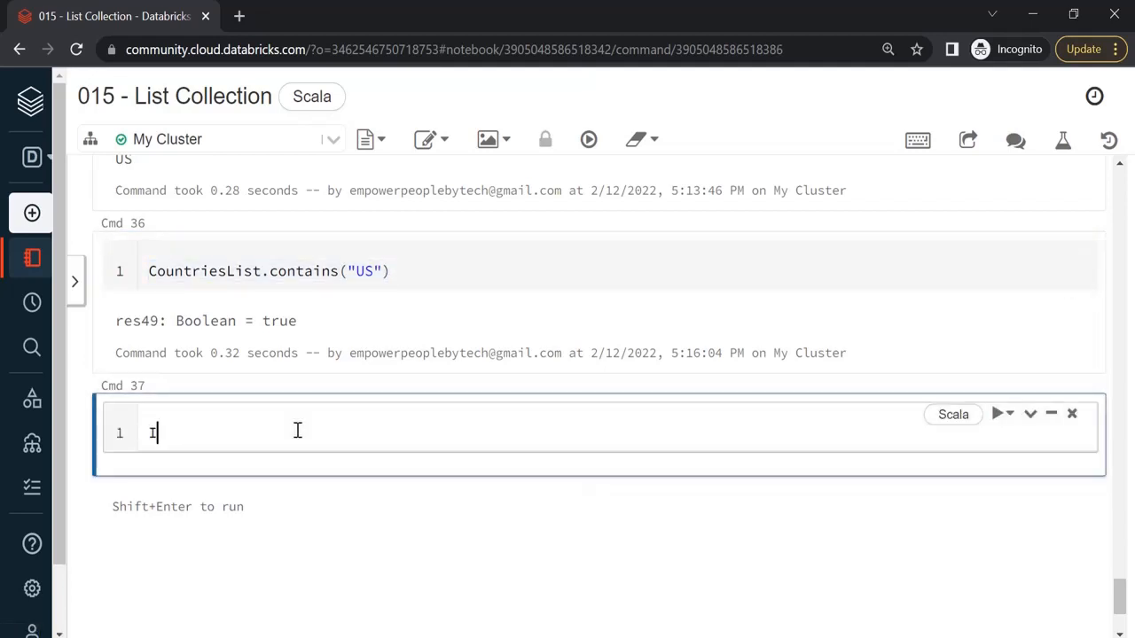
{"action": "type", "text": "if ("}
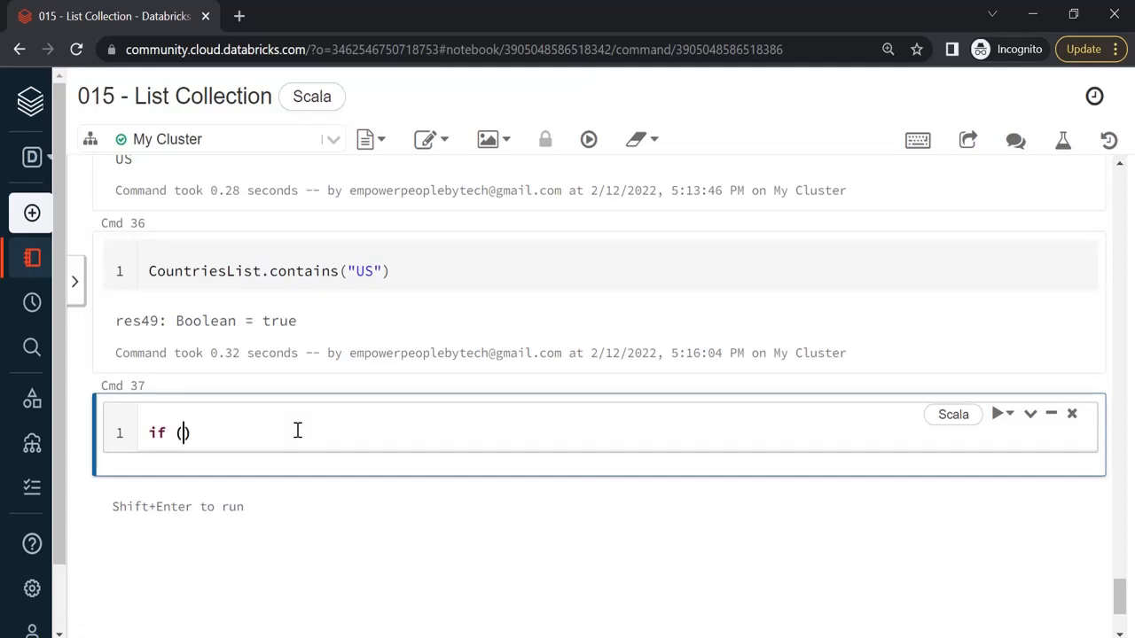
{"action": "type", "text": "CountriesList.contains(\"US\")"}
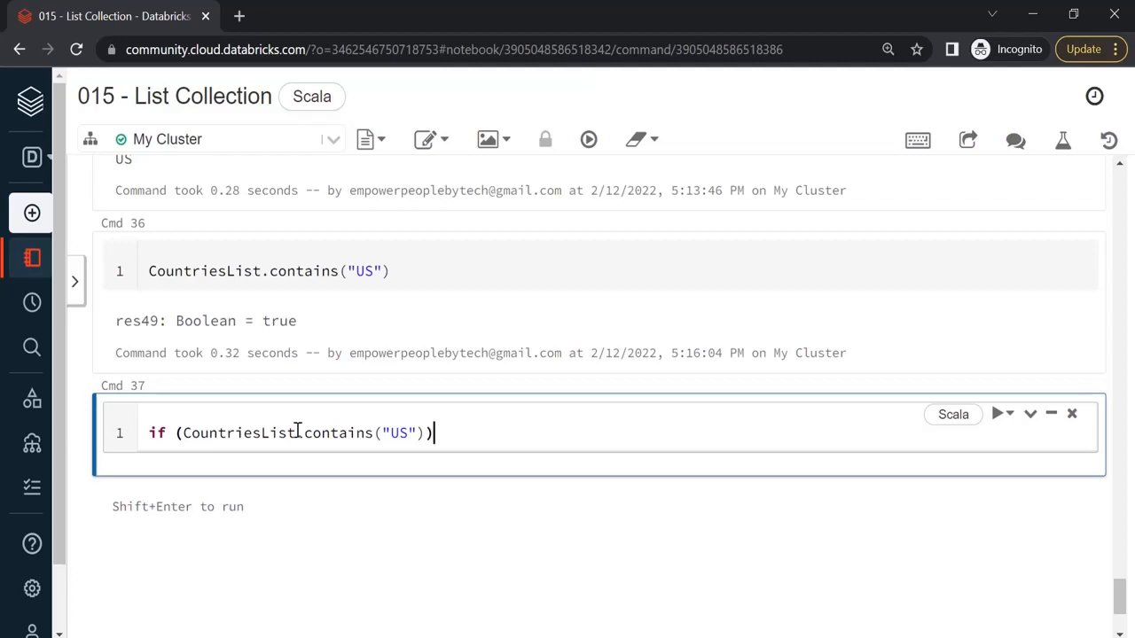
{"action": "type", "text": "{"}
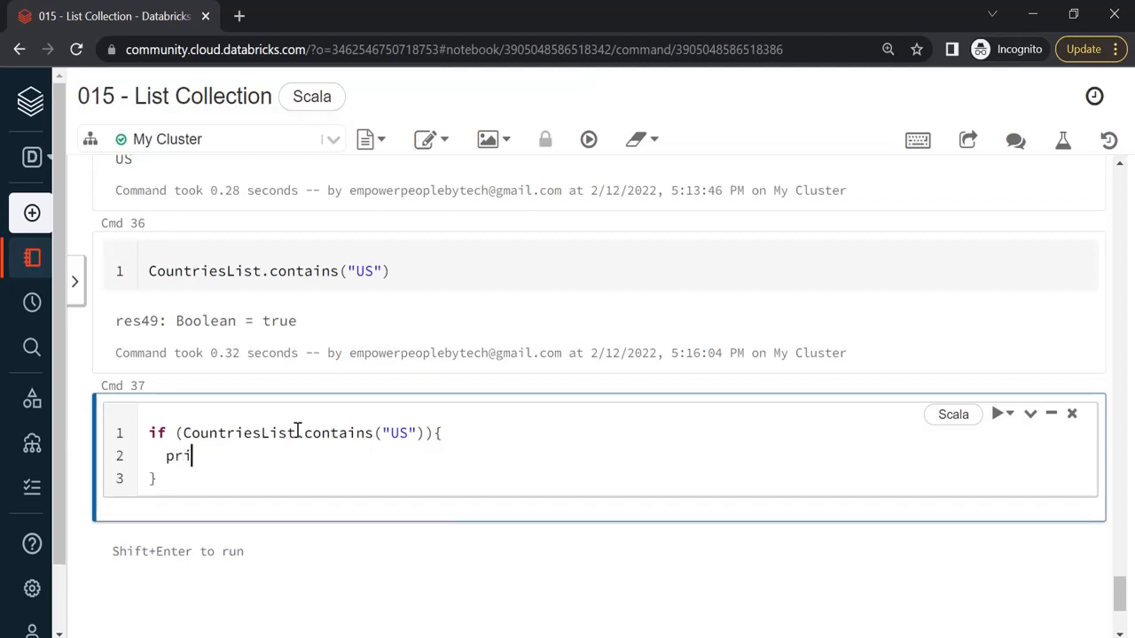
{"action": "type", "text": "ntln(\"\")"}
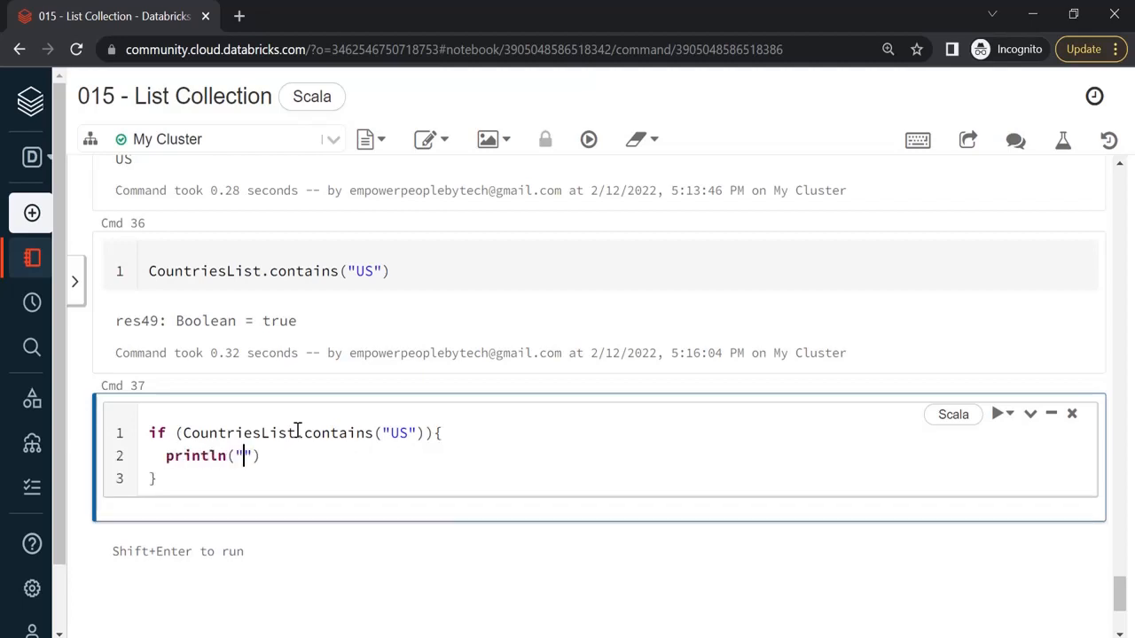
{"action": "type", "text": "Item"}
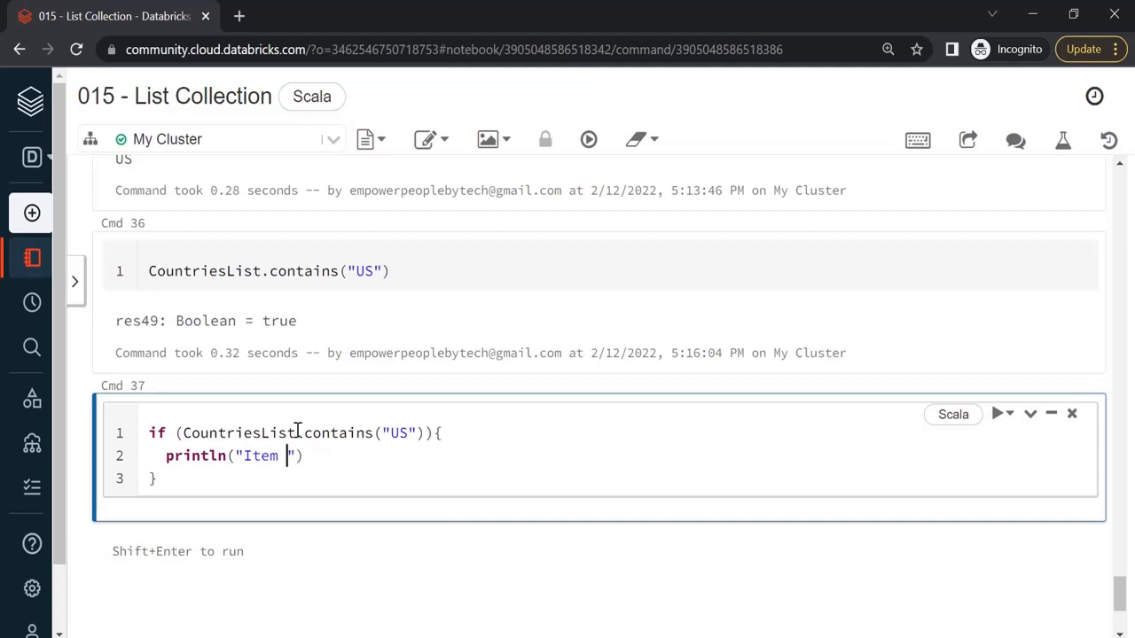
{"action": "type", "text": "found in list"}
{"action": "left_click", "coordinate": [619, 479]}
{"action": "type", "text": "else"}
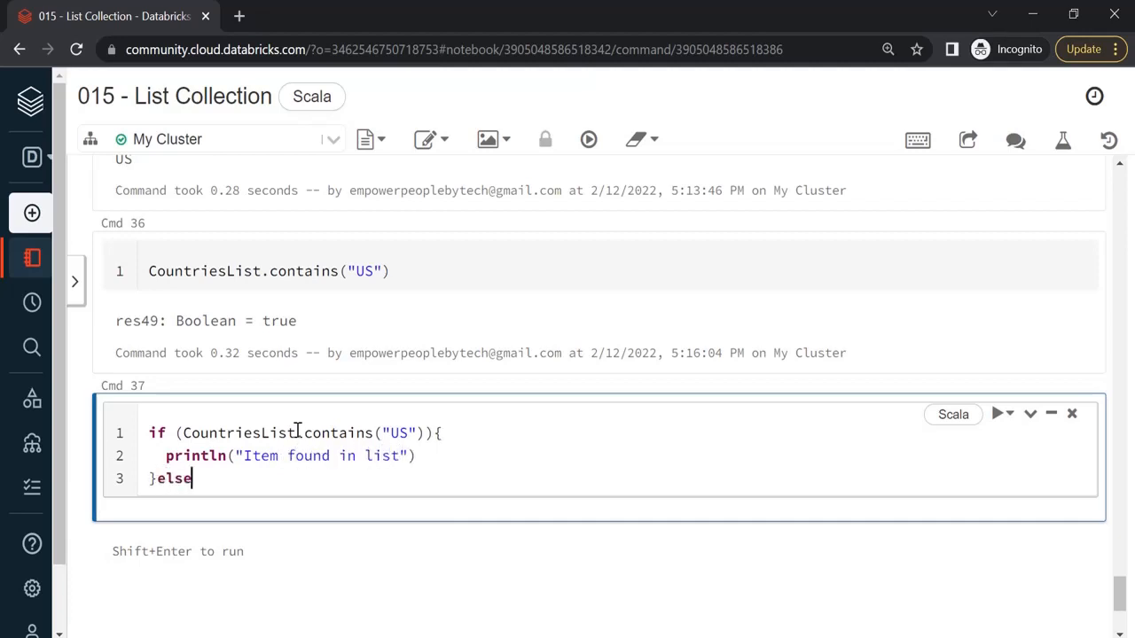
- Add the else branch printing "Item not found in list" and position to change "US" to "S"
{"action": "type", "text": "{"}
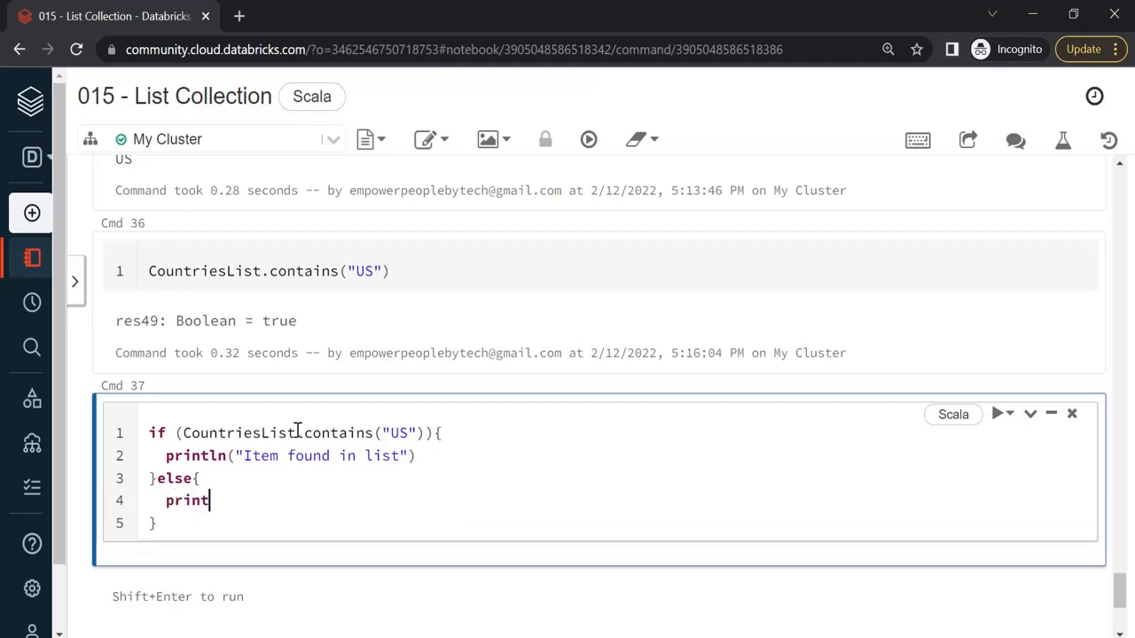
{"action": "type", "text": "ln(\"\")"}
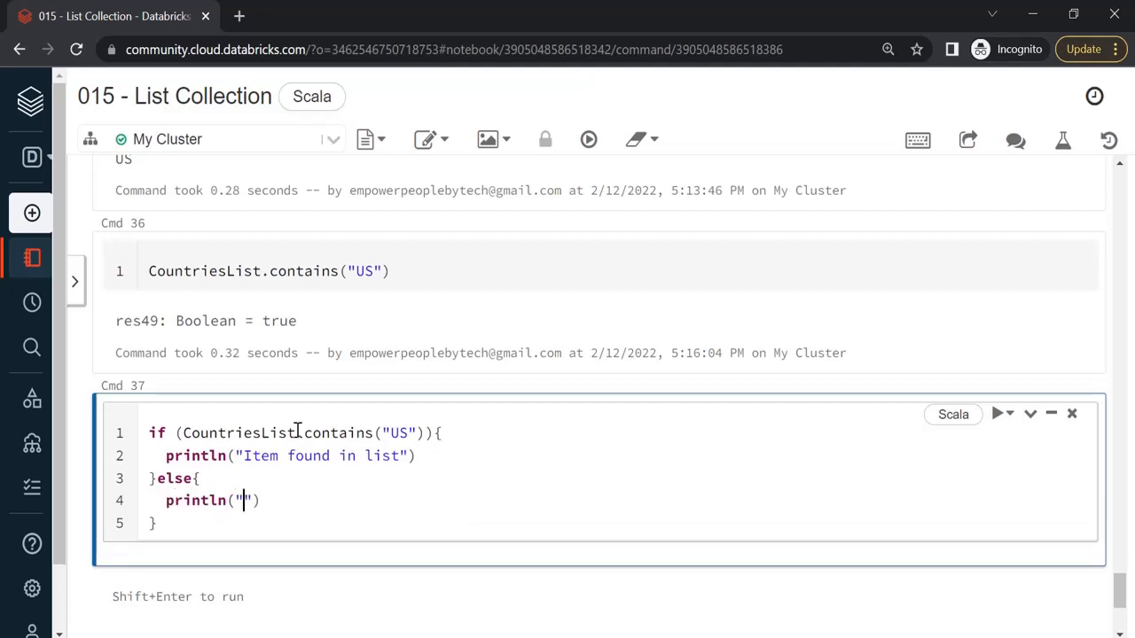
{"action": "type", "text": "Item not"}
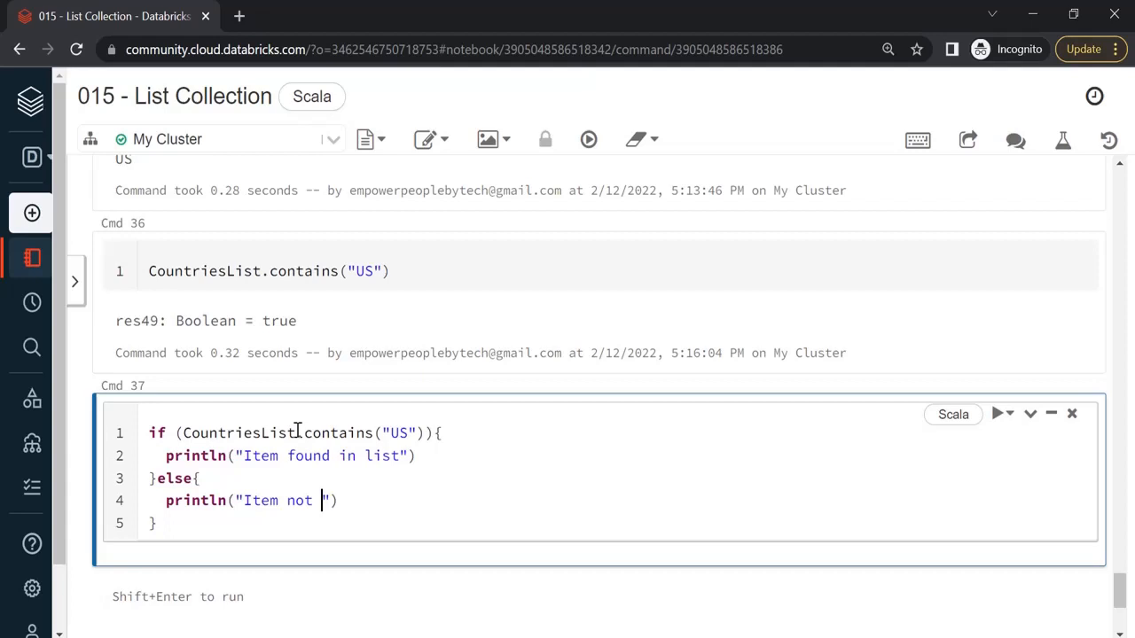
{"action": "type", "text": "found in list"}
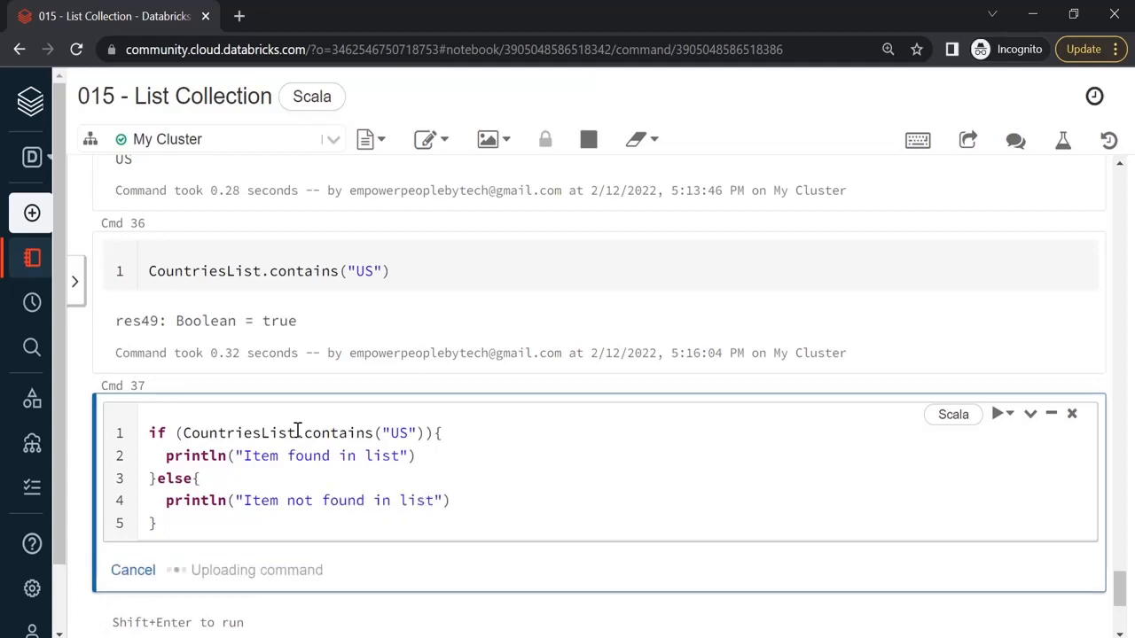
{"action": "left_click", "coordinate": [997, 415]}
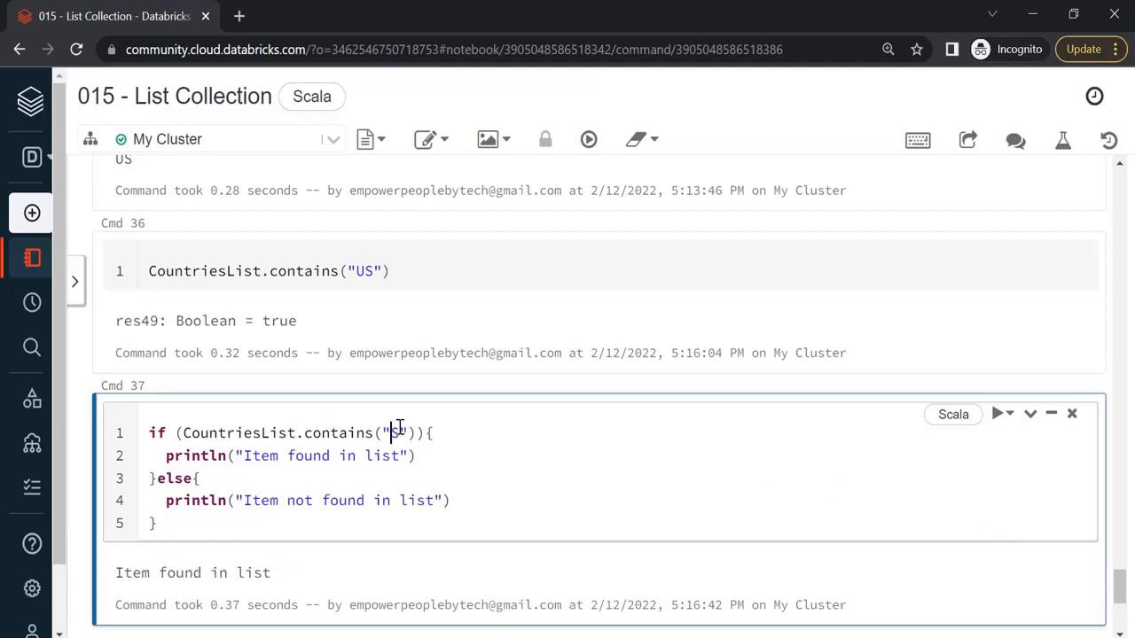
{"action": "left_click", "coordinate": [997, 415]}
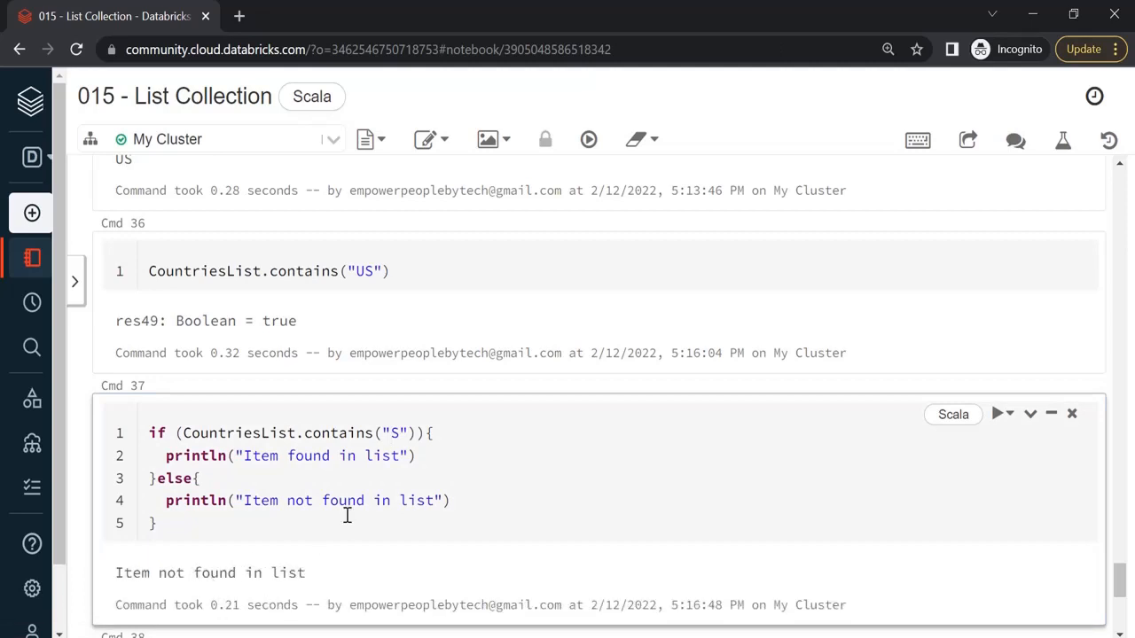
{"action": "mouse_move", "coordinate": [346, 436]}
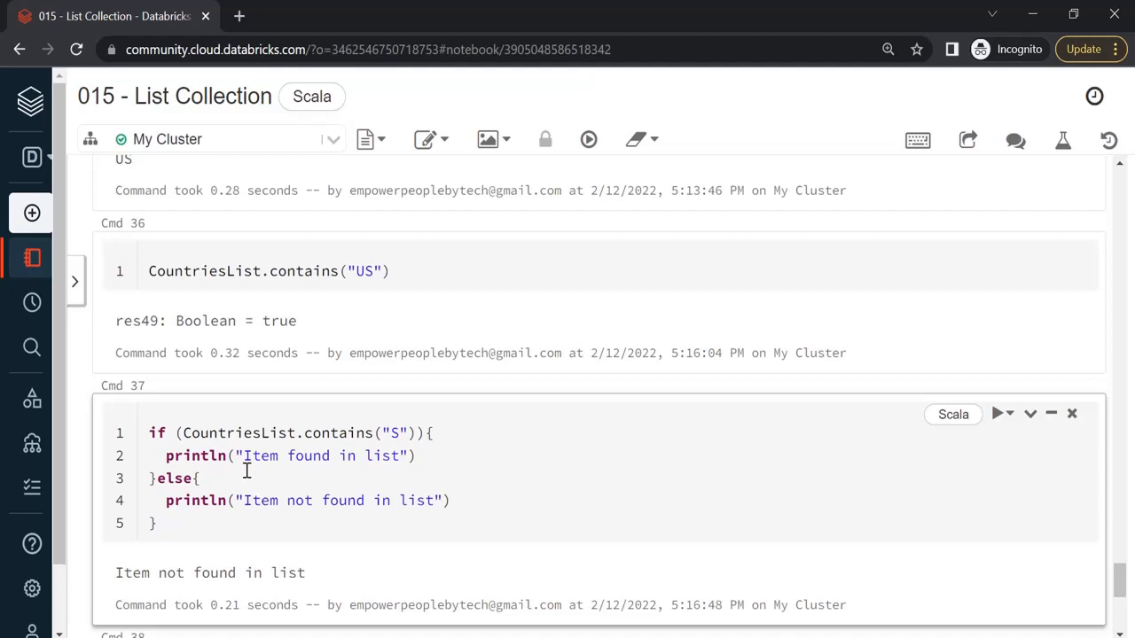
{"action": "mouse_move", "coordinate": [270, 456]}
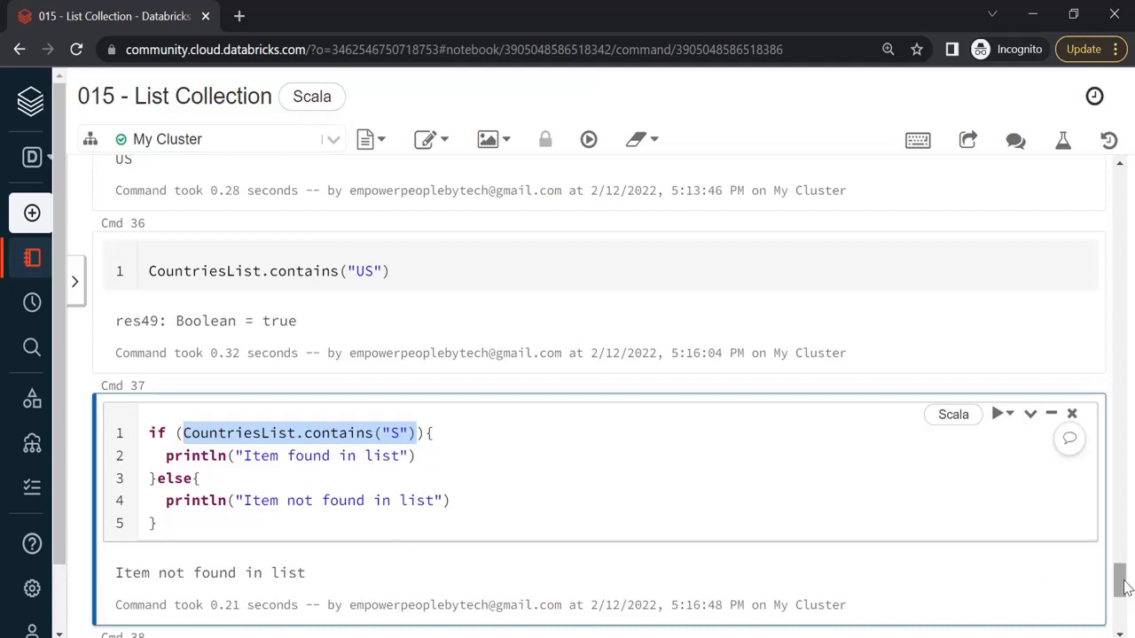
- Run CountriesList.startsWith("India"), which returns false
{"action": "scroll", "scroll_direction": "down", "scroll_amount": 3}
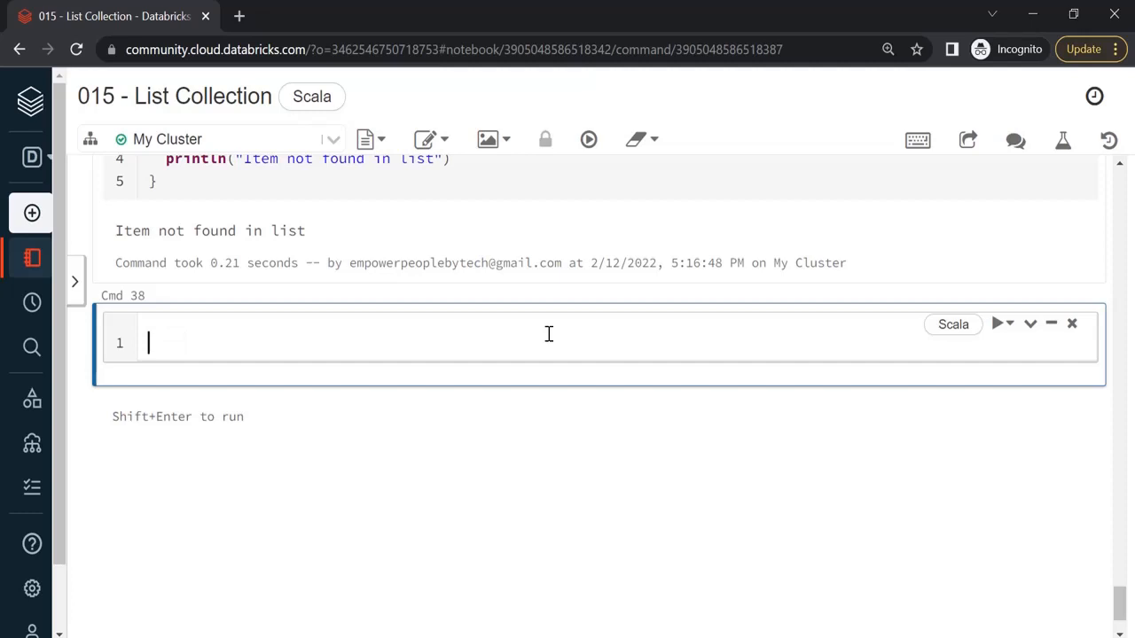
{"action": "type", "text": "CountriesList.con"}
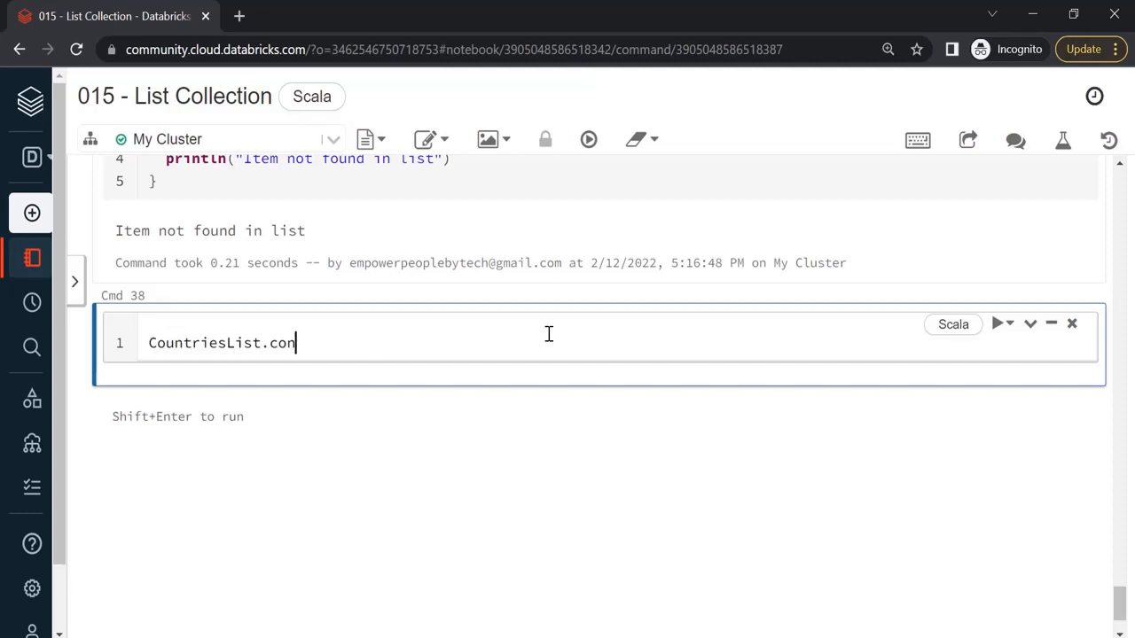
{"action": "type", "text": "st"}
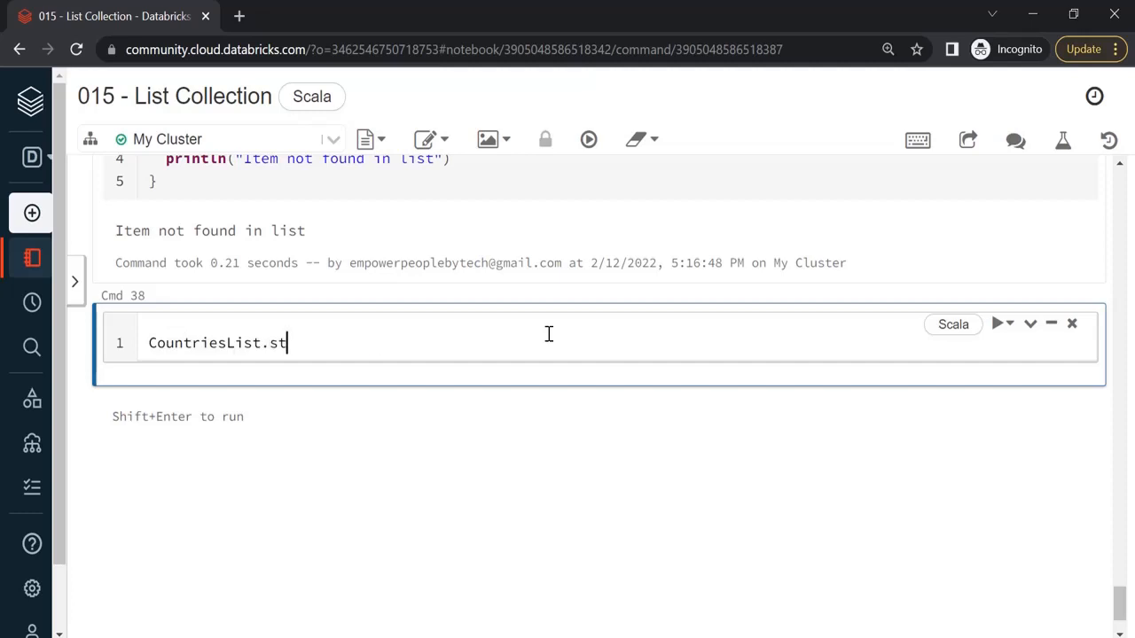
{"action": "type", "text": "artsWith"}
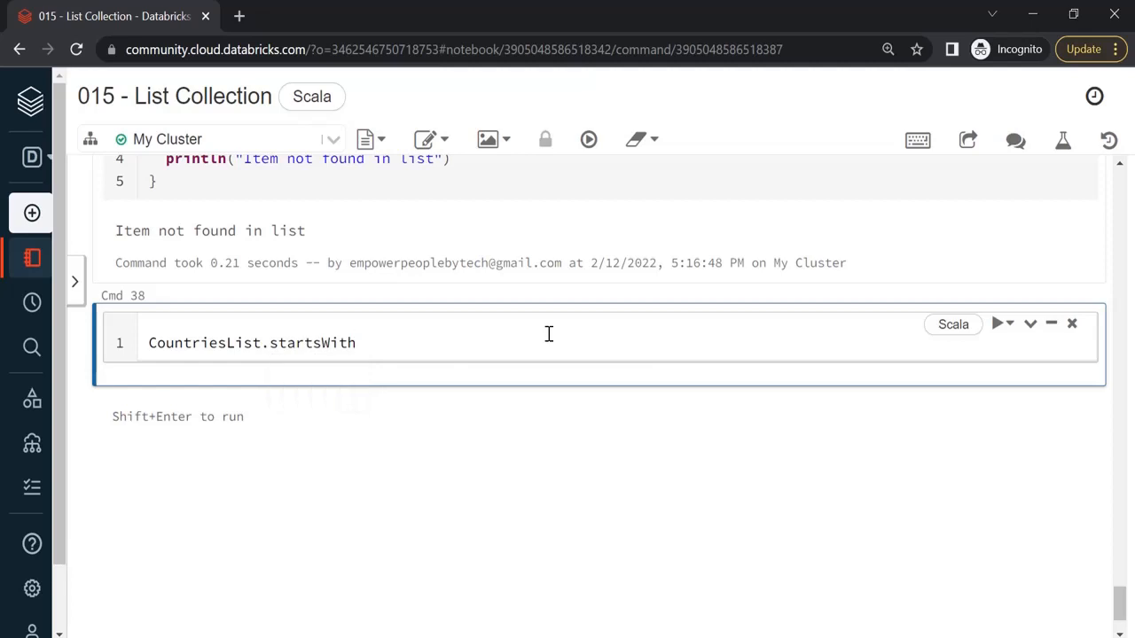
{"action": "type", "text": "(\"I\")"}
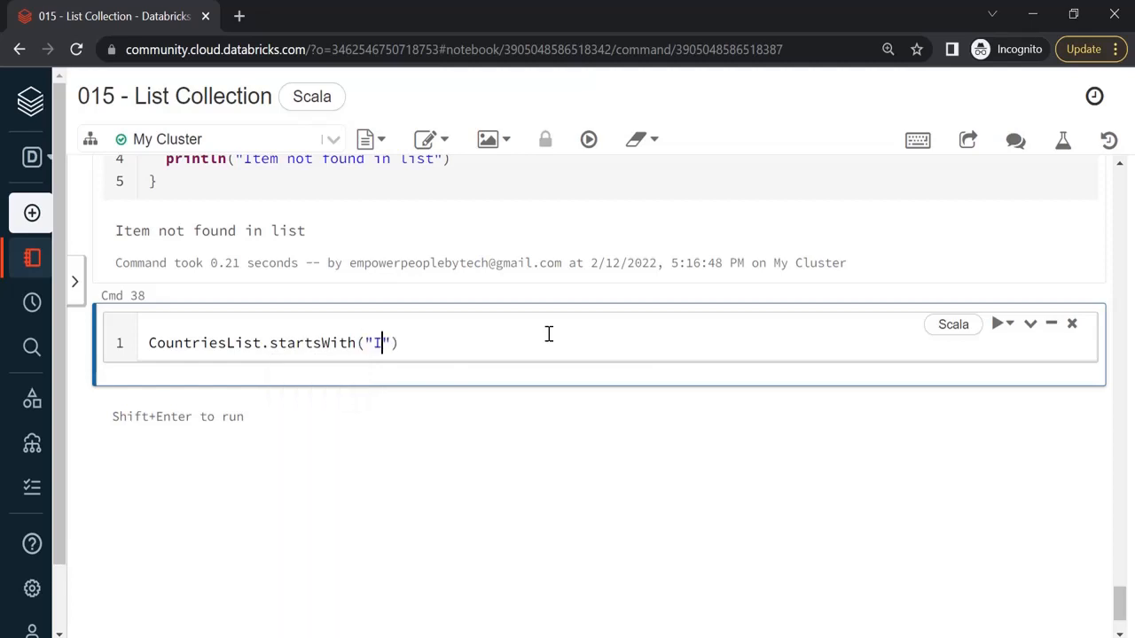
{"action": "type", "text": "ndia"}
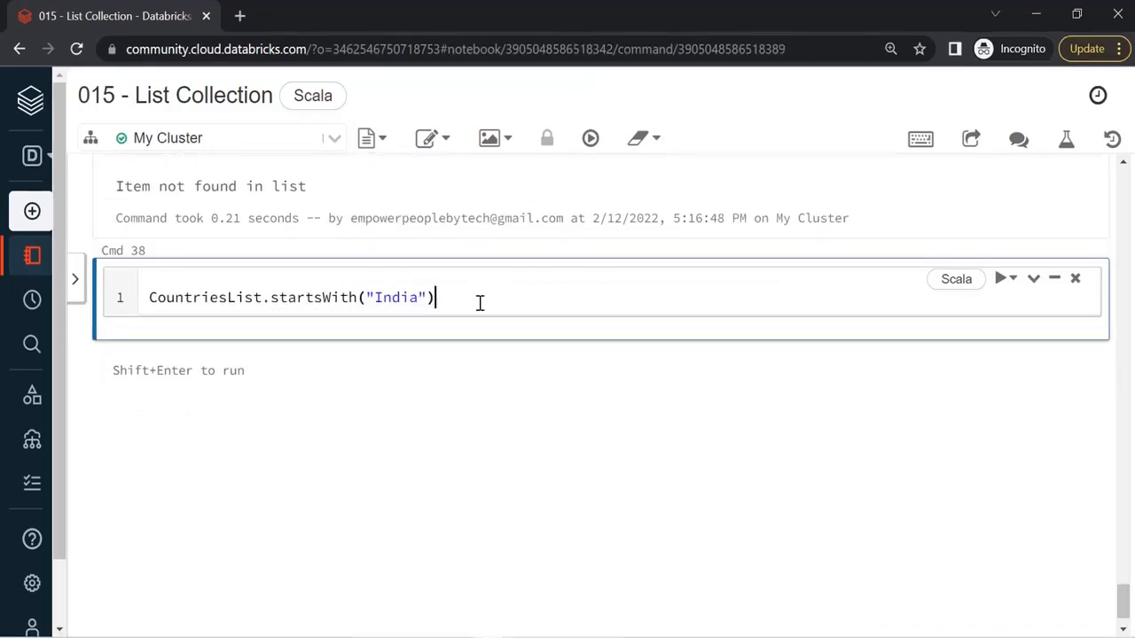
{"action": "key", "text": "shift+enter"}
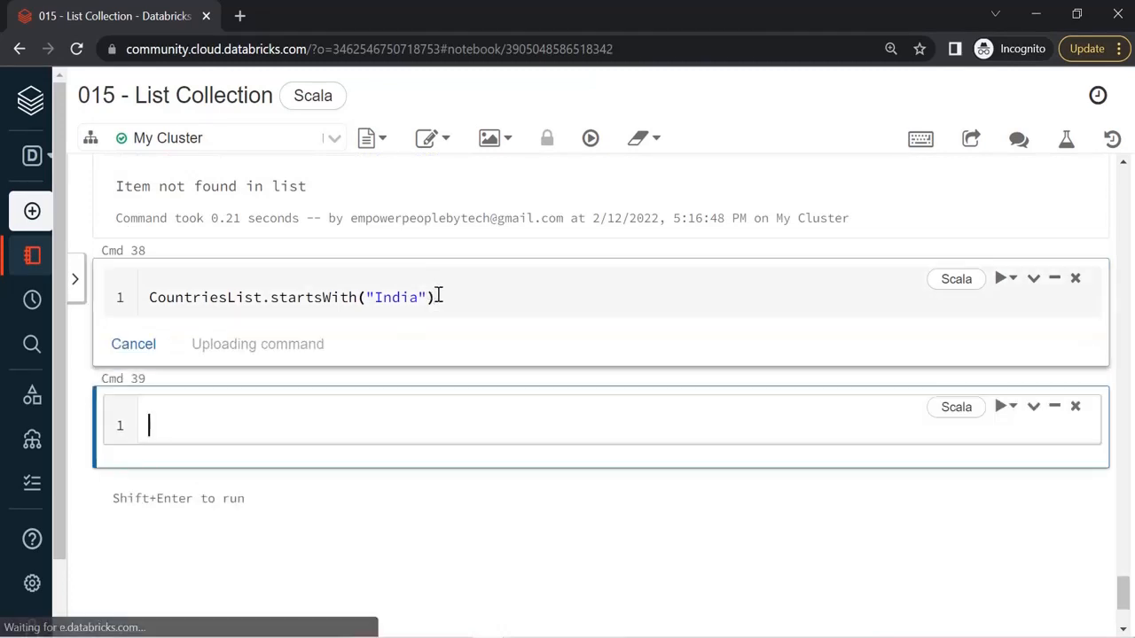
{"action": "left_click", "coordinate": [1000, 279]}
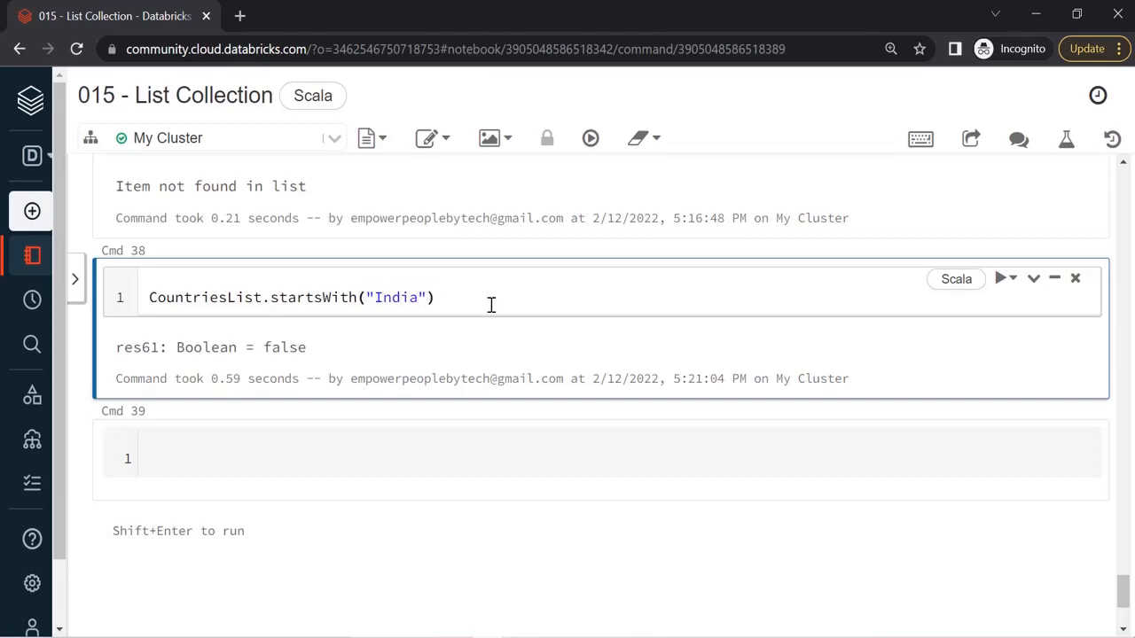
- Wrap the argument as Seq("India") so startsWith returns true, and copy the line into the next cell
{"action": "type", "text": "S"}
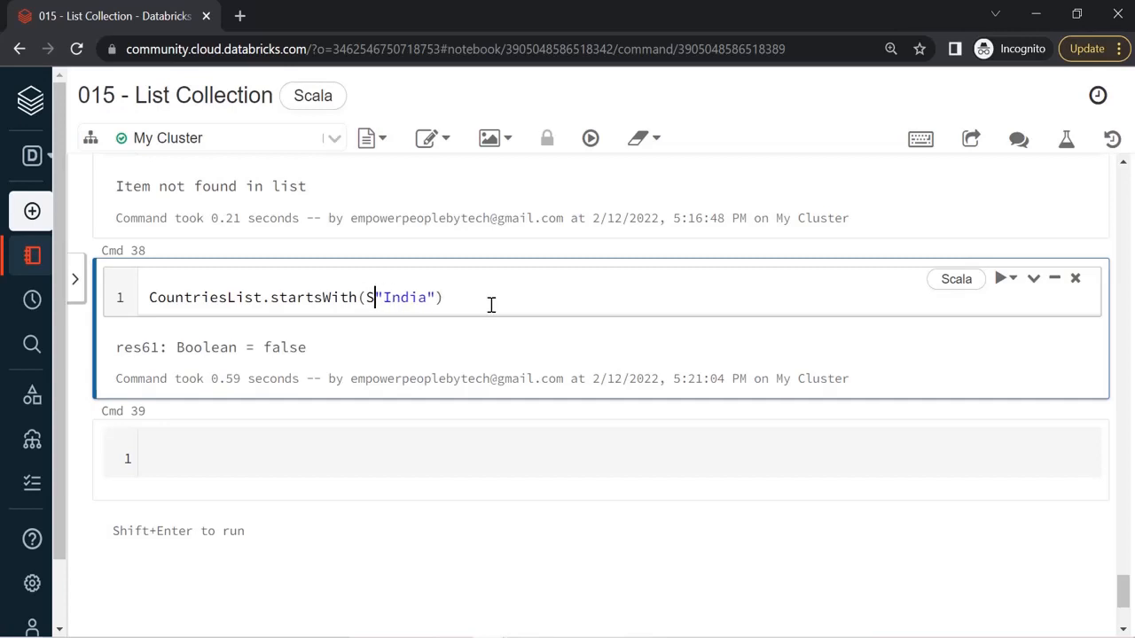
{"action": "type", "text": "eq"}
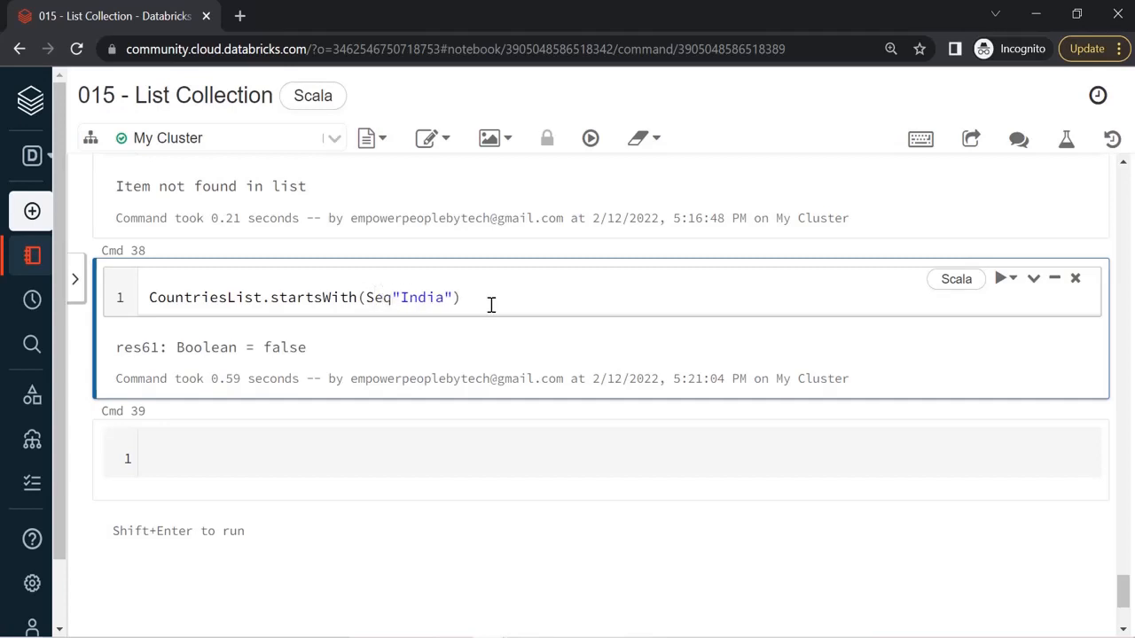
{"action": "type", "text": "("}
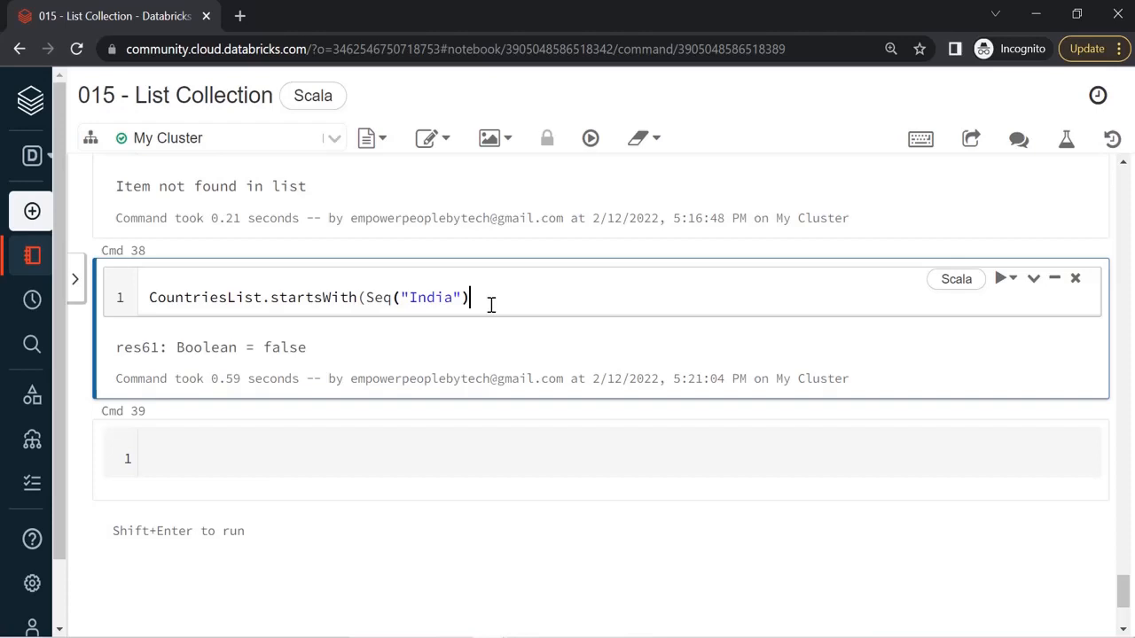
{"action": "type", "text": ")"}
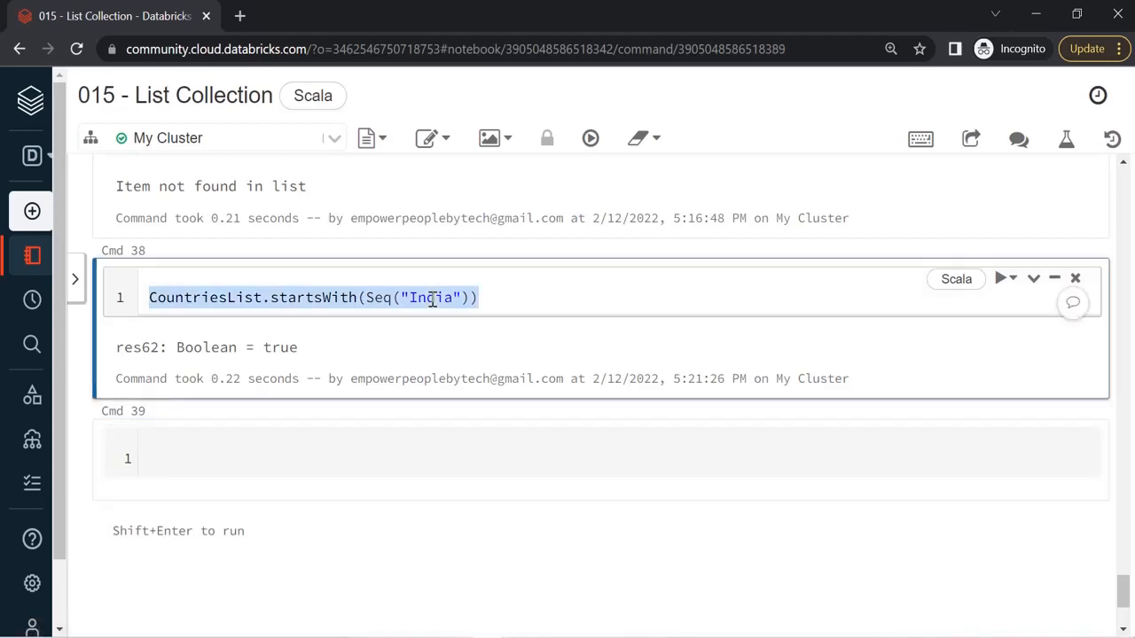
{"action": "left_click", "coordinate": [373, 458]}
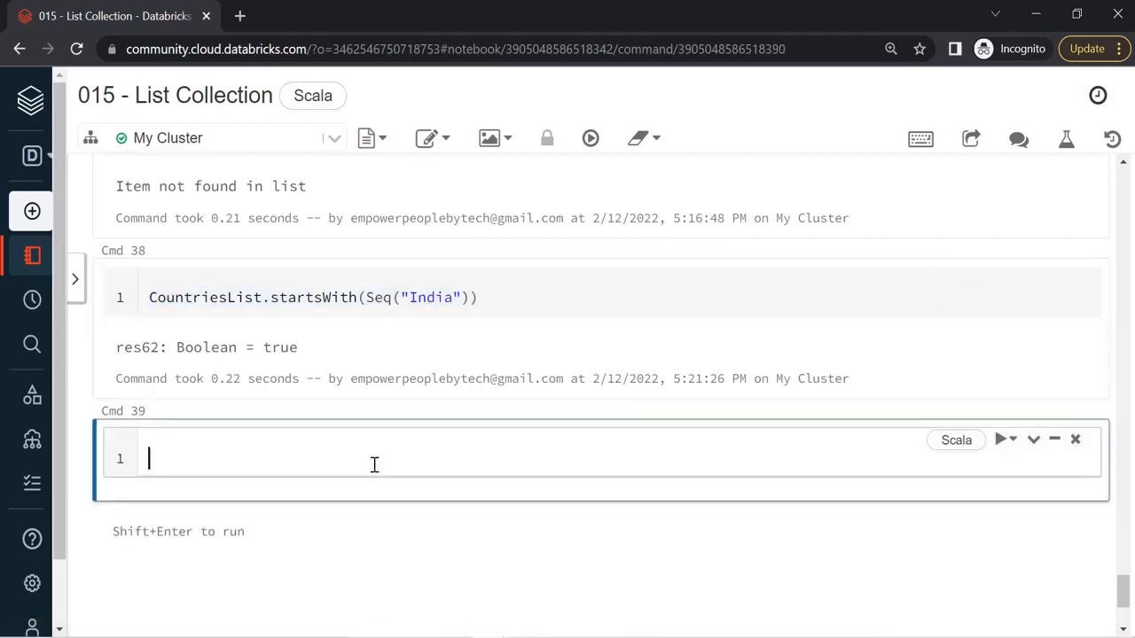
{"action": "type", "text": "CountriesList.startsWith(Seq(\"India\"))"}
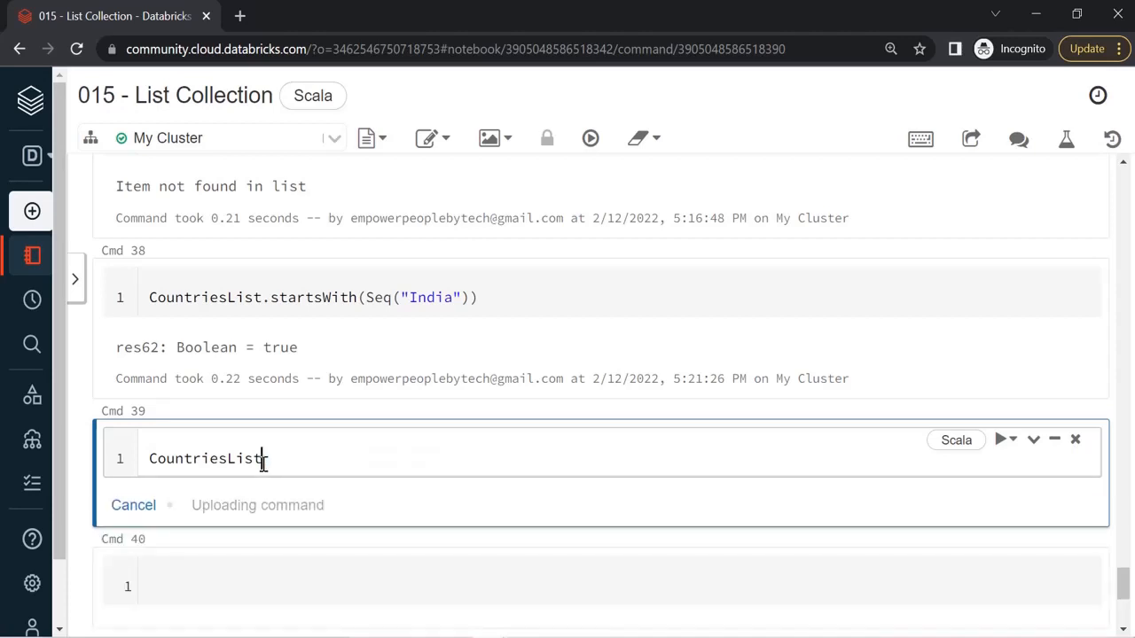
- Run CountriesList.startsWith(Seq("India","UK")), which returns true
{"action": "left_click", "coordinate": [1000, 440]}
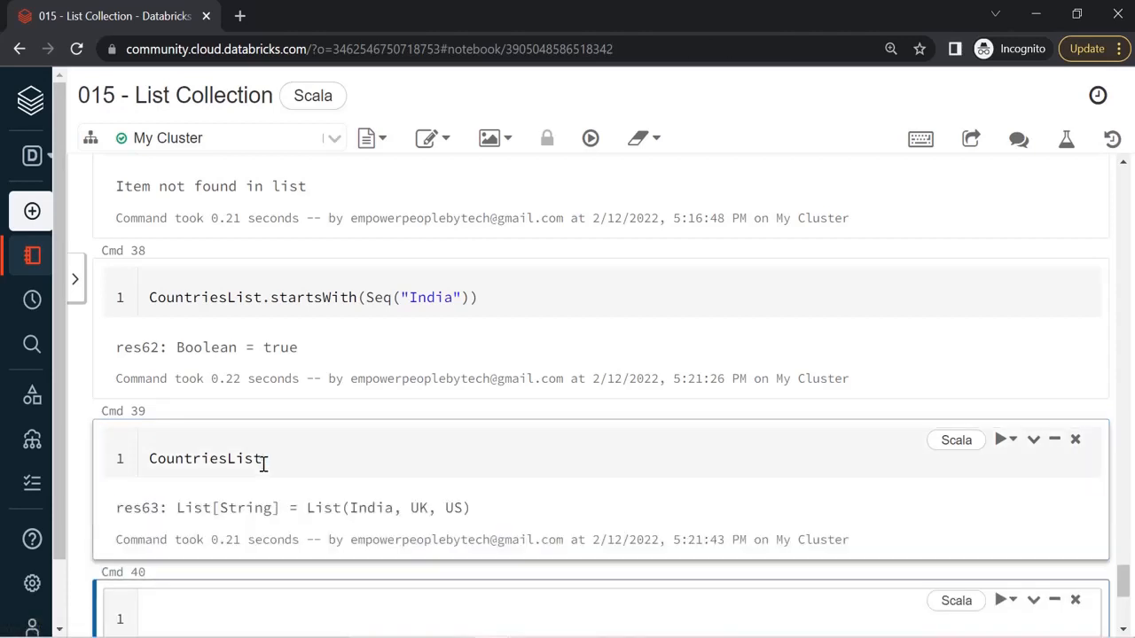
{"action": "left_click", "coordinate": [458, 617]}
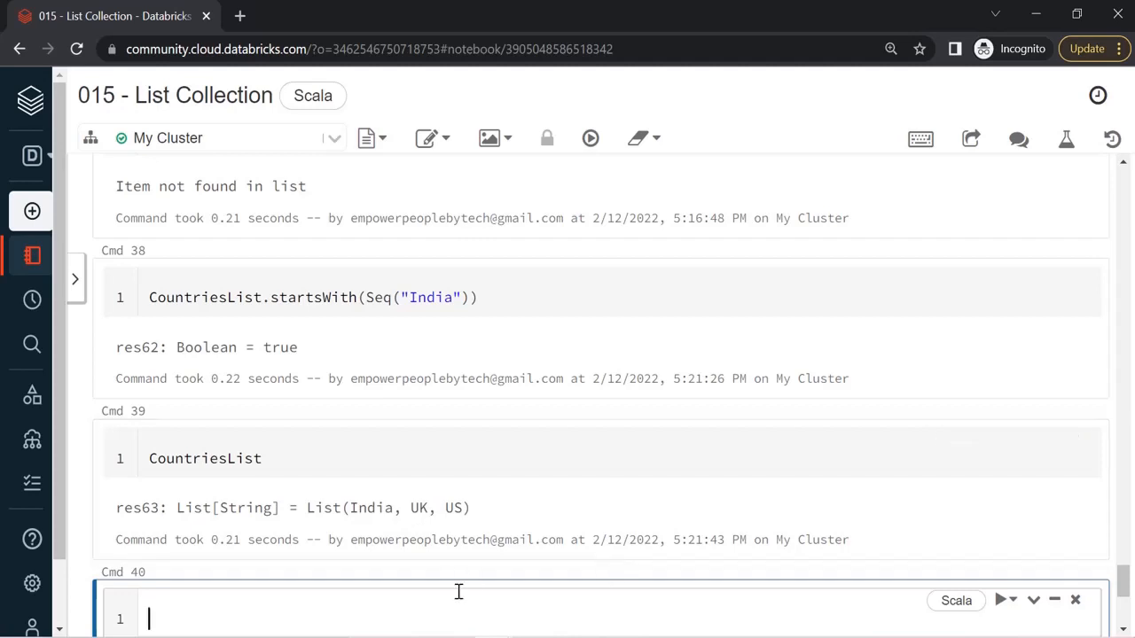
{"action": "type", "text": "CountriesList.startsWith(Seq(\"India\"))"}
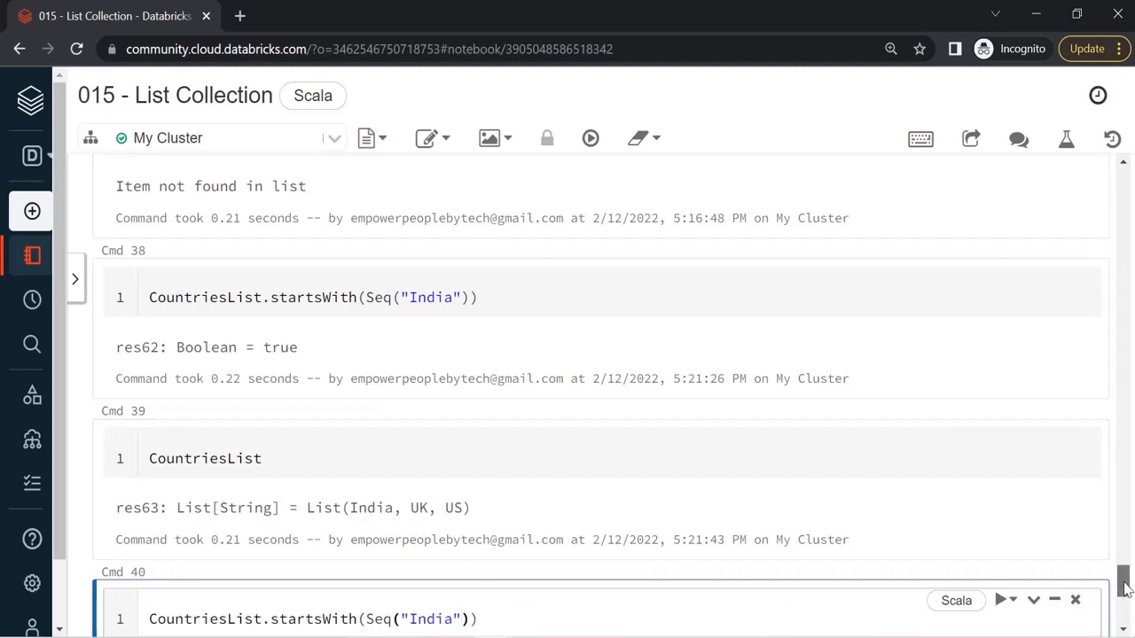
{"action": "scroll", "scroll_direction": "down", "scroll_amount": 3}
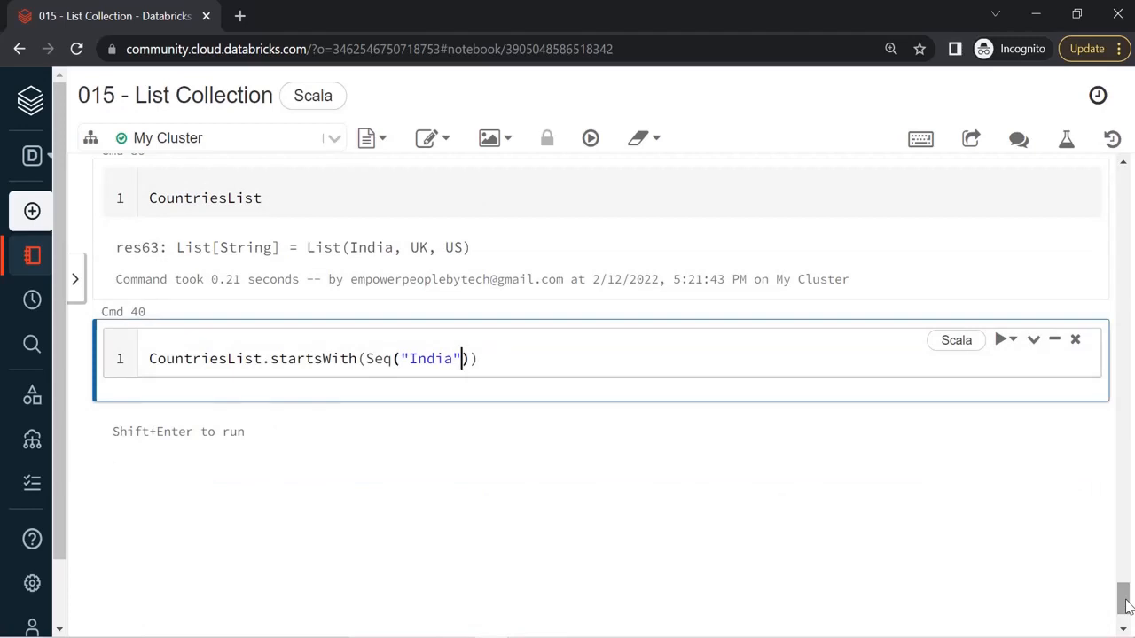
{"action": "type", "text": ",\"U\""}
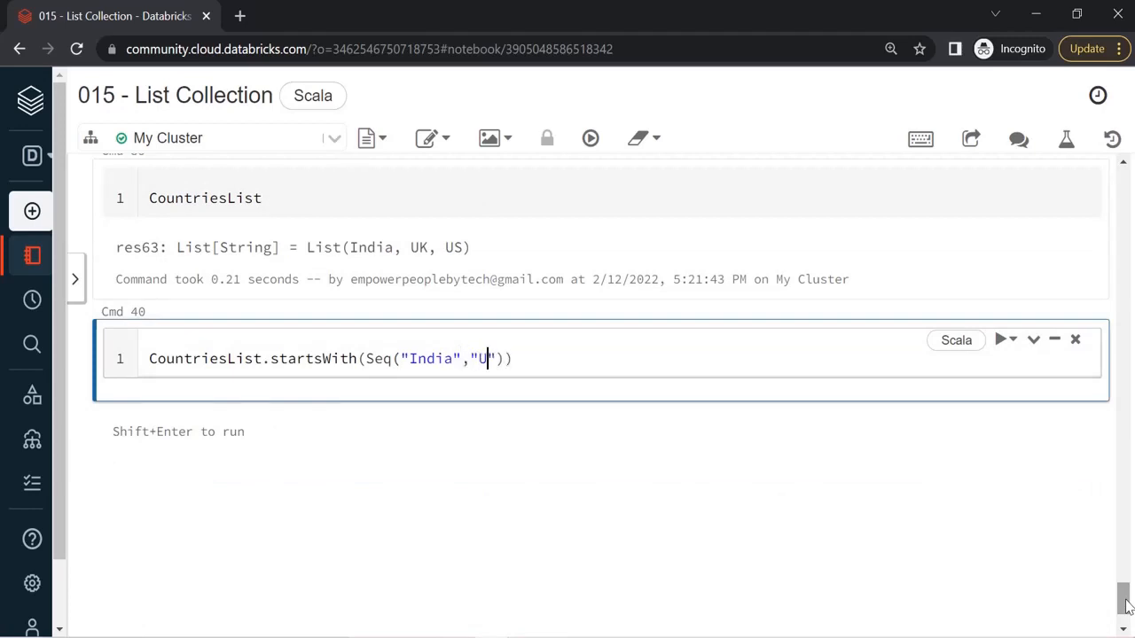
{"action": "type", "text": "K"}
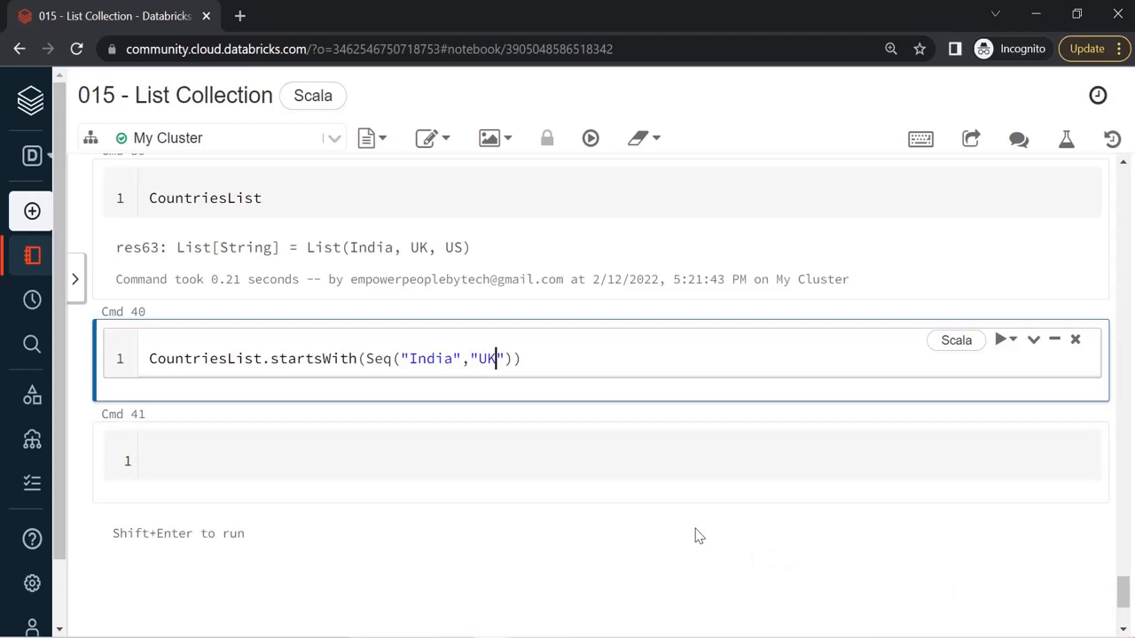
{"action": "key", "text": "shift+enter"}
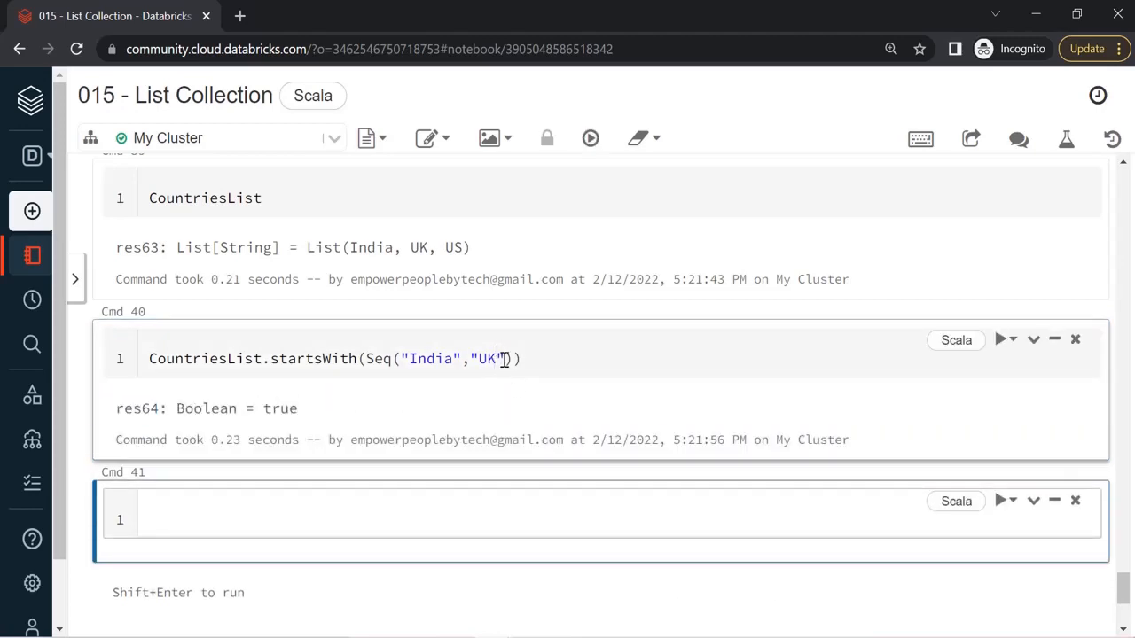
- Edit UK to US so the startsWith check returns false, then move to the empty cell below
{"action": "left_click", "coordinate": [493, 359]}
{"action": "type", "text": "S"}
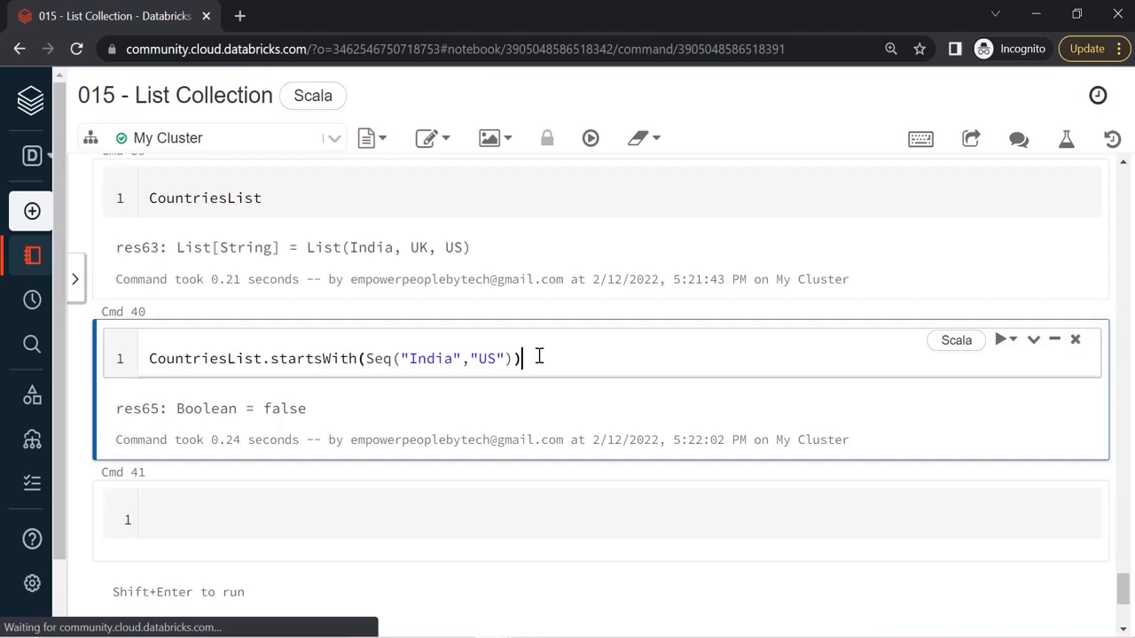
{"action": "left_click", "coordinate": [453, 519]}
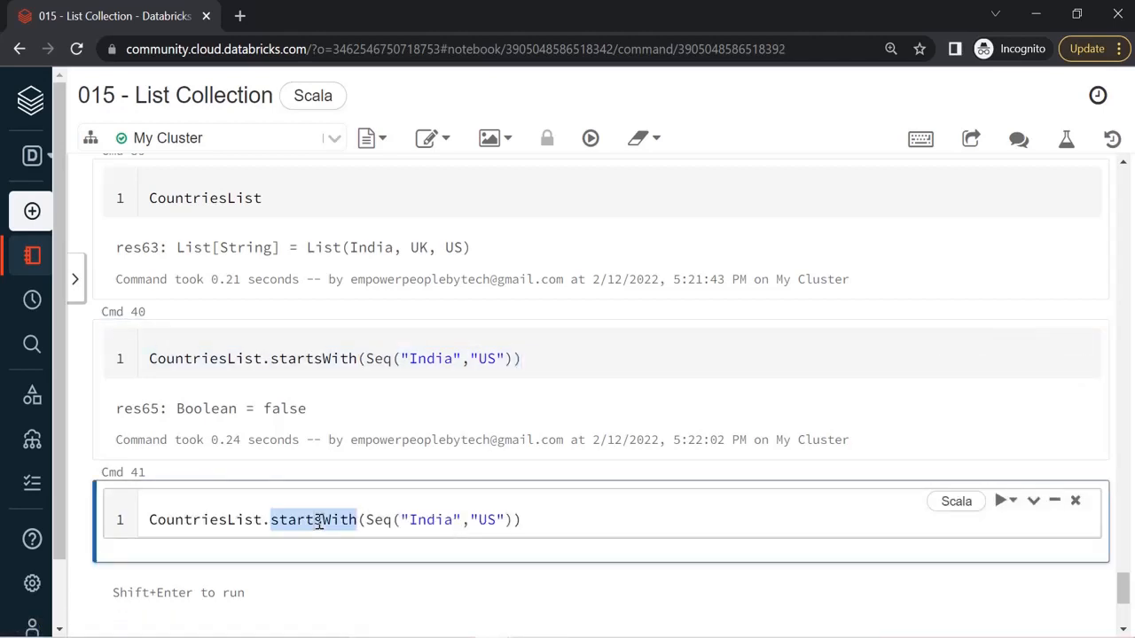
- Run CountriesList.endsWith(Seq("UK","US")), which returns true
{"action": "key", "text": "Backspace"}
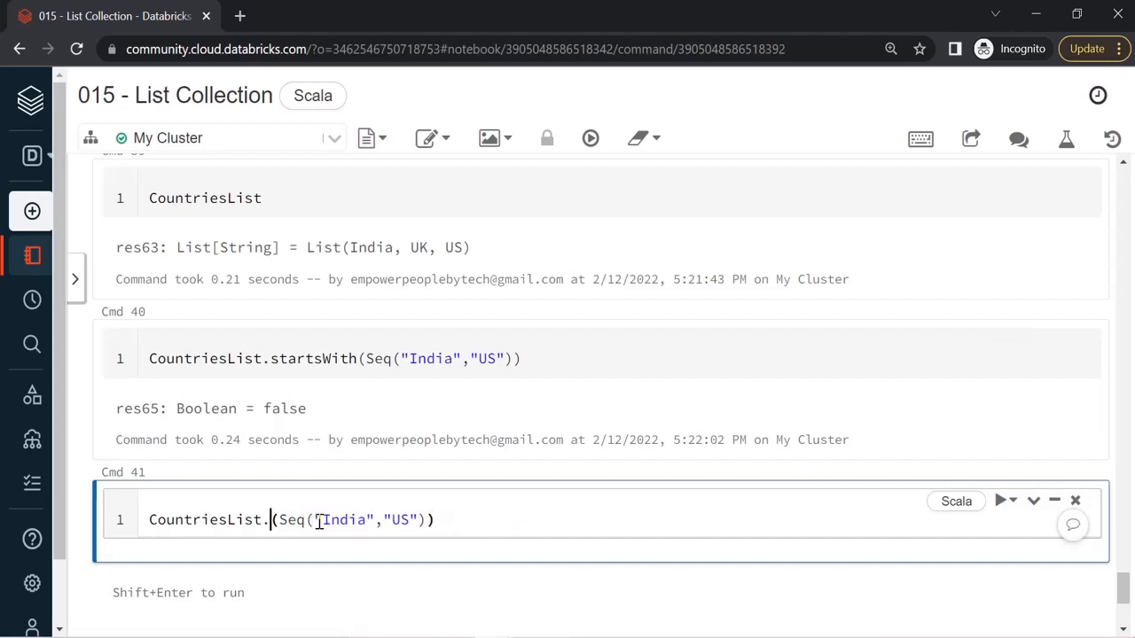
{"action": "type", "text": "endsWith"}
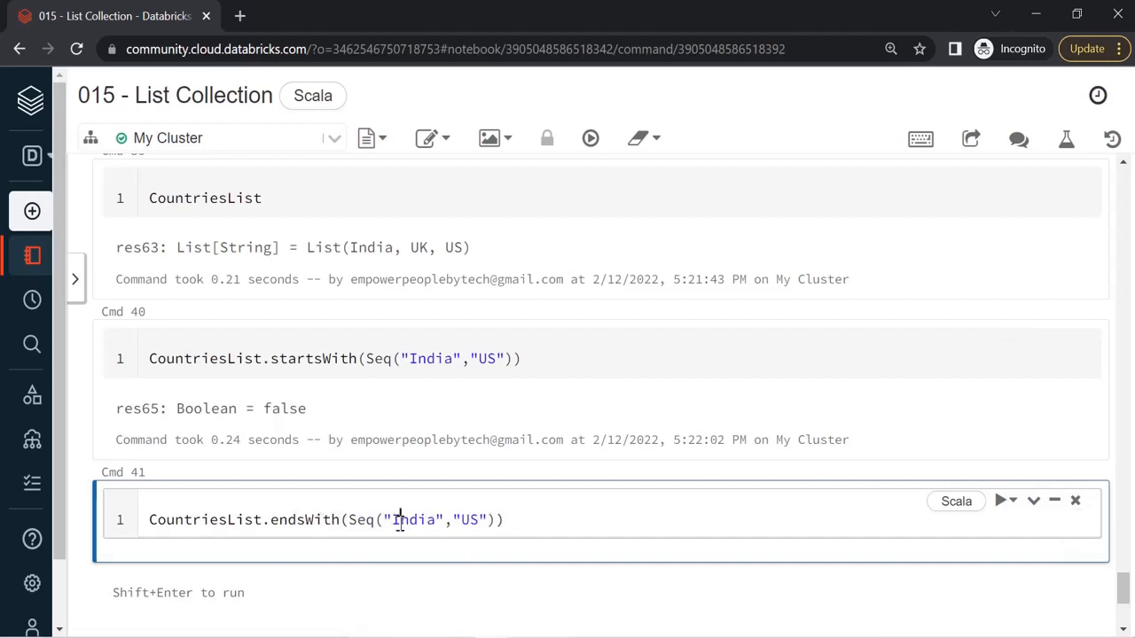
{"action": "key", "text": "shift+enter"}
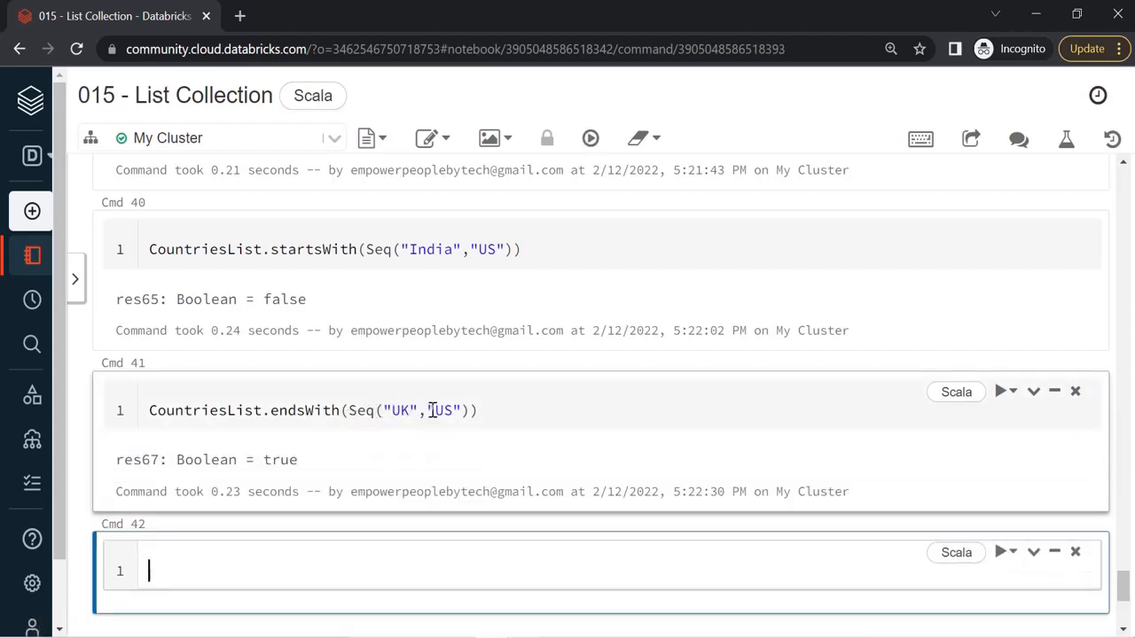
{"action": "mouse_move", "coordinate": [422, 330]}
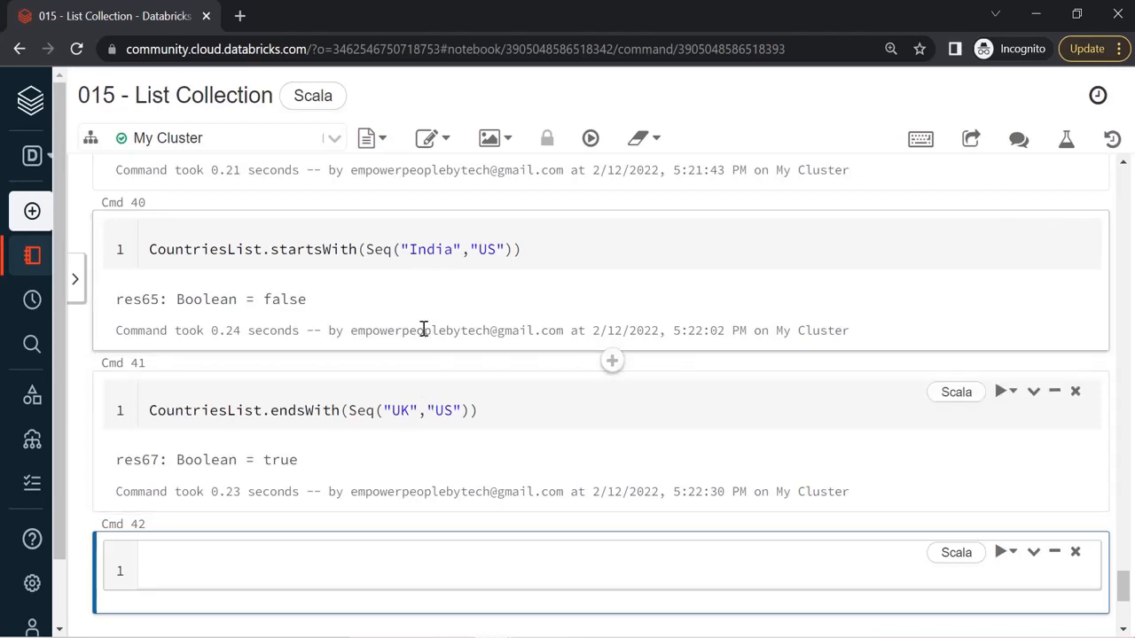
{"action": "mouse_move", "coordinate": [422, 458]}
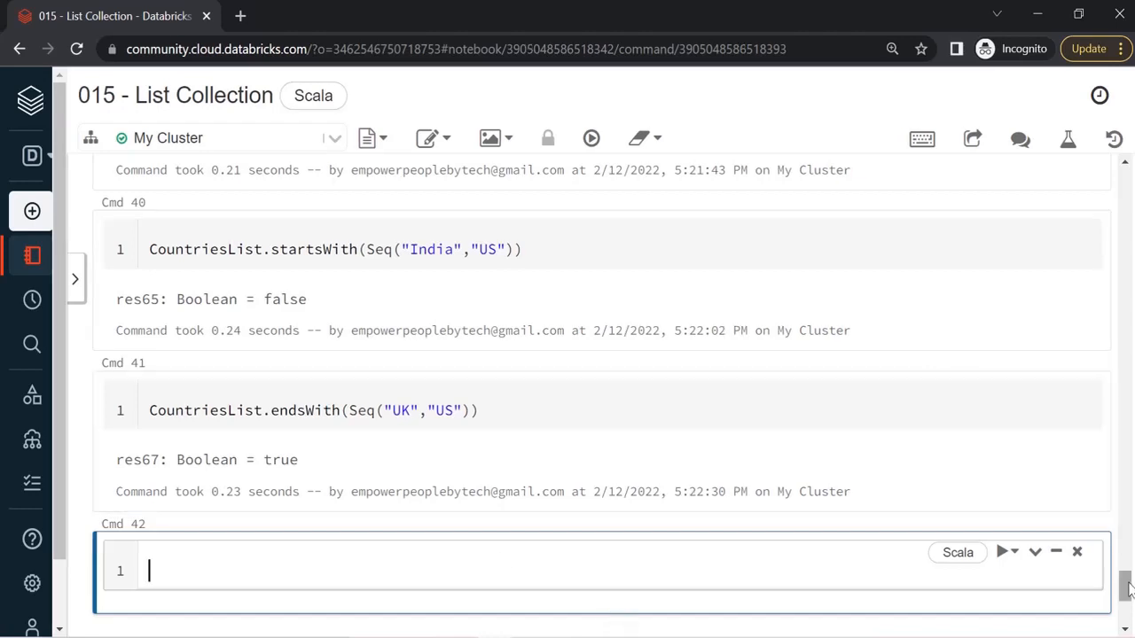
- Define val lst5 = List(5,2,8,1) and run it, returning List(5, 2, 8, 1)
{"action": "scroll", "scroll_direction": "down", "scroll_amount": 3}
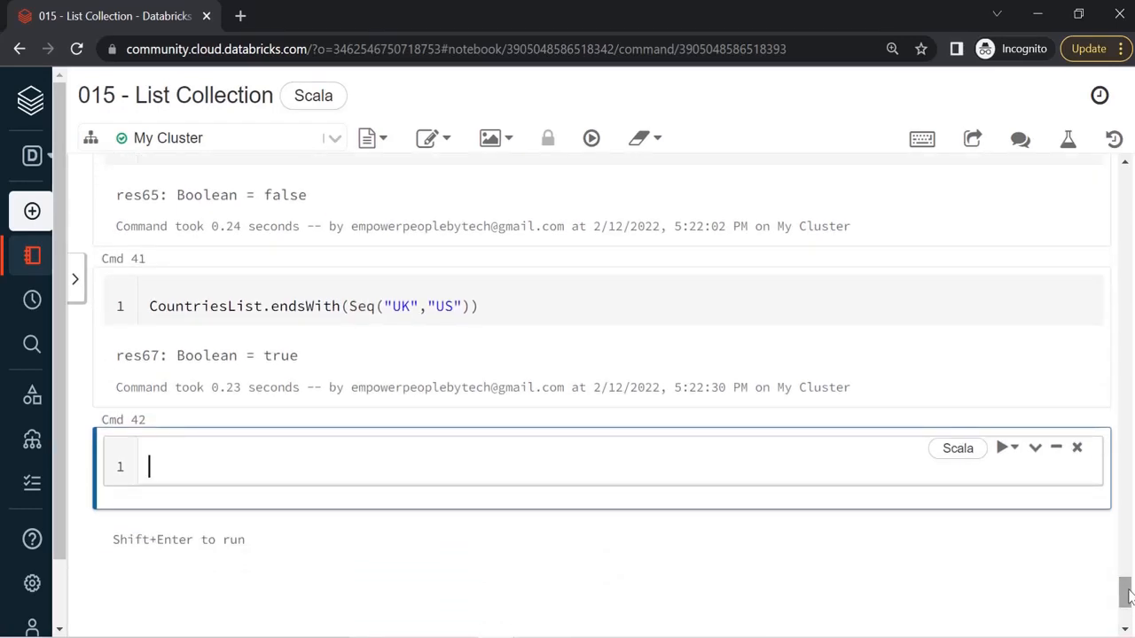
{"action": "type", "text": "val l"}
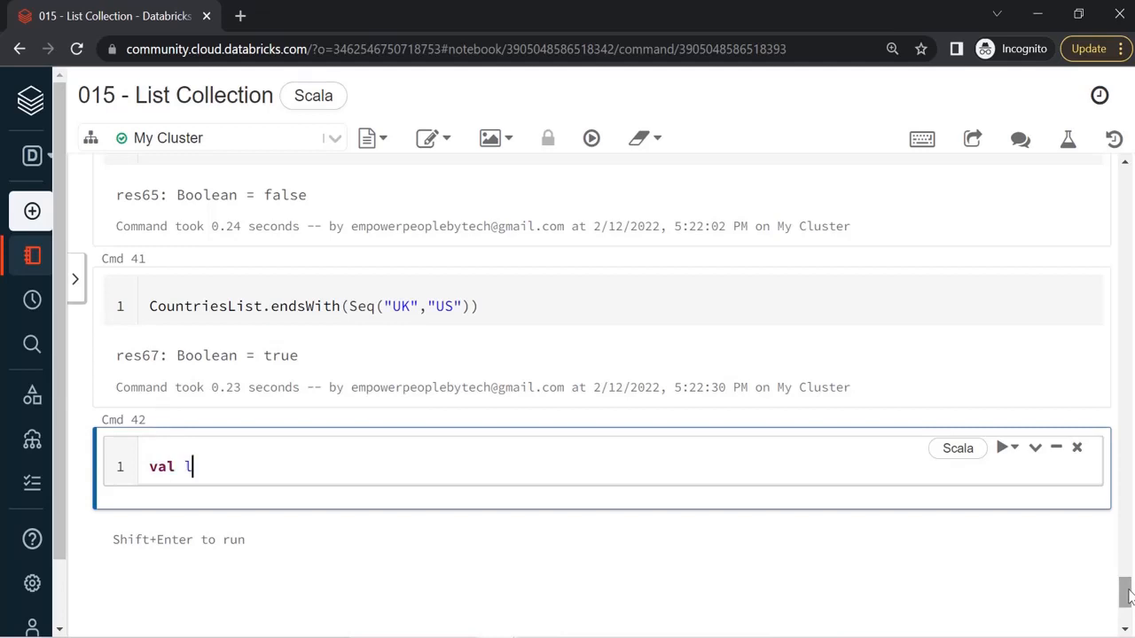
{"action": "type", "text": "st5 -"}
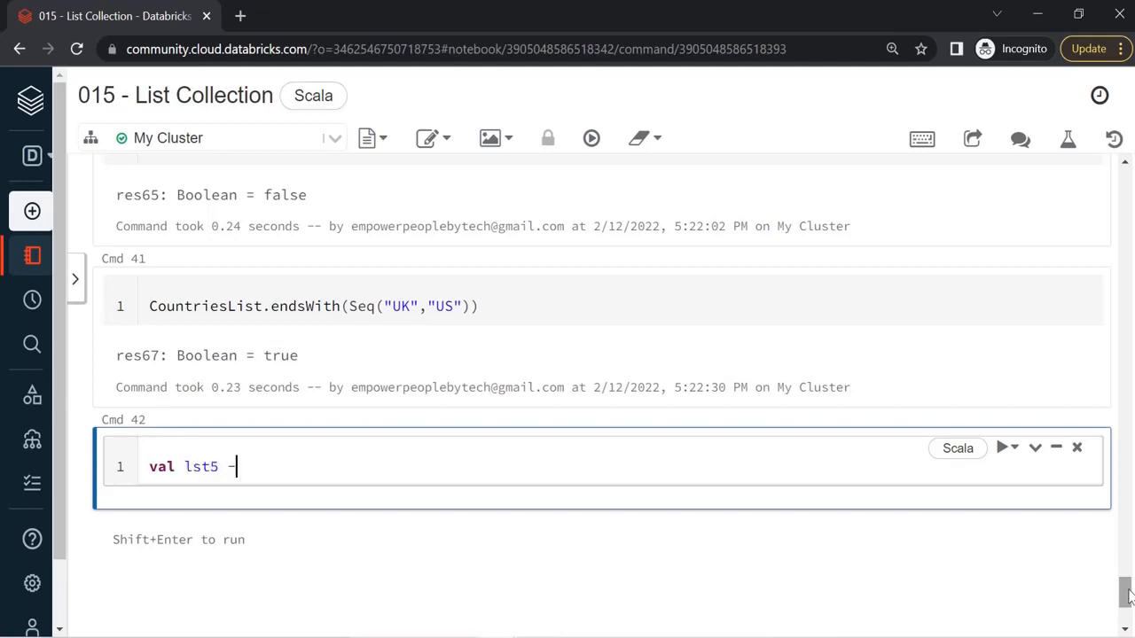
{"action": "type", "text": "= List"}
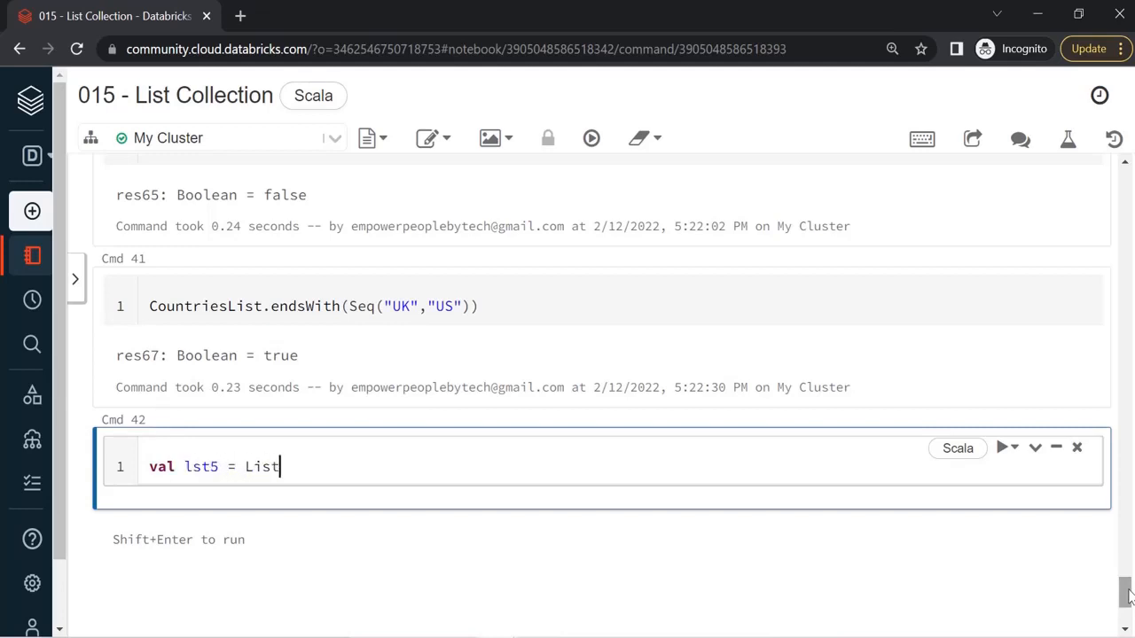
{"action": "type", "text": "(5,"}
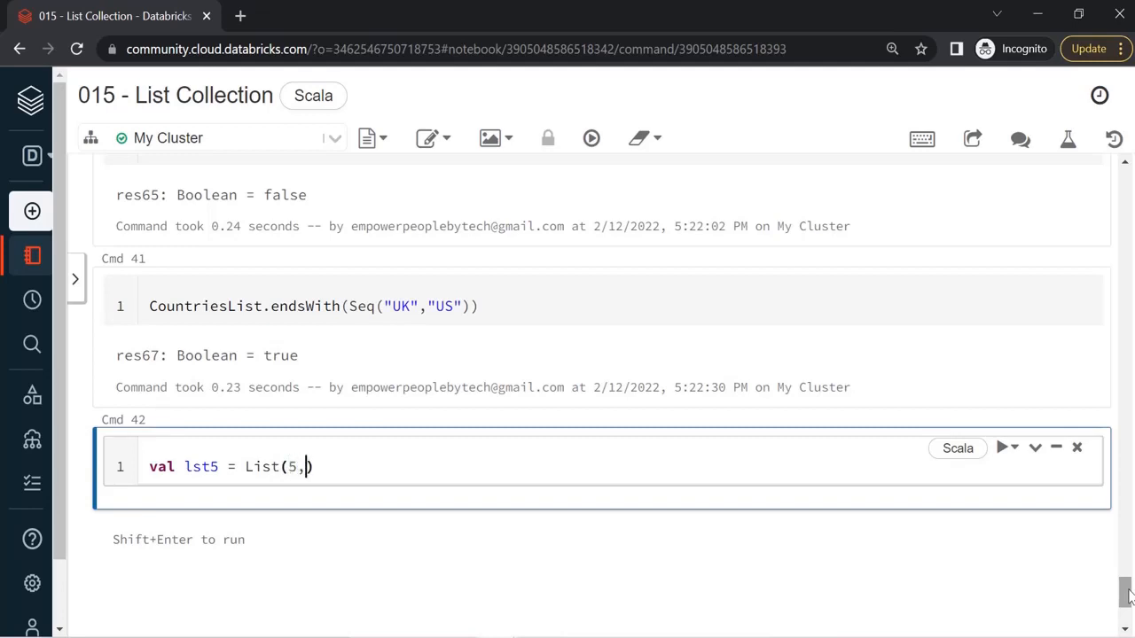
{"action": "type", "text": "2,"}
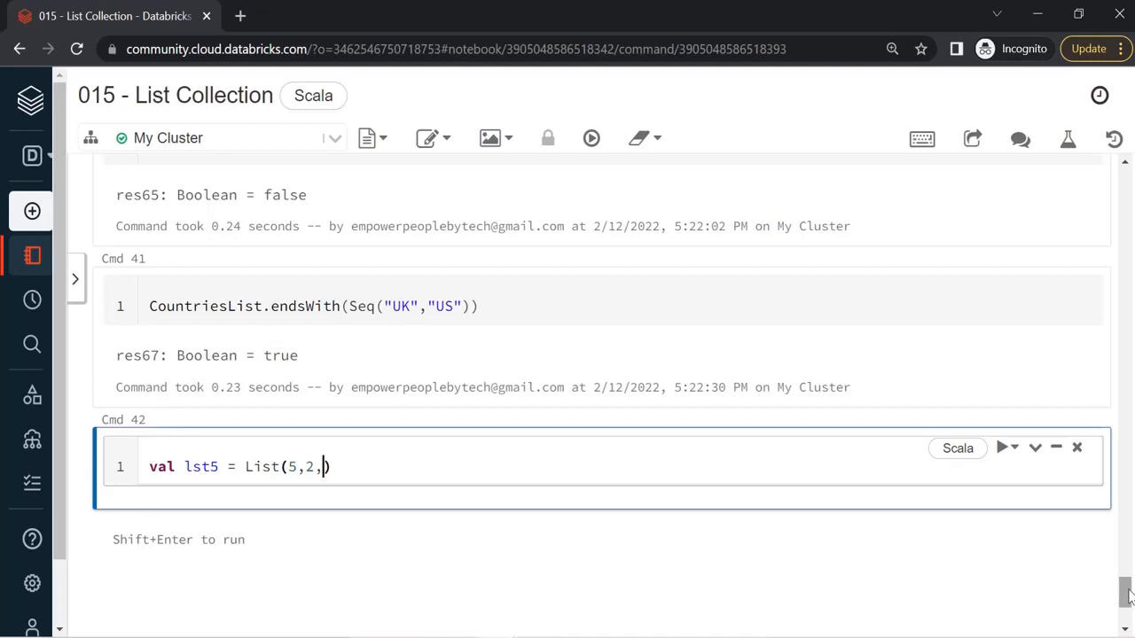
{"action": "type", "text": "8"}
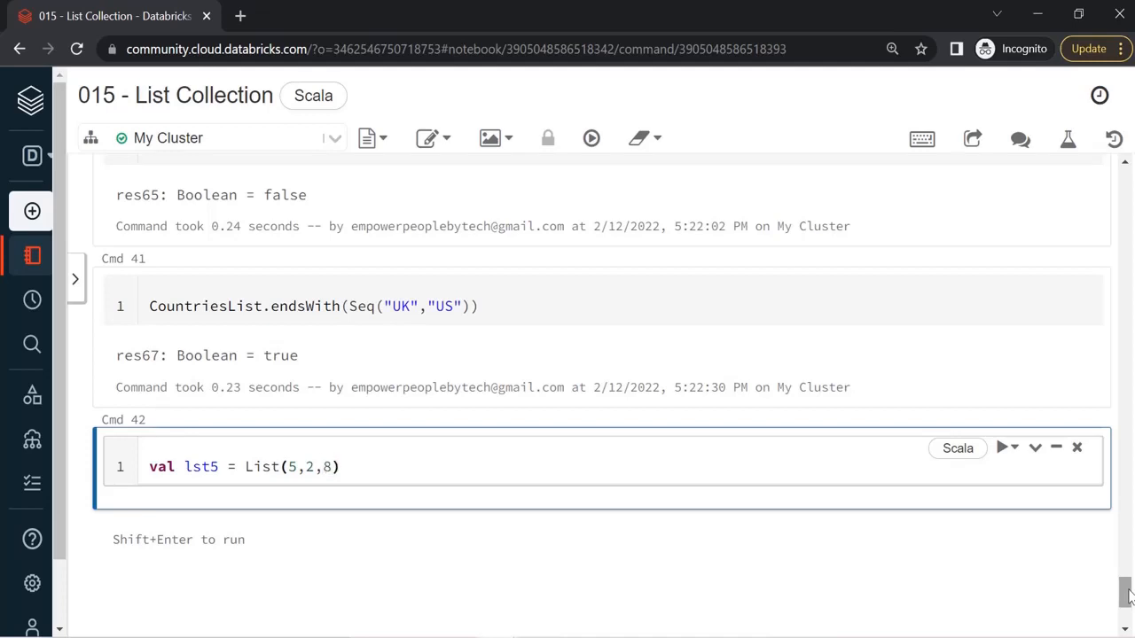
{"action": "type", "text": ",1"}
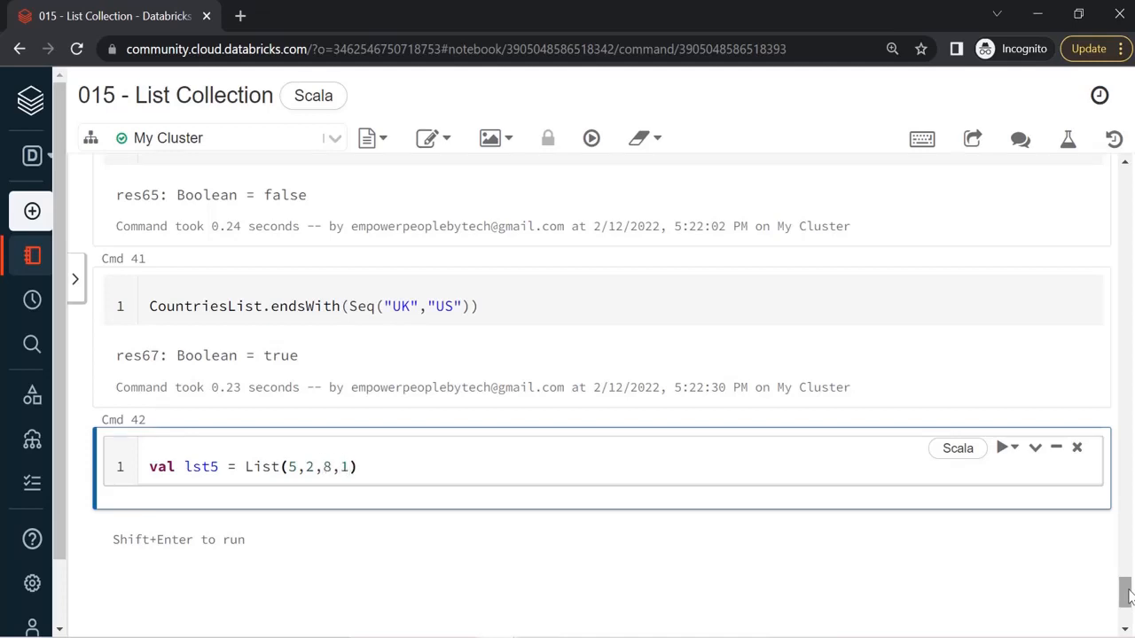
{"action": "key", "text": "shift+enter"}
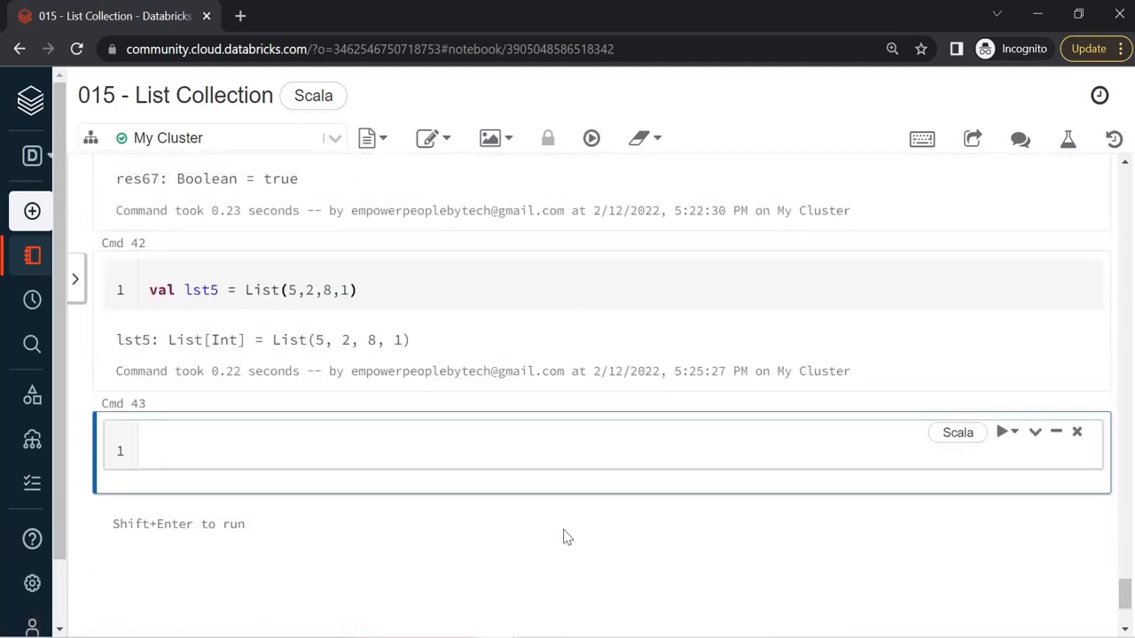
- Run lst5.sorted to get List(1, 2, 5, 8) and move to the next cell
{"action": "type", "text": "lst5"}
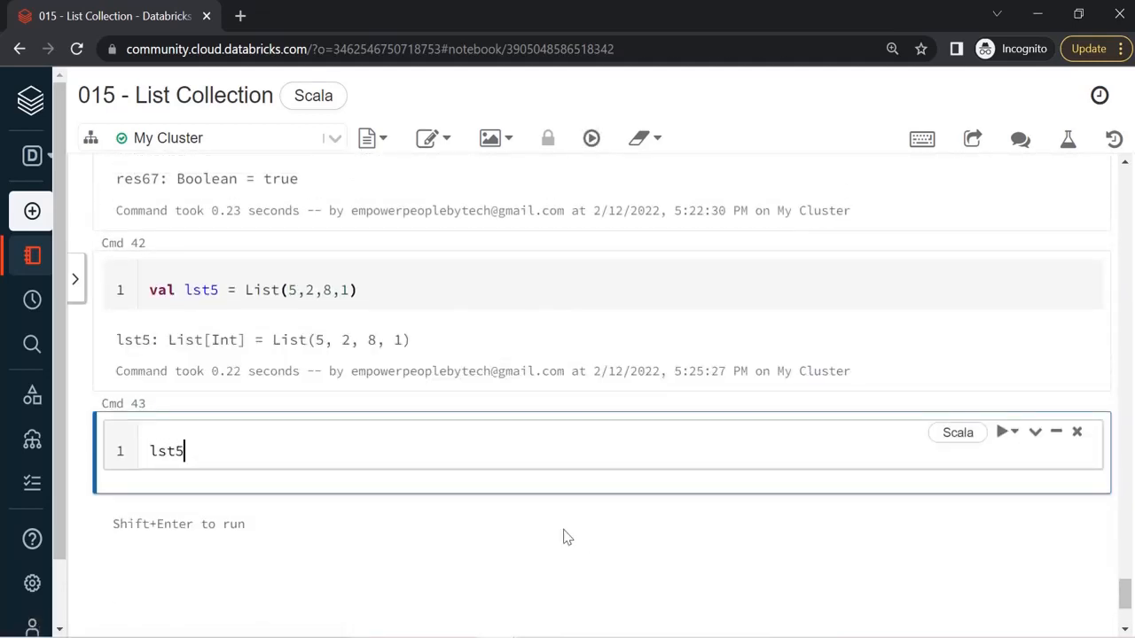
{"action": "type", "text": ".sor"}
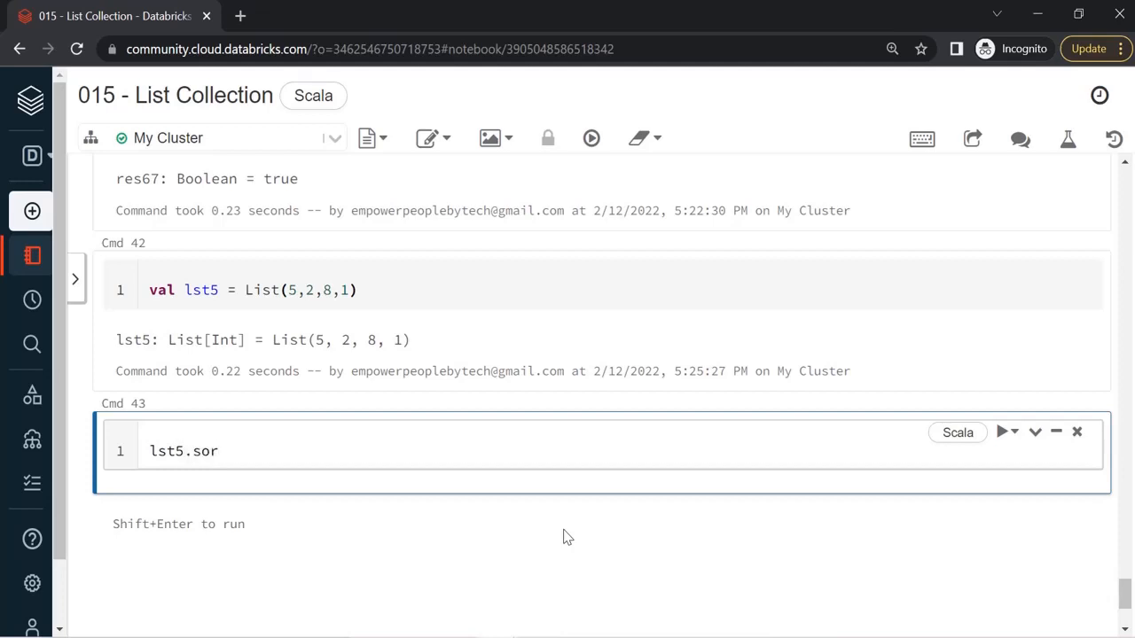
{"action": "type", "text": "ted"}
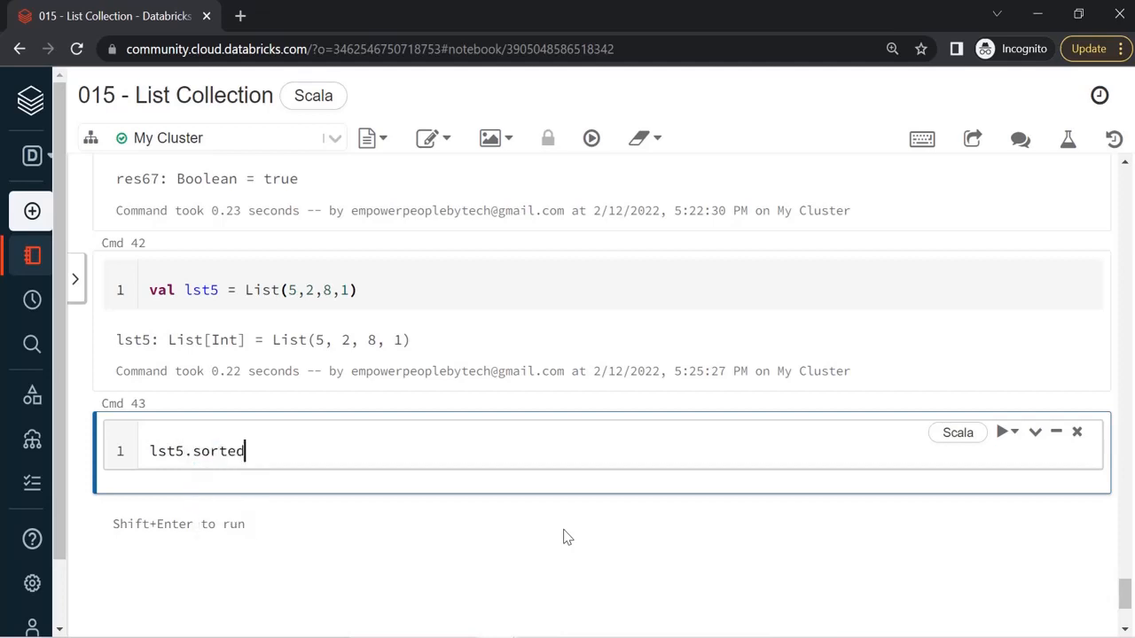
{"action": "key", "text": "shift+enter"}
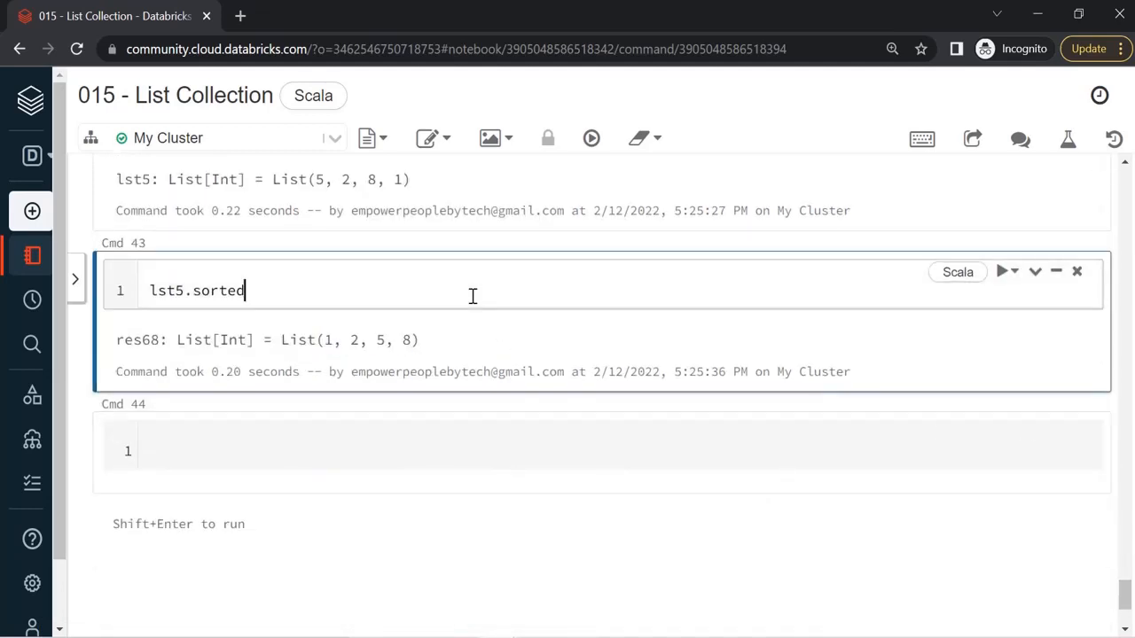
{"action": "left_click", "coordinate": [344, 452]}
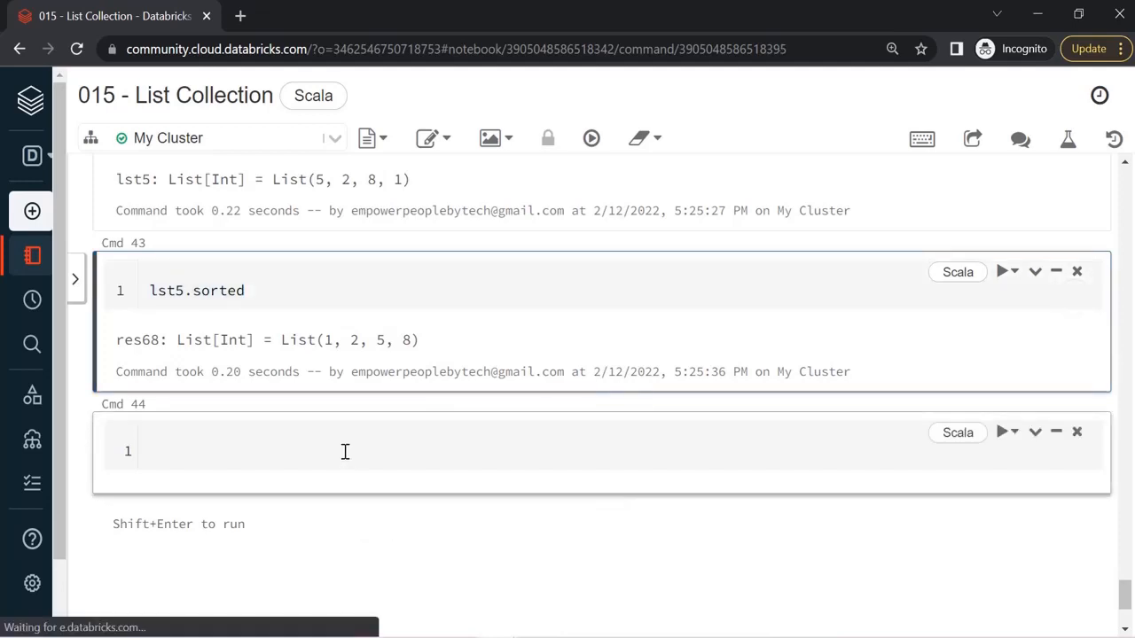
- Run lst5.sorted(Ordering.Int.reverse) to get List(8, 5, 2, 1)
{"action": "type", "text": "lst5.sorted()"}
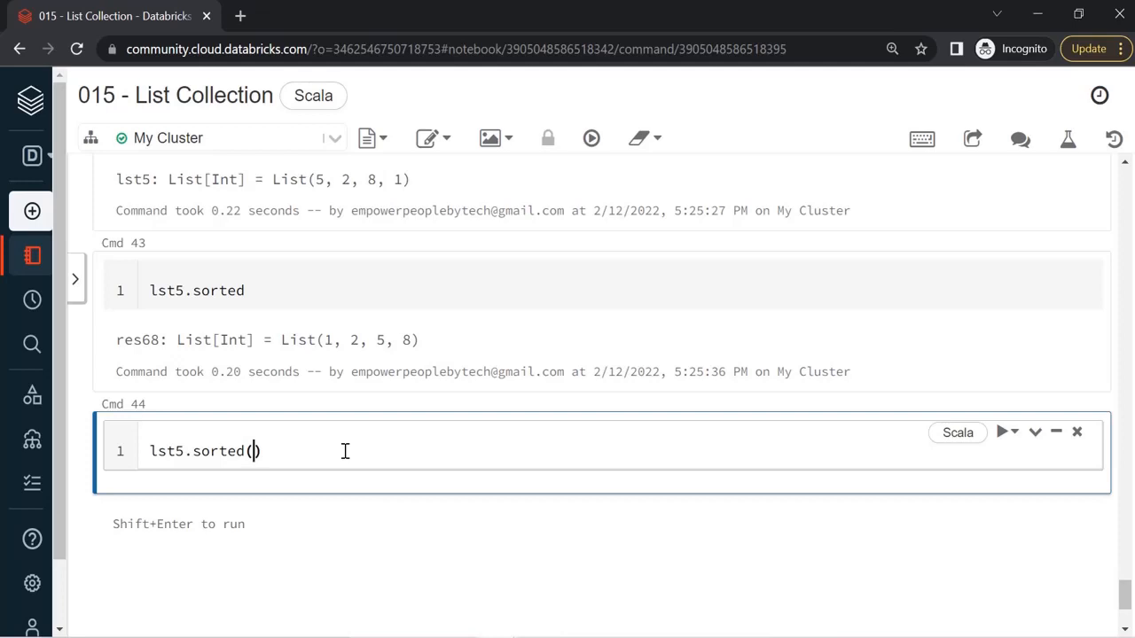
{"action": "type", "text": "Or"}
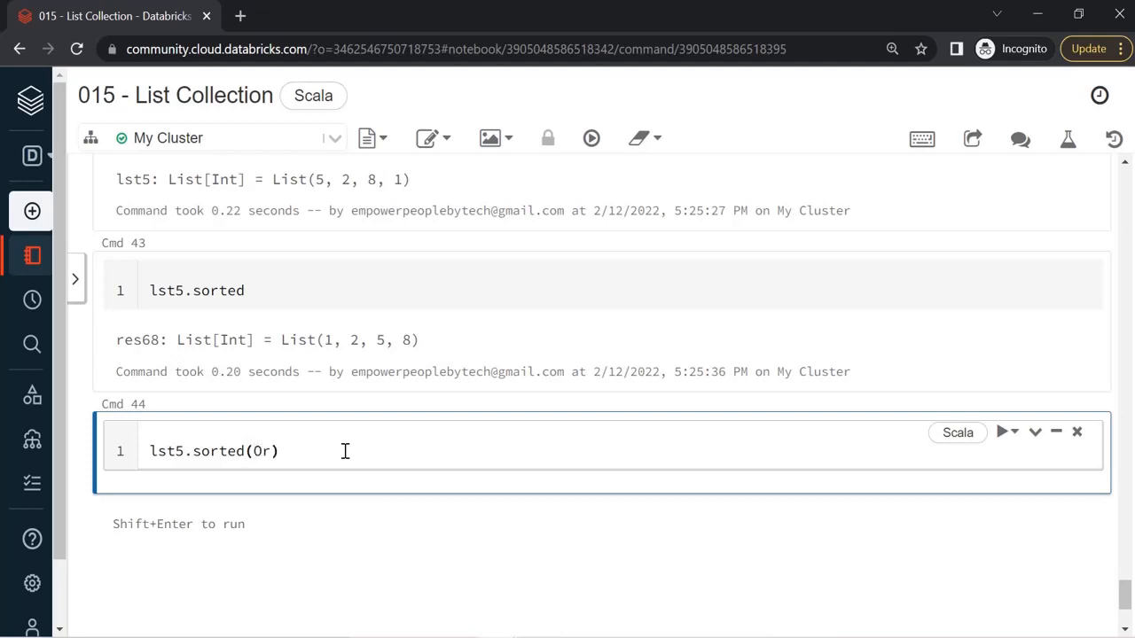
{"action": "type", "text": "dering"}
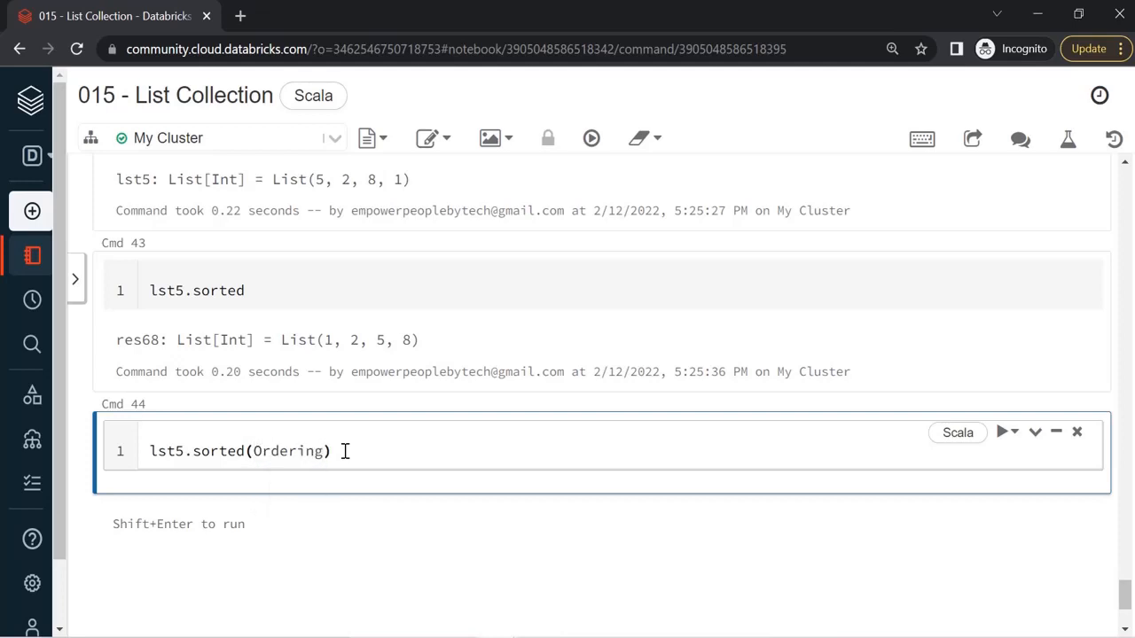
{"action": "type", "text": ".Int"}
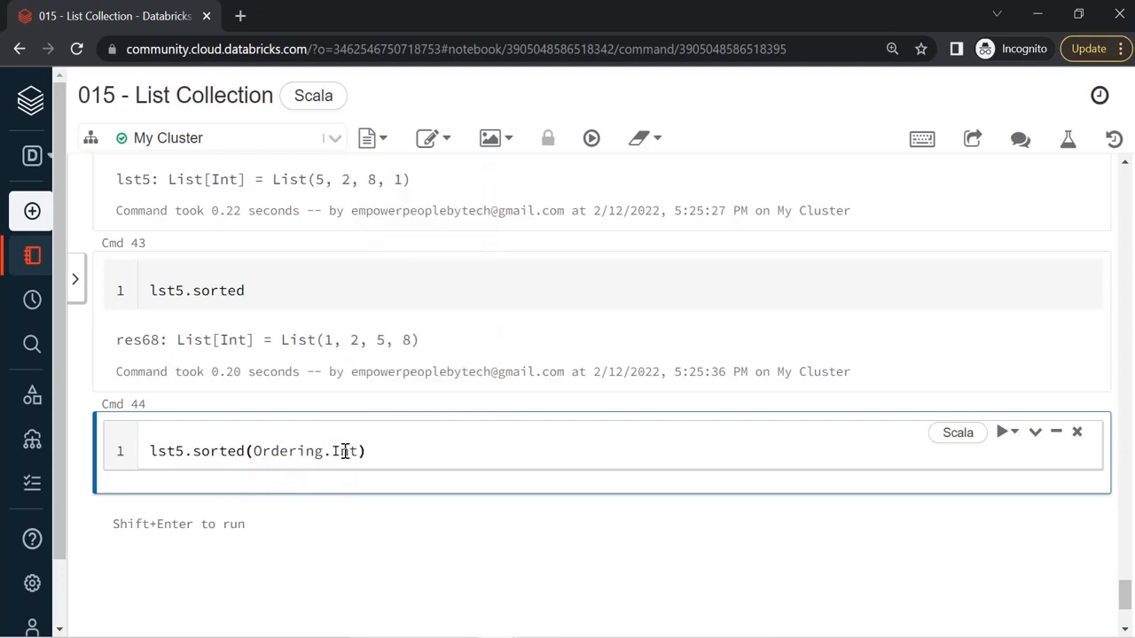
{"action": "type", "text": "."}
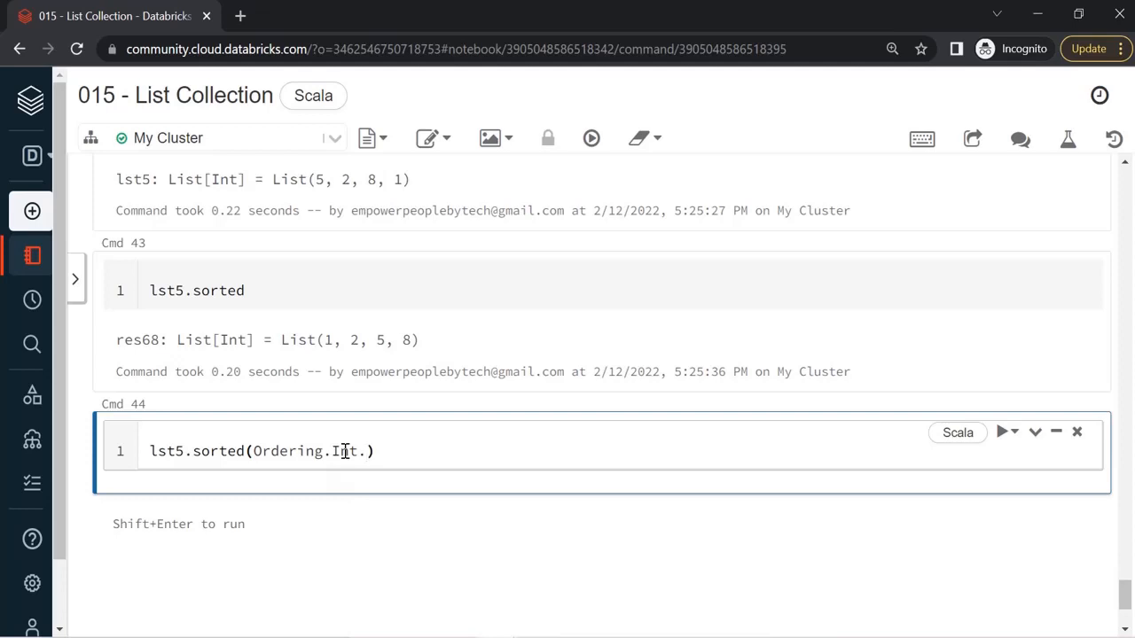
{"action": "type", "text": "reverse"}
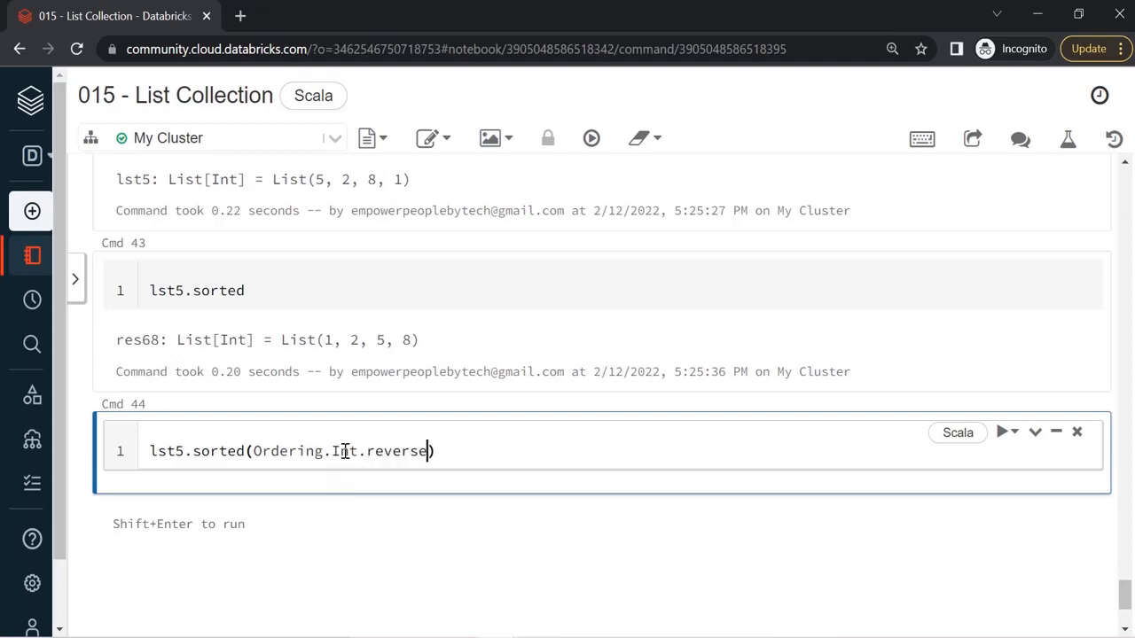
{"action": "key", "text": "Shift+Return"}
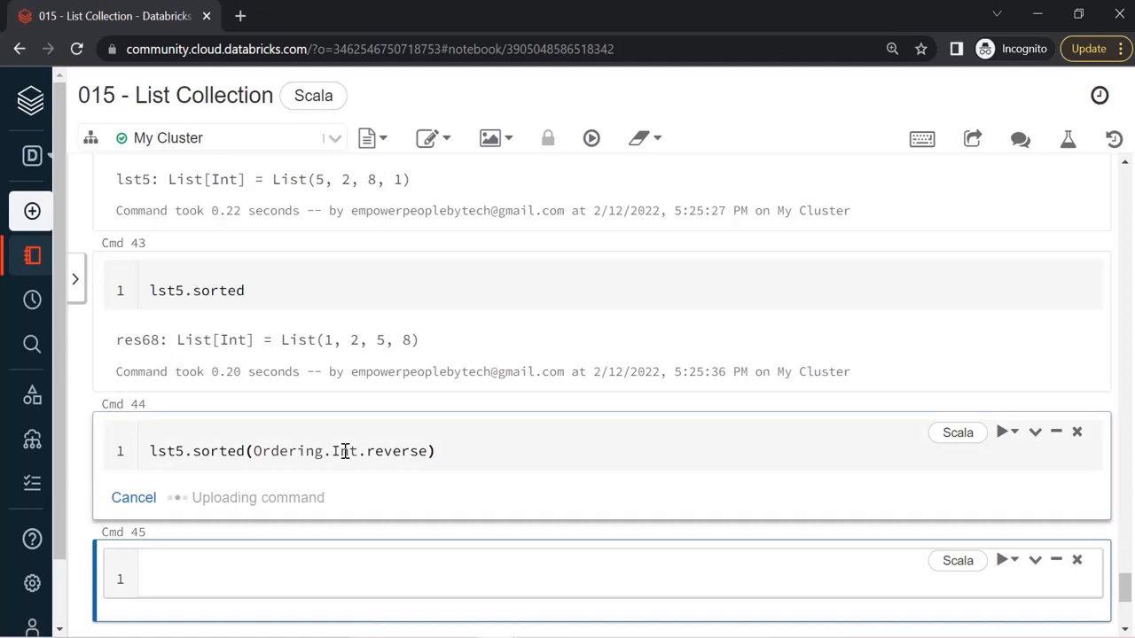
{"action": "left_click", "coordinate": [1004, 433]}
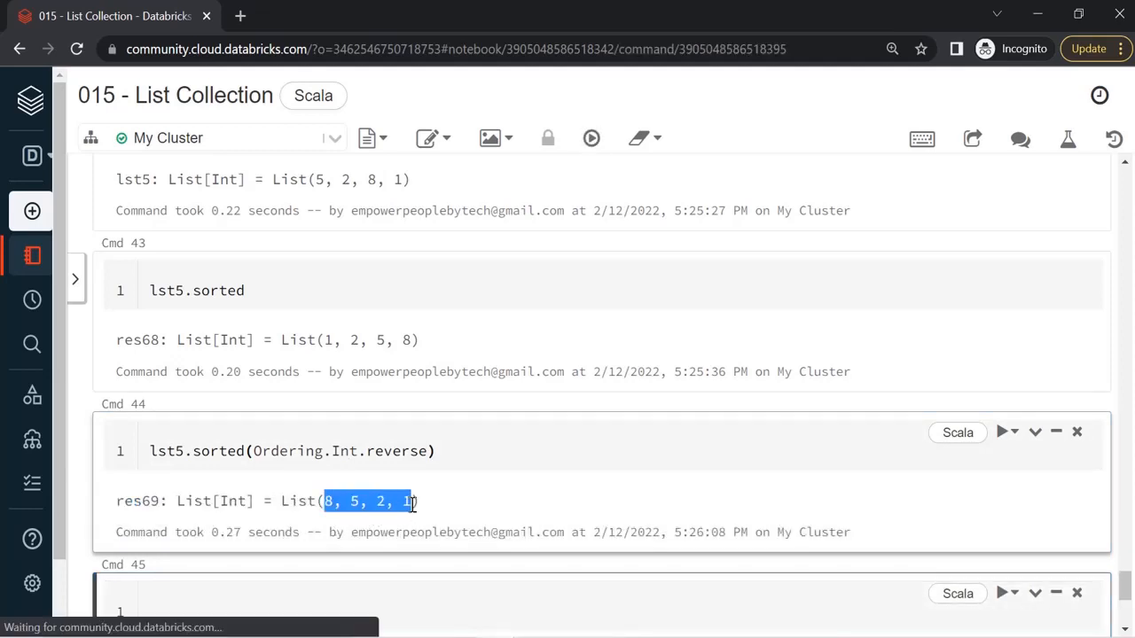
{"action": "scroll", "scroll_direction": "down", "scroll_amount": 3}
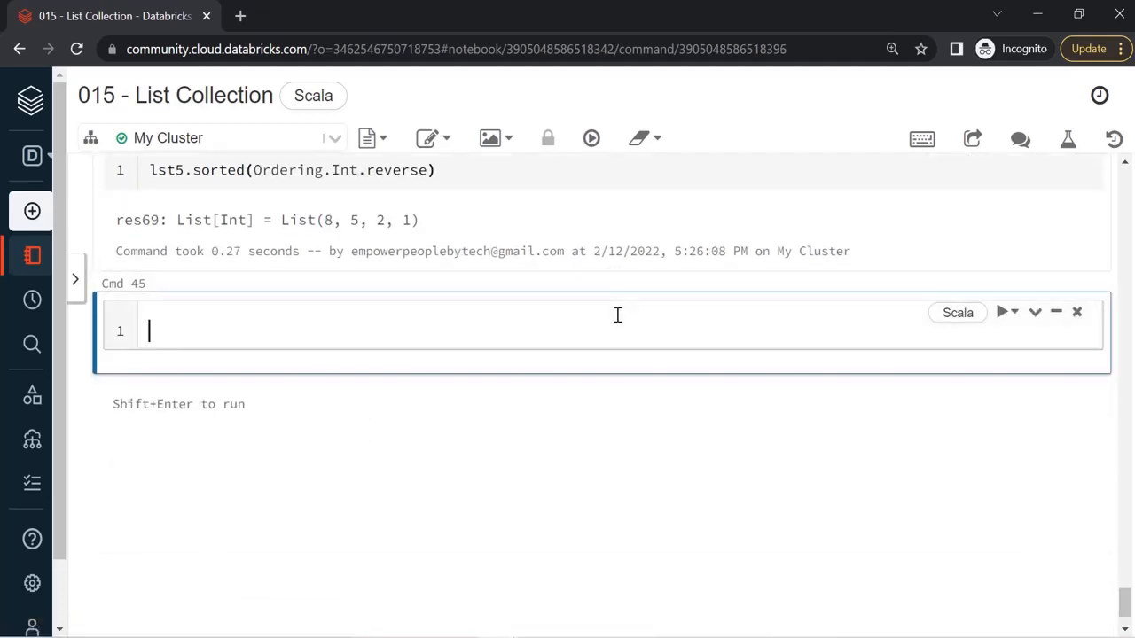
- Run CountriesList.sorted(Ordering.String.reverse) to get List(US, UK, India)
{"action": "type", "text": "val lst6"}
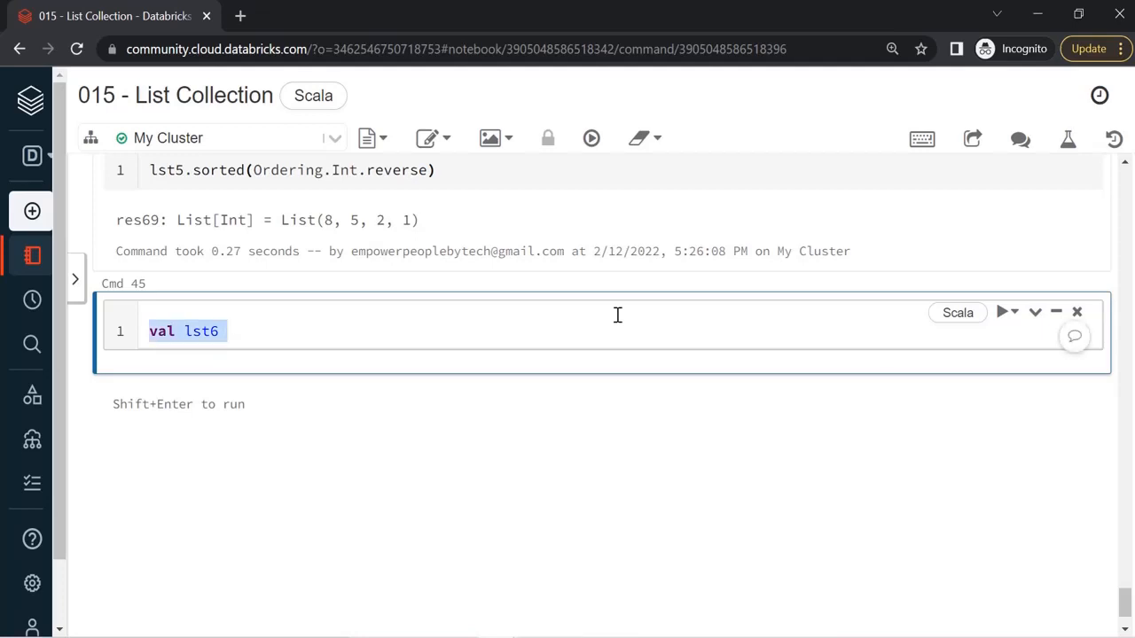
{"action": "type", "text": "CountriesList"}
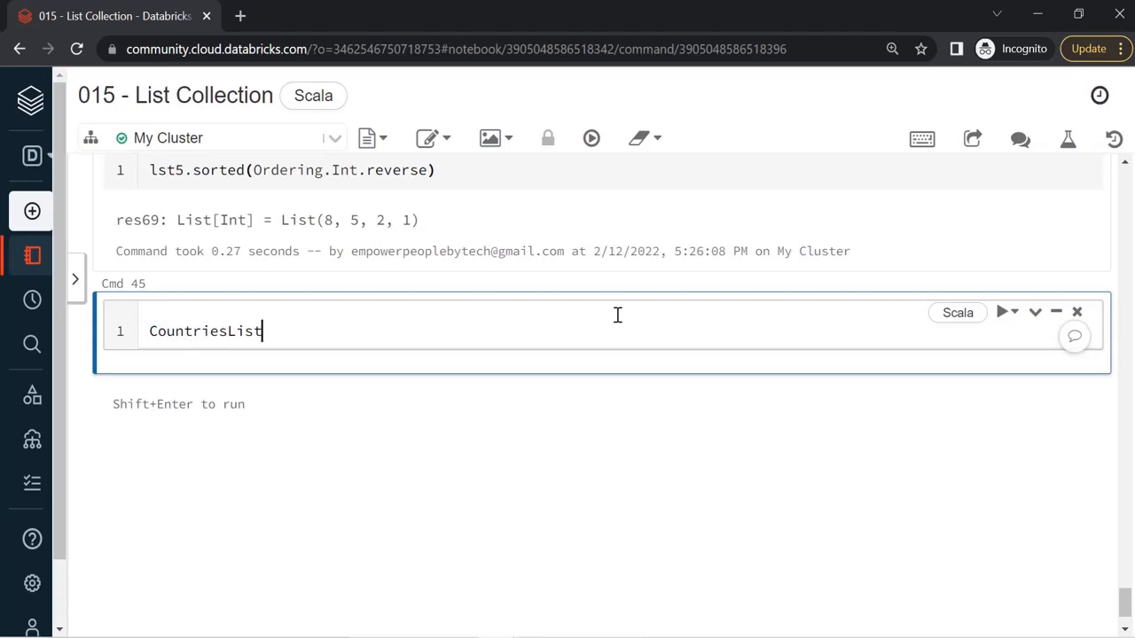
{"action": "type", "text": ".sorte"}
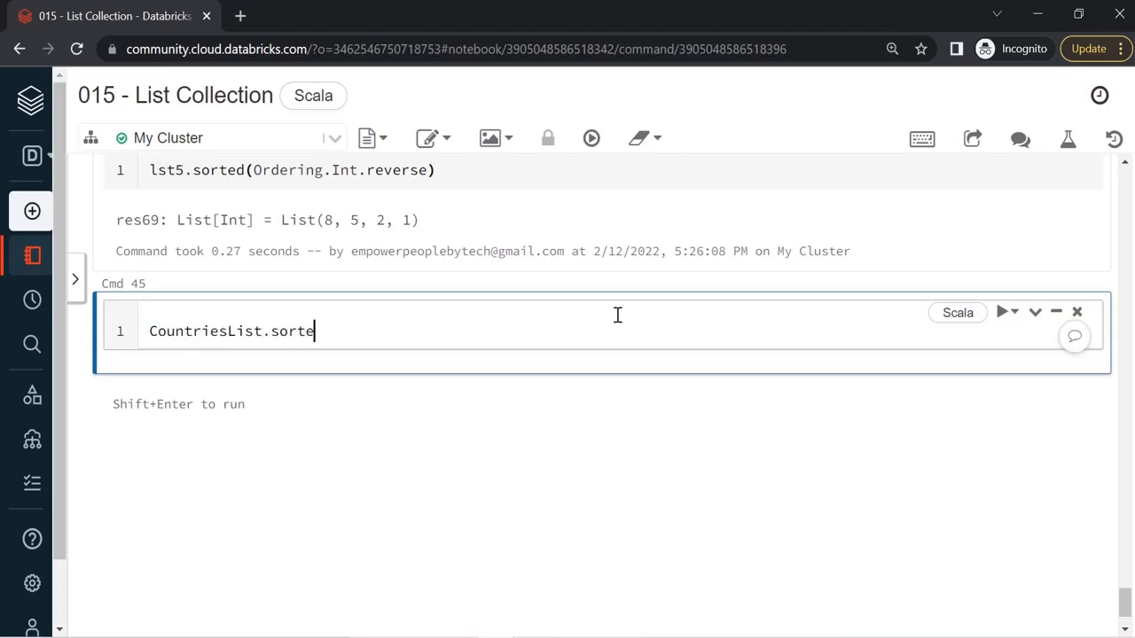
{"action": "type", "text": "d(Orde"}
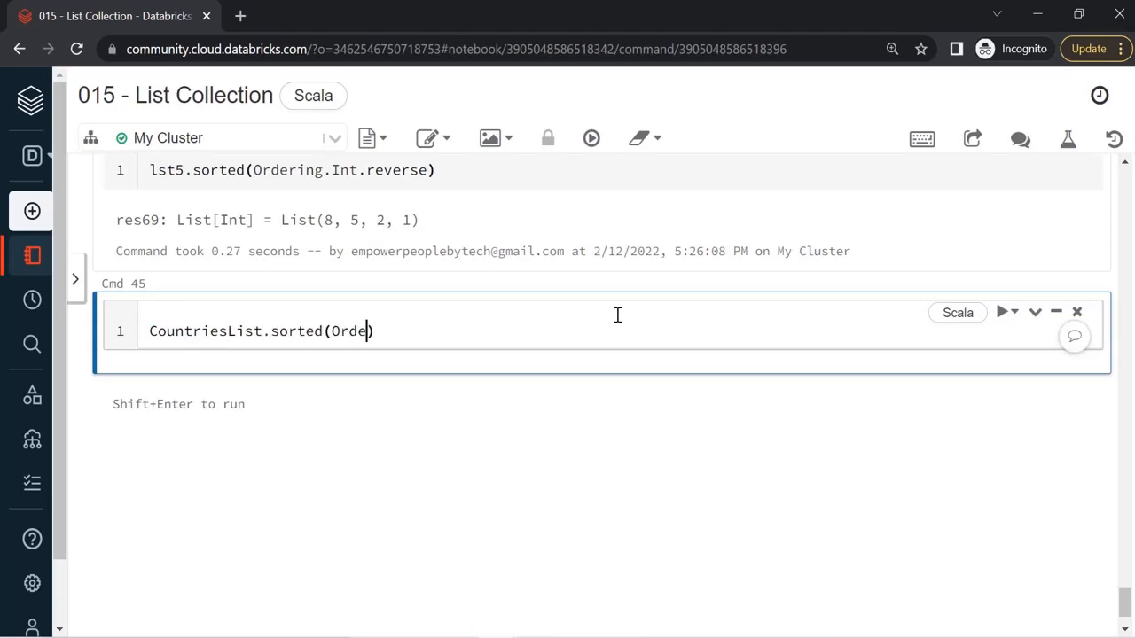
{"action": "type", "text": "ring"}
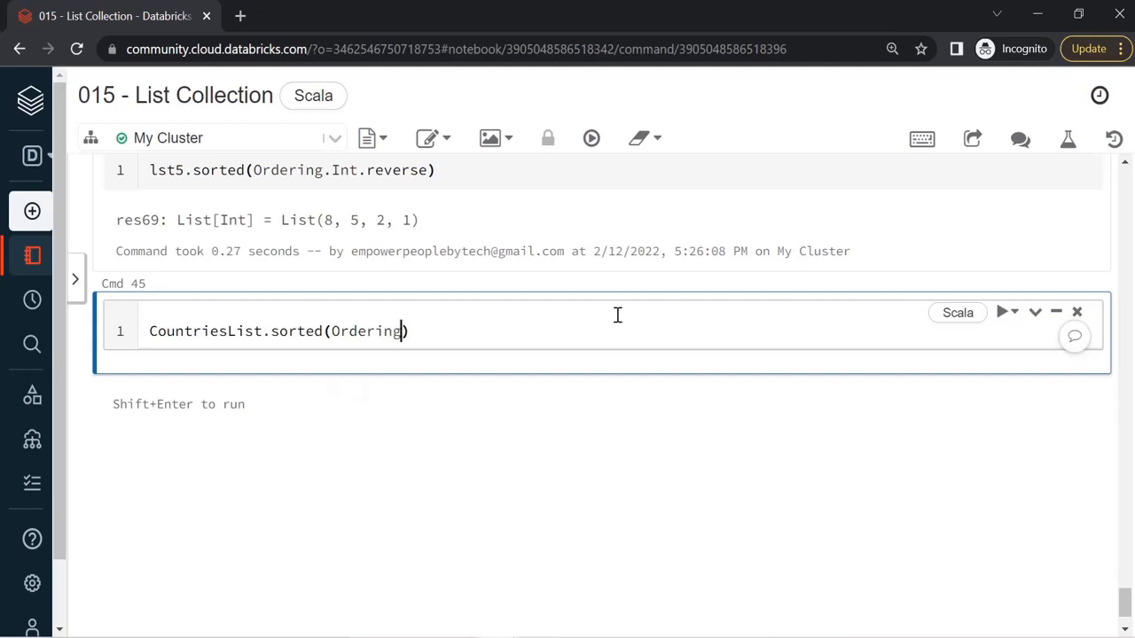
{"action": "type", "text": ".St"}
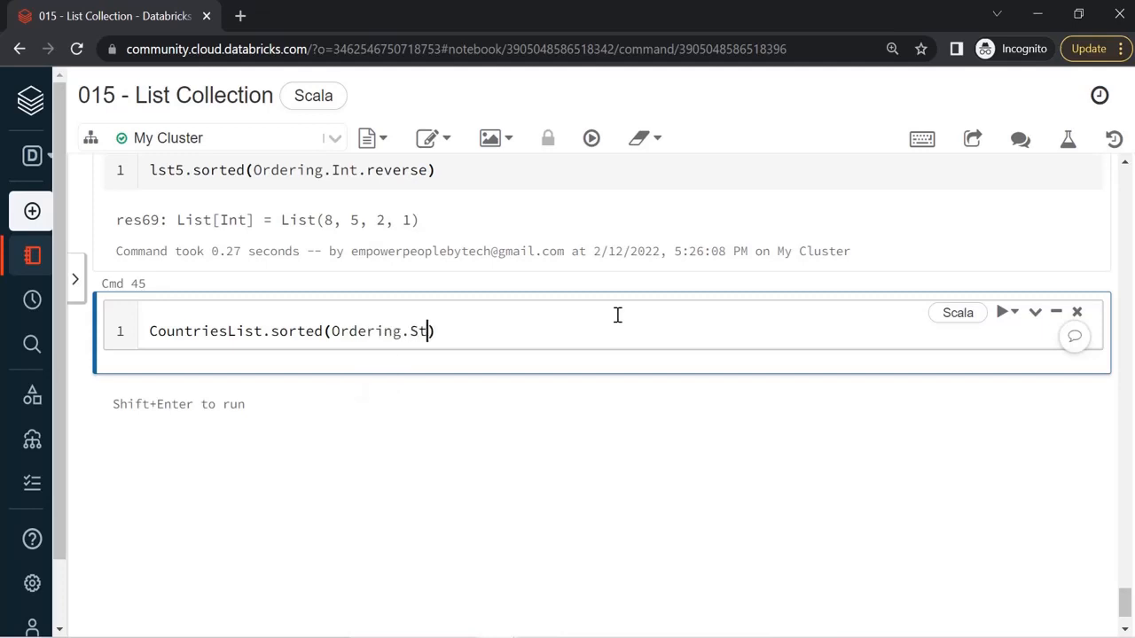
{"action": "type", "text": "ring."}
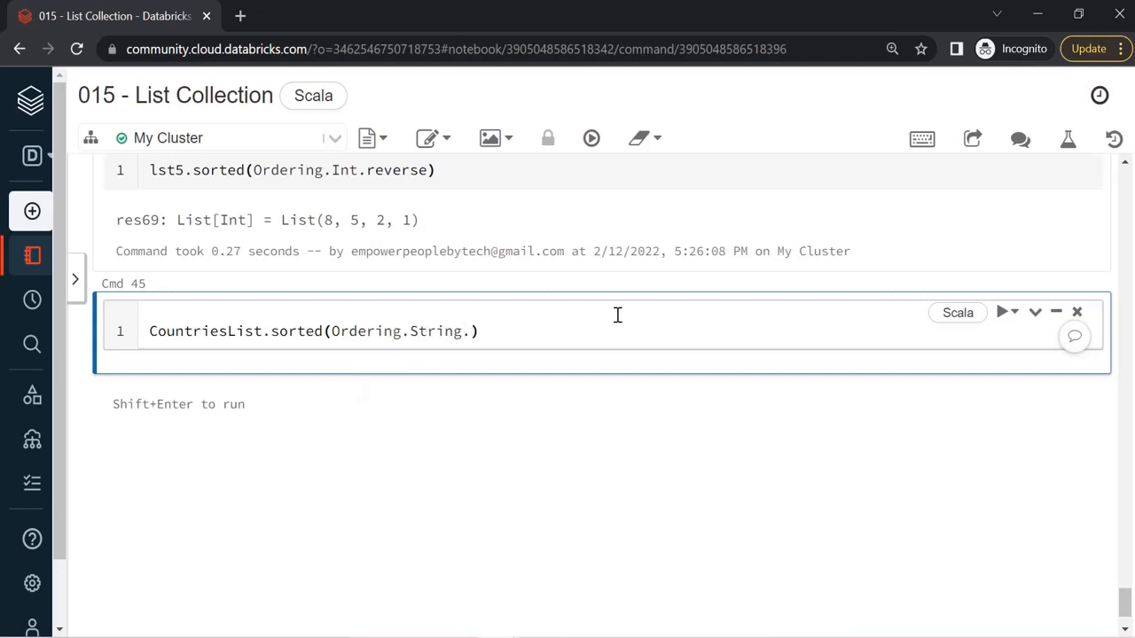
{"action": "type", "text": "R"}
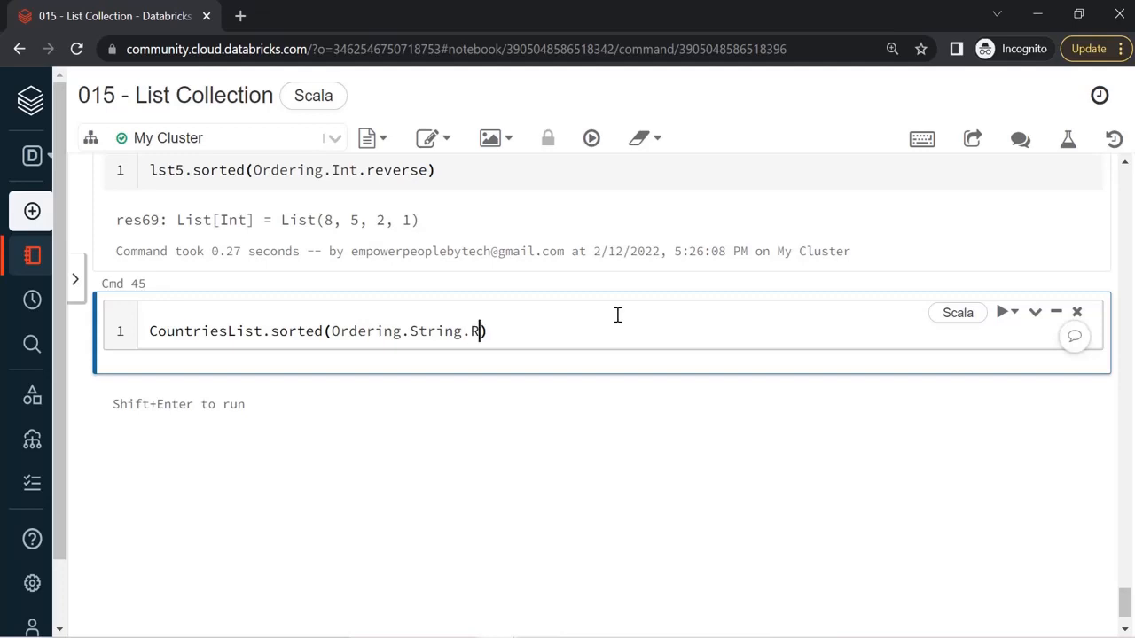
{"action": "type", "text": "eves"}
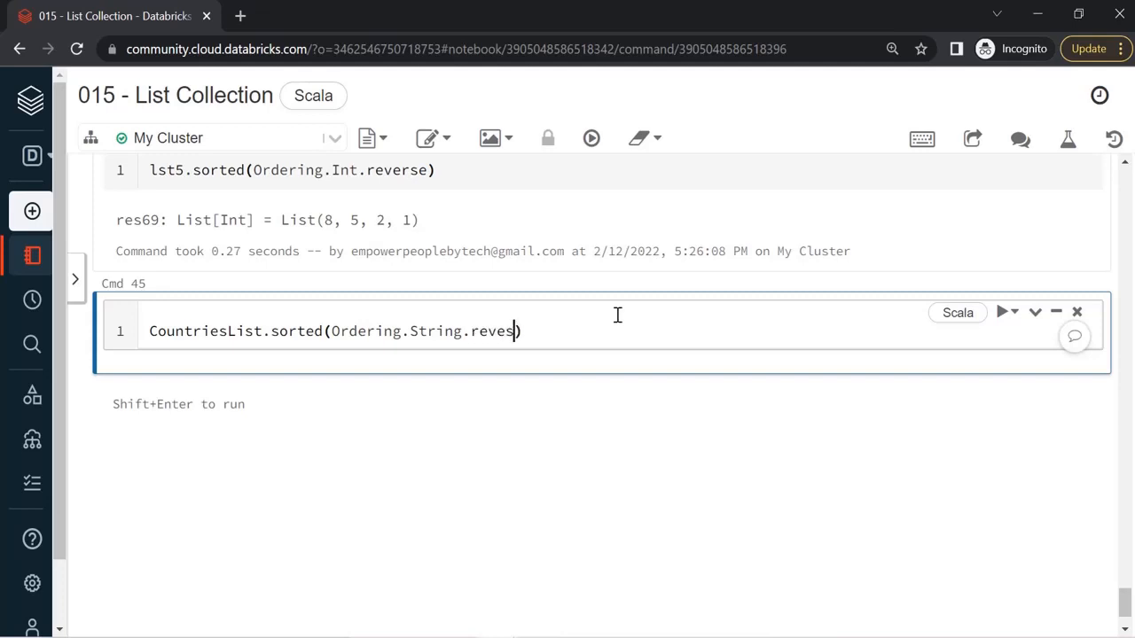
{"action": "type", "text": "rse"}
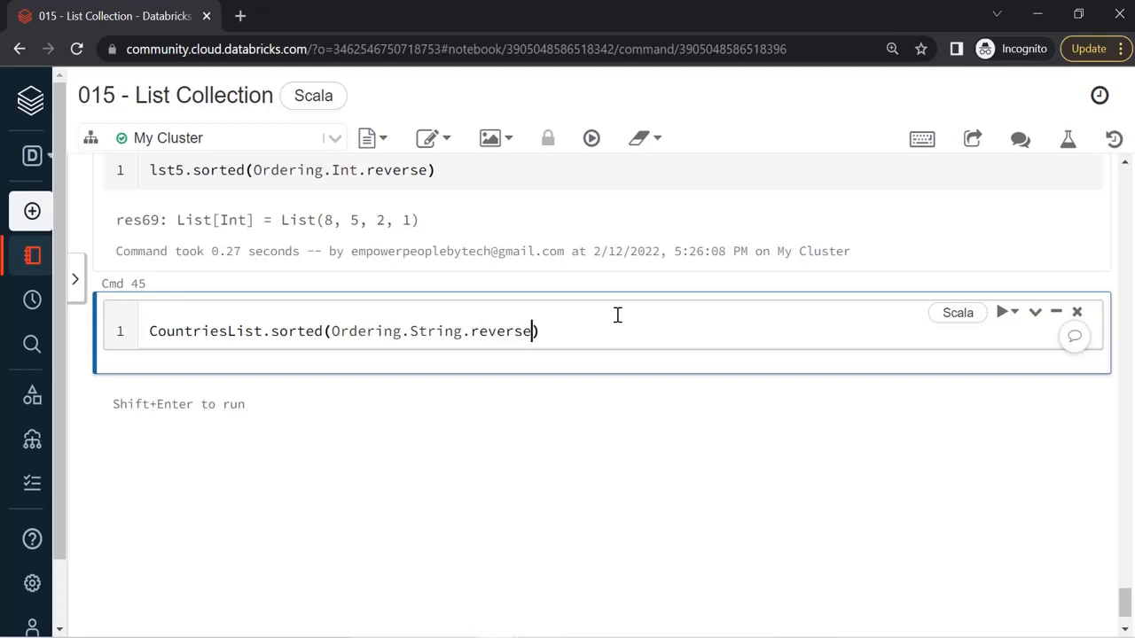
{"action": "key", "text": "shift+enter"}
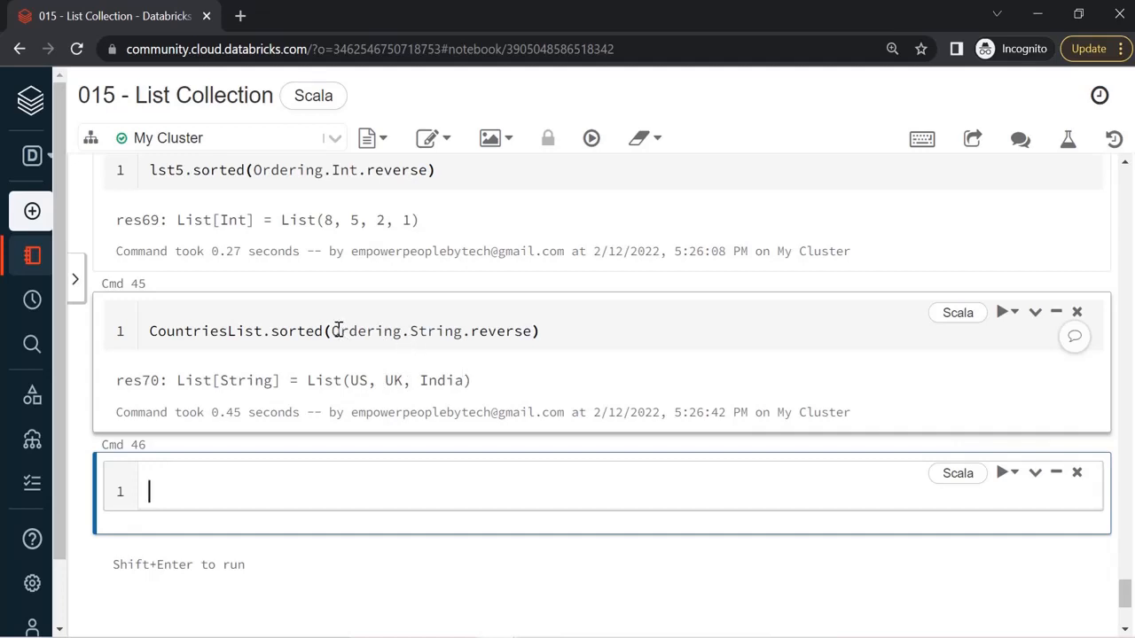
{"action": "mouse_move", "coordinate": [496, 363]}
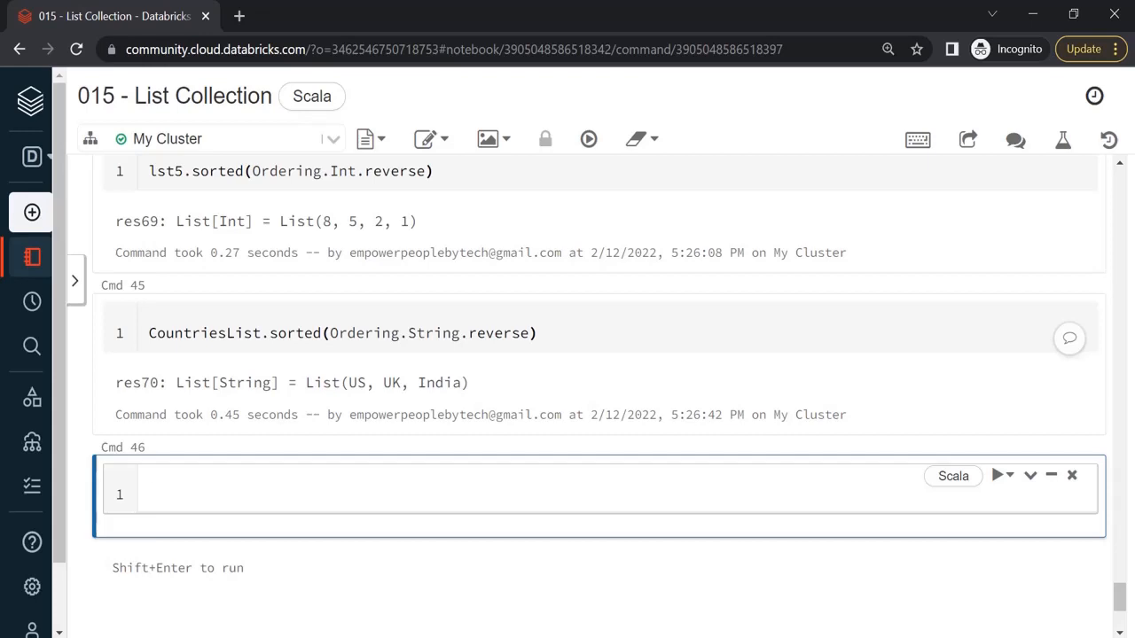
- Evaluate numbersList2 to show List(1 through 10), then return to that cell
{"action": "type", "text": "c"}
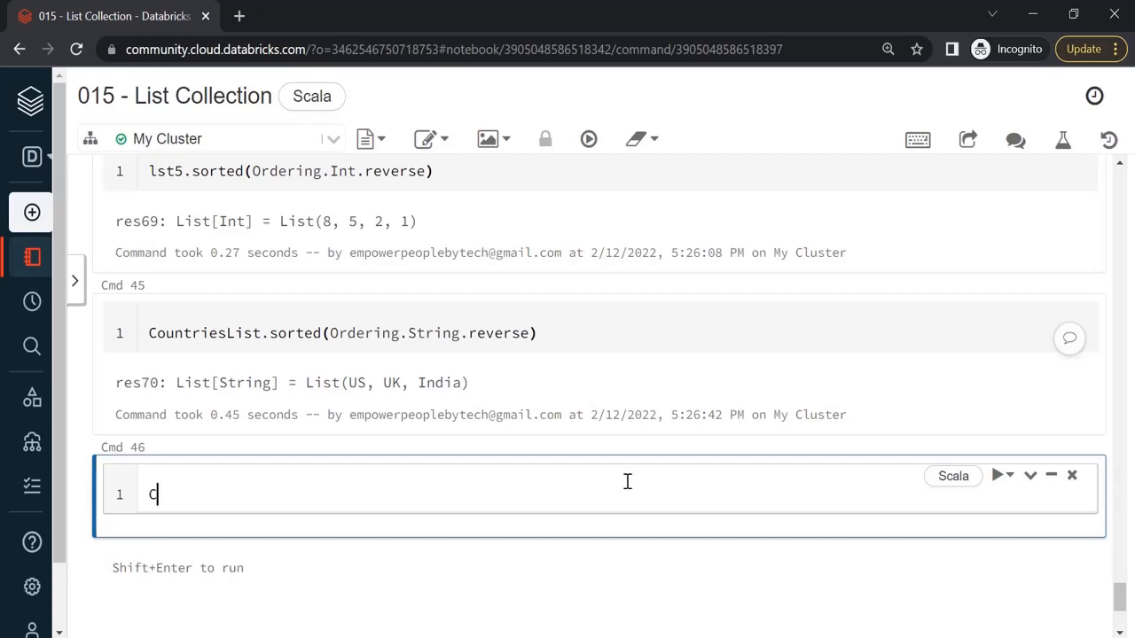
{"action": "type", "text": "number"}
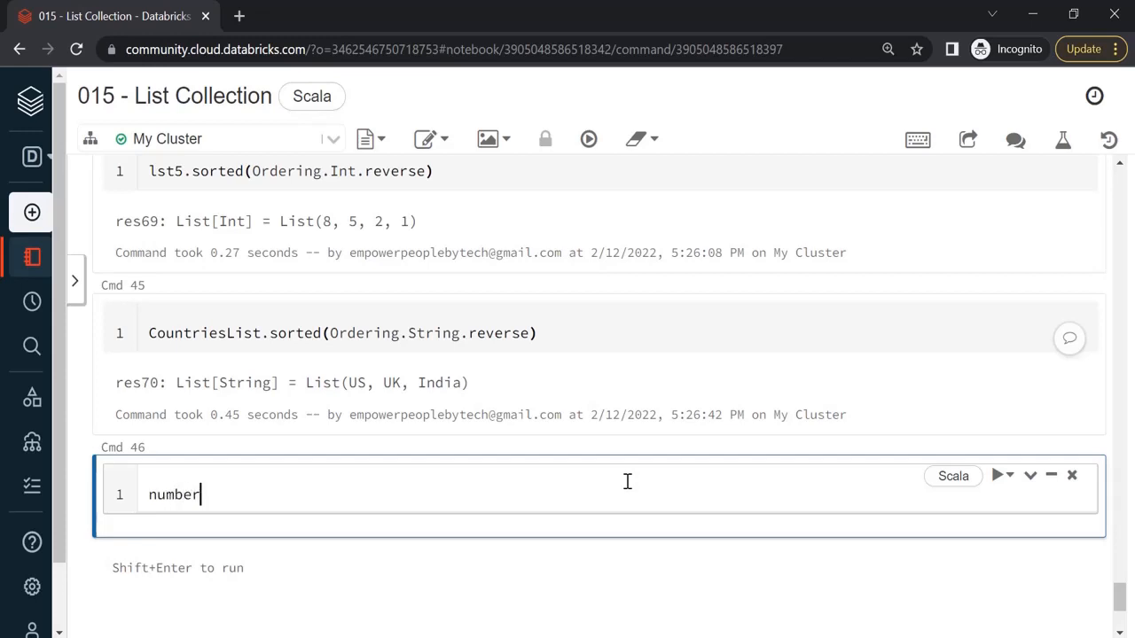
{"action": "type", "text": "sList2"}
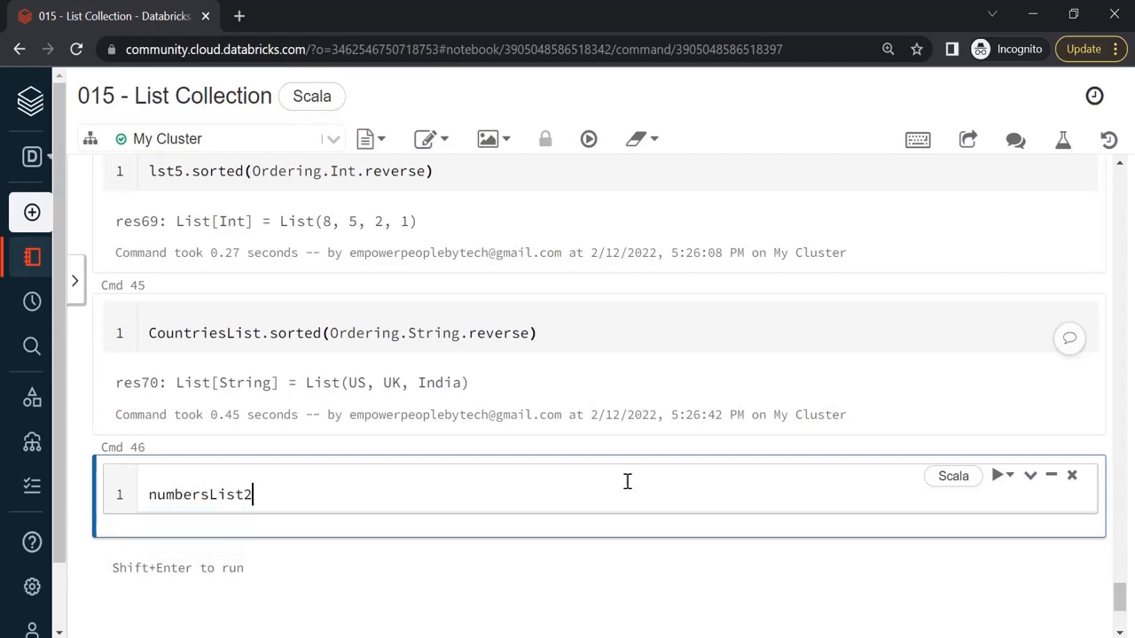
{"action": "key", "text": "shift+enter"}
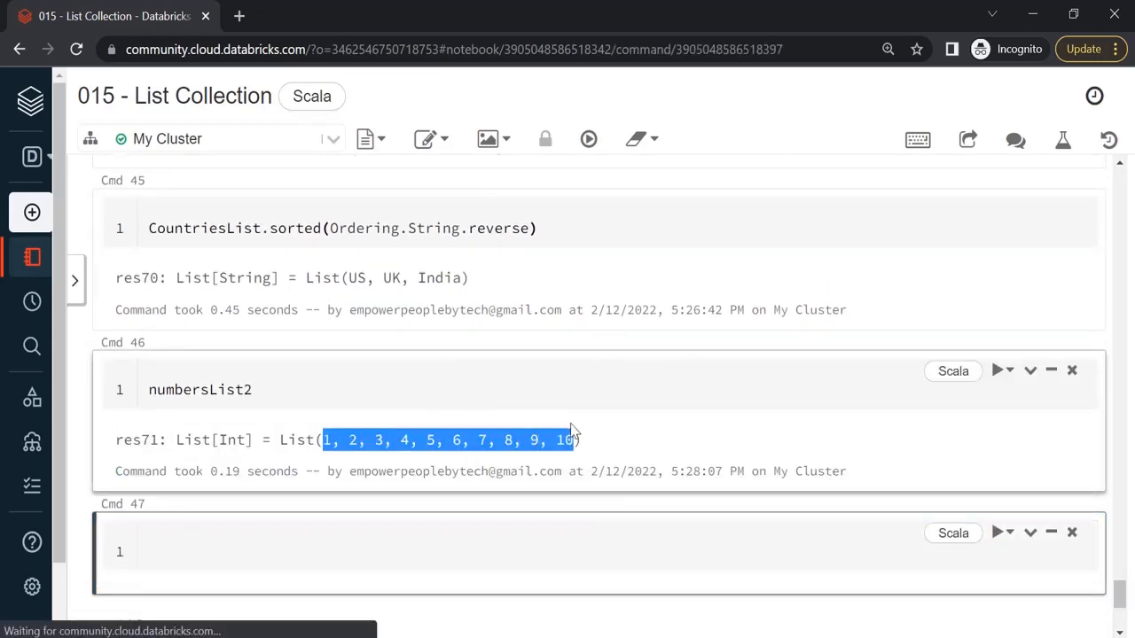
{"action": "left_click", "coordinate": [339, 390]}
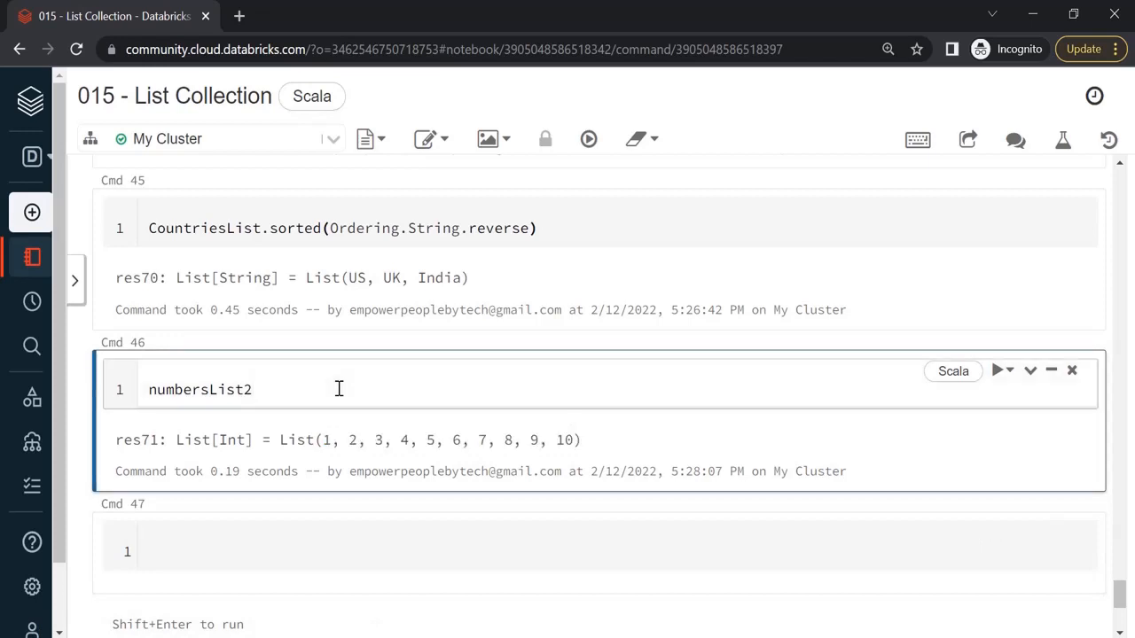
{"action": "type", "text": ".mk"}
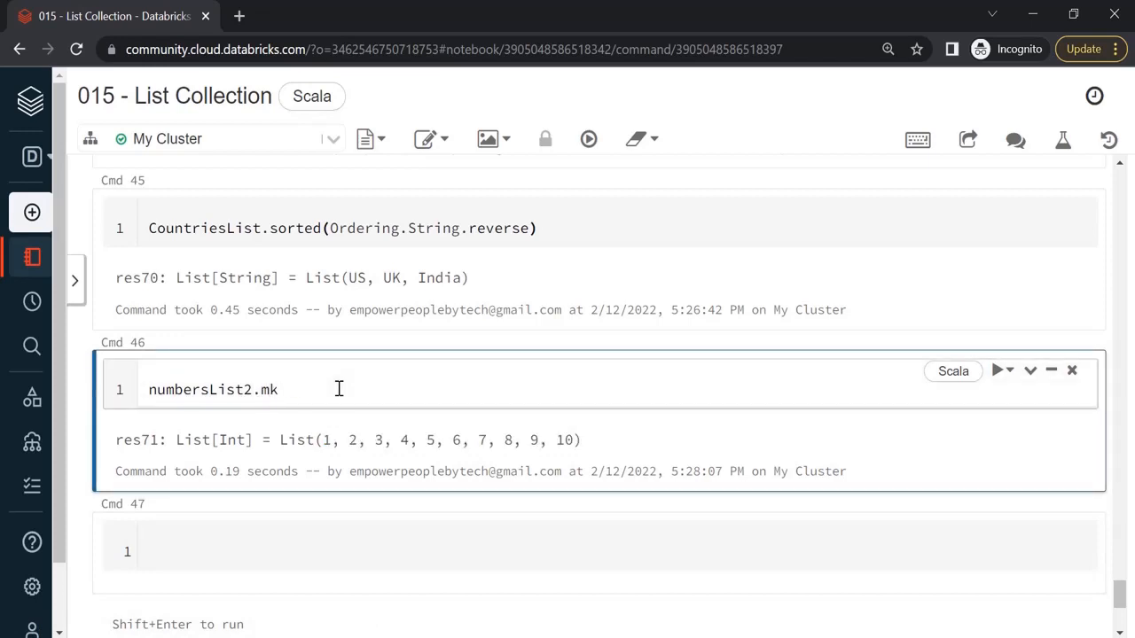
{"action": "type", "text": "String"}
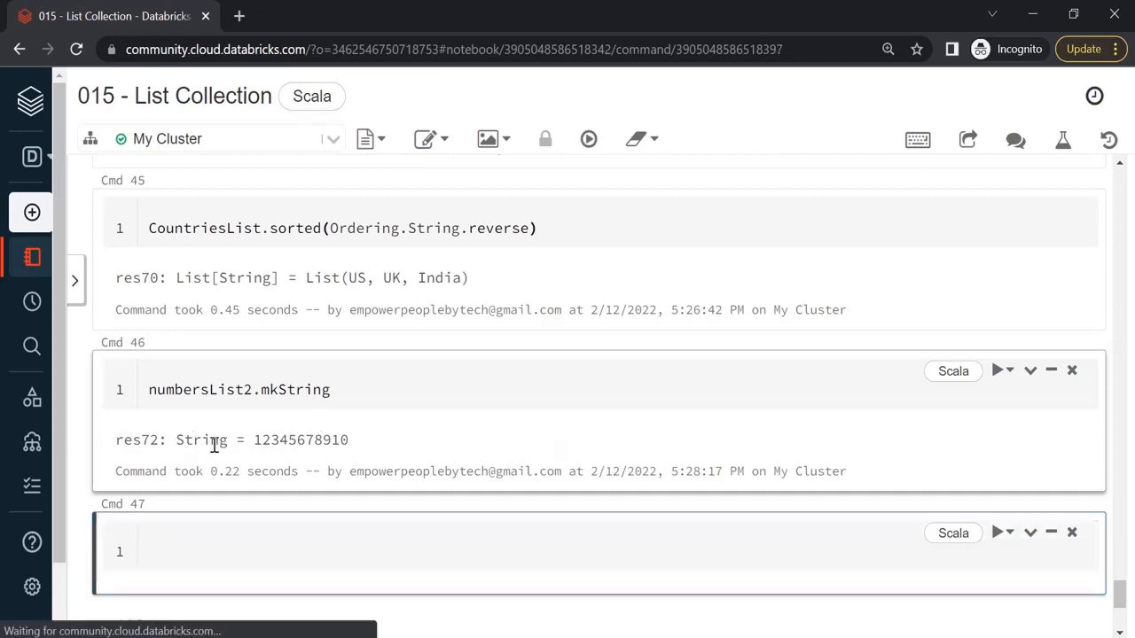
{"action": "double_click", "coordinate": [270, 440]}
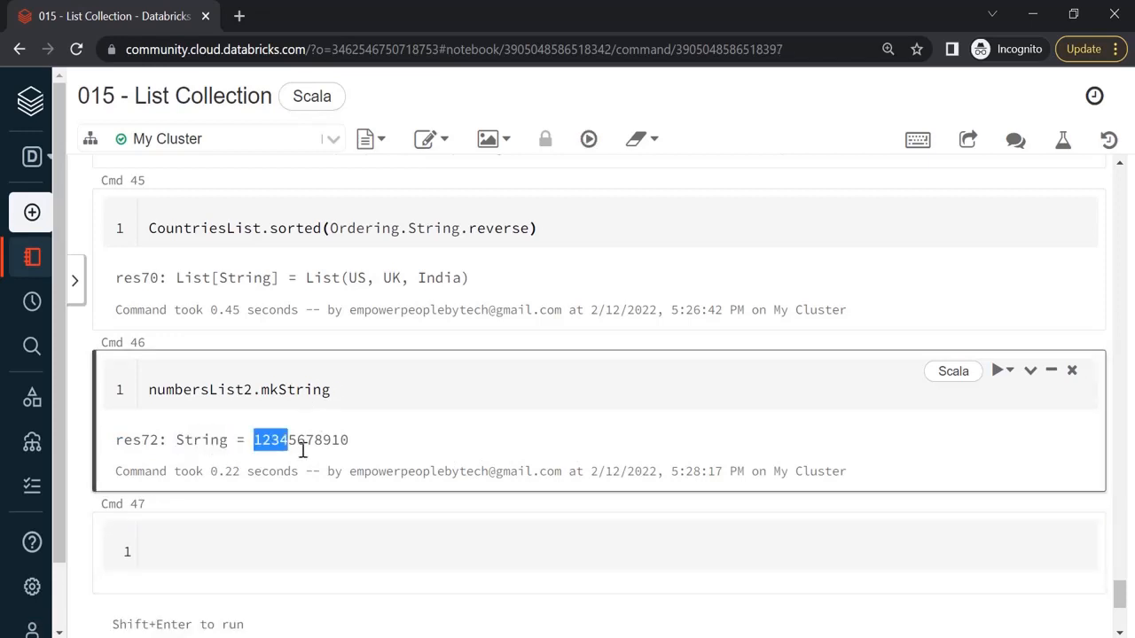
{"action": "left_click", "coordinate": [341, 390]}
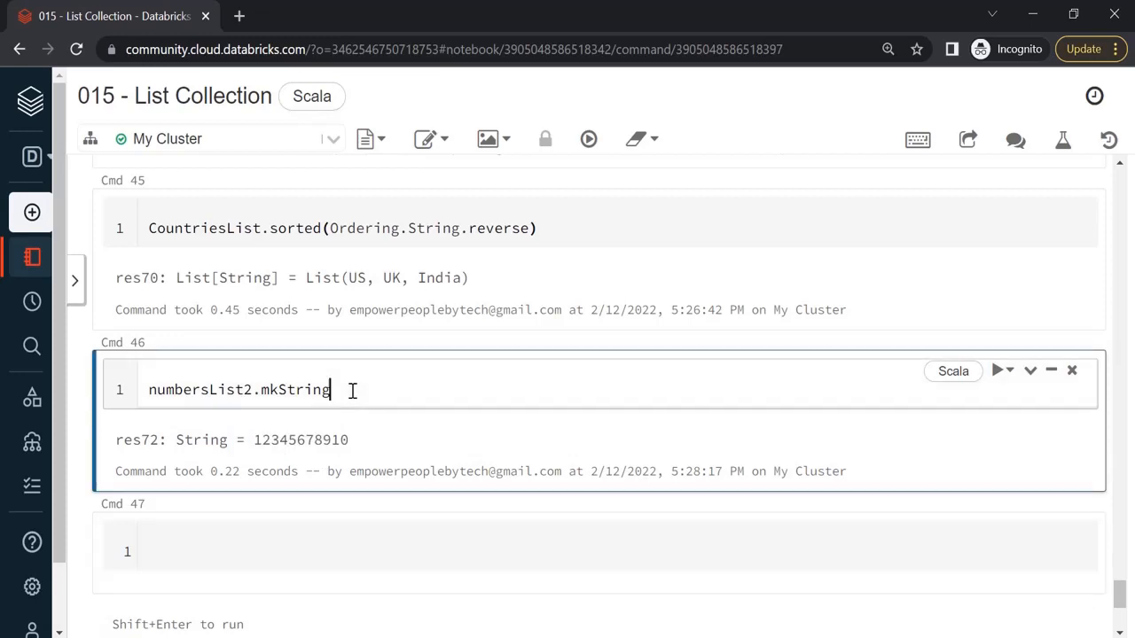
{"action": "left_click", "coordinate": [345, 549]}
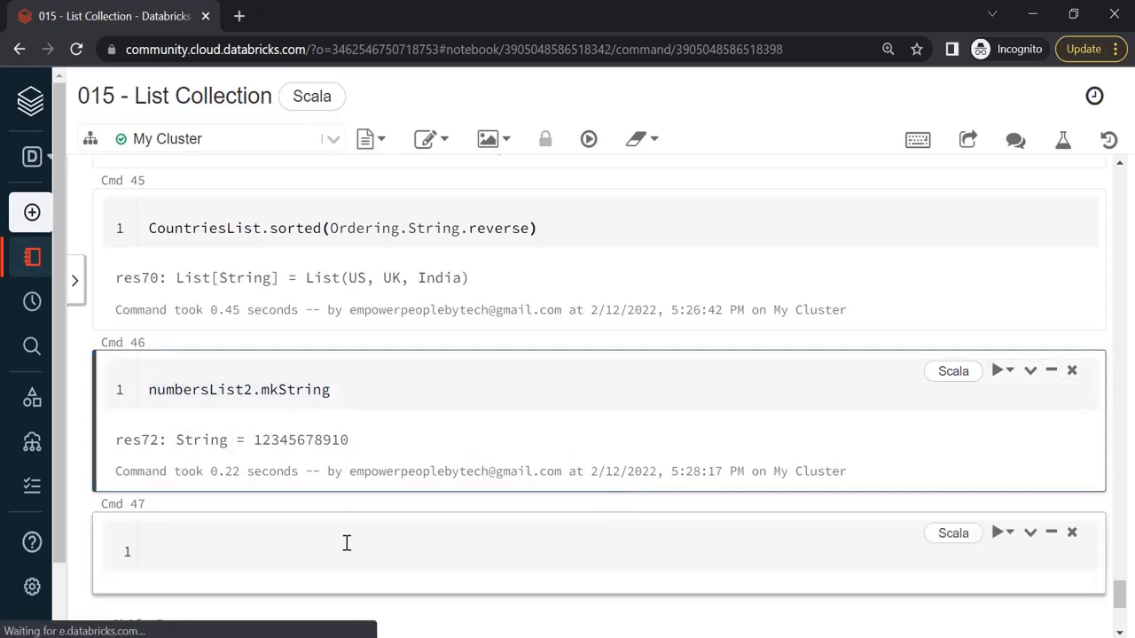
{"action": "type", "text": "numbersList2.mkString()"}
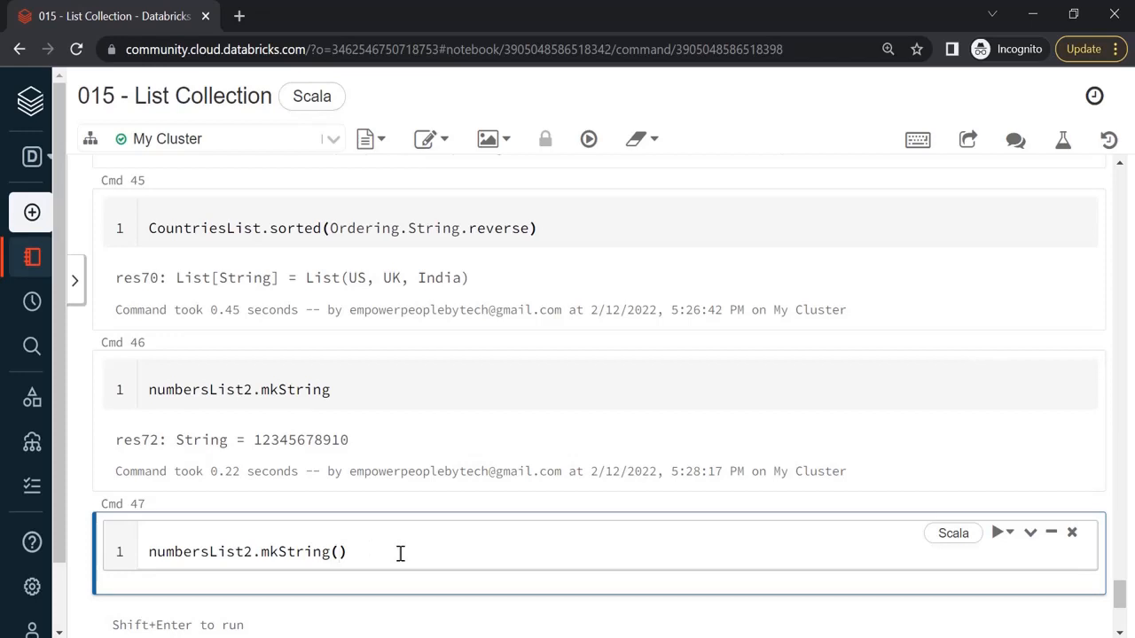
{"action": "type", "text": "\"\""}
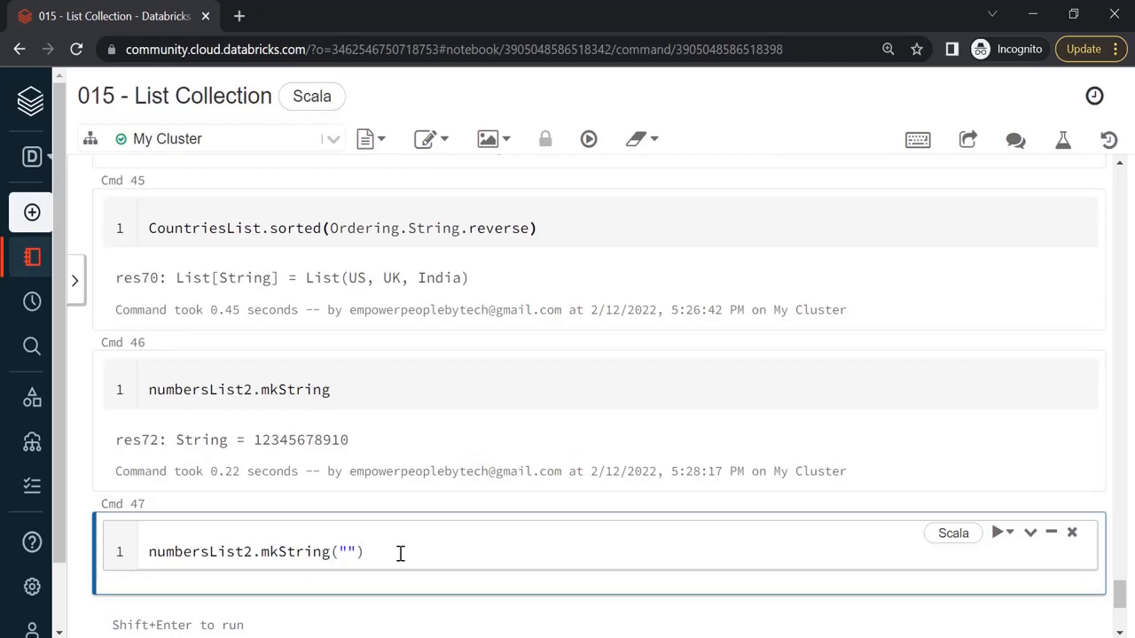
{"action": "type", "text": "-"}
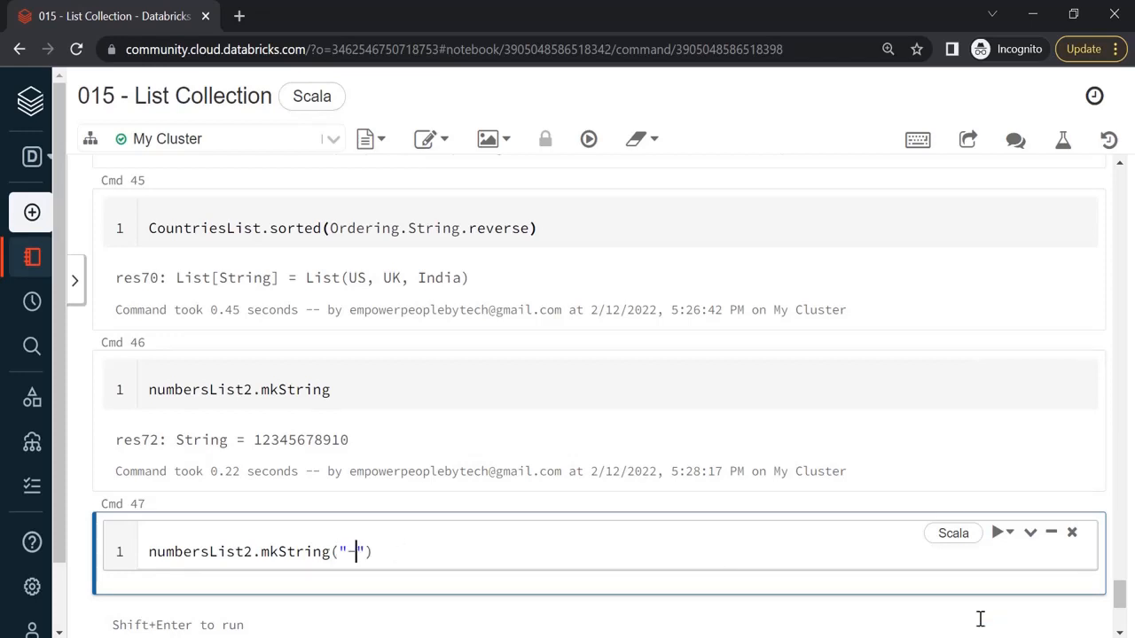
{"action": "key", "text": "shift+enter"}
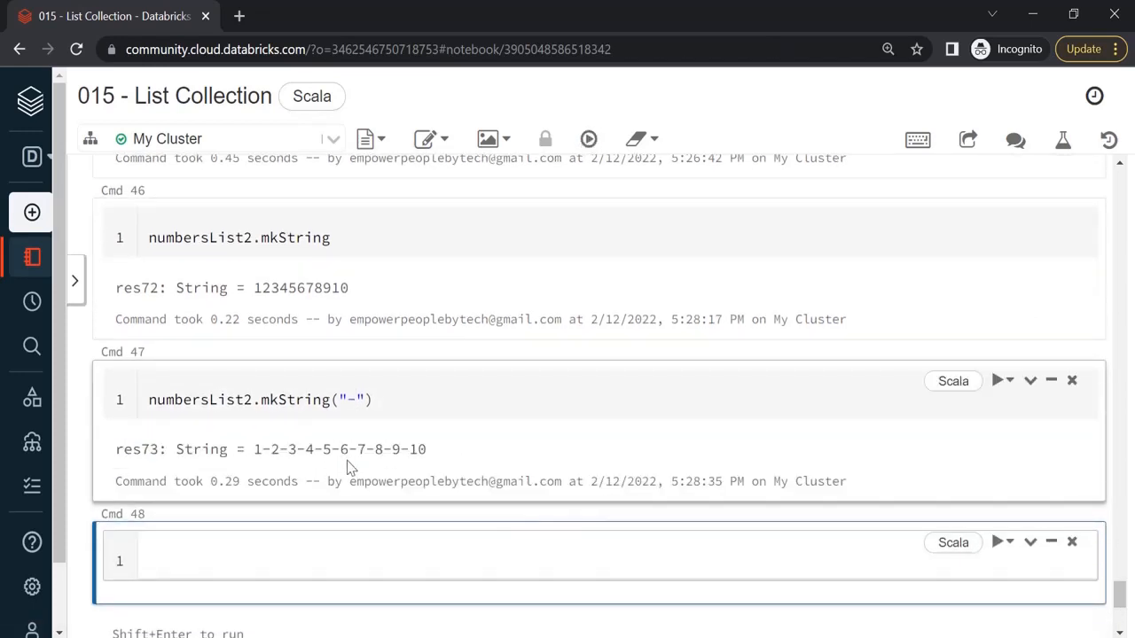
{"action": "type", "text": "coun"}
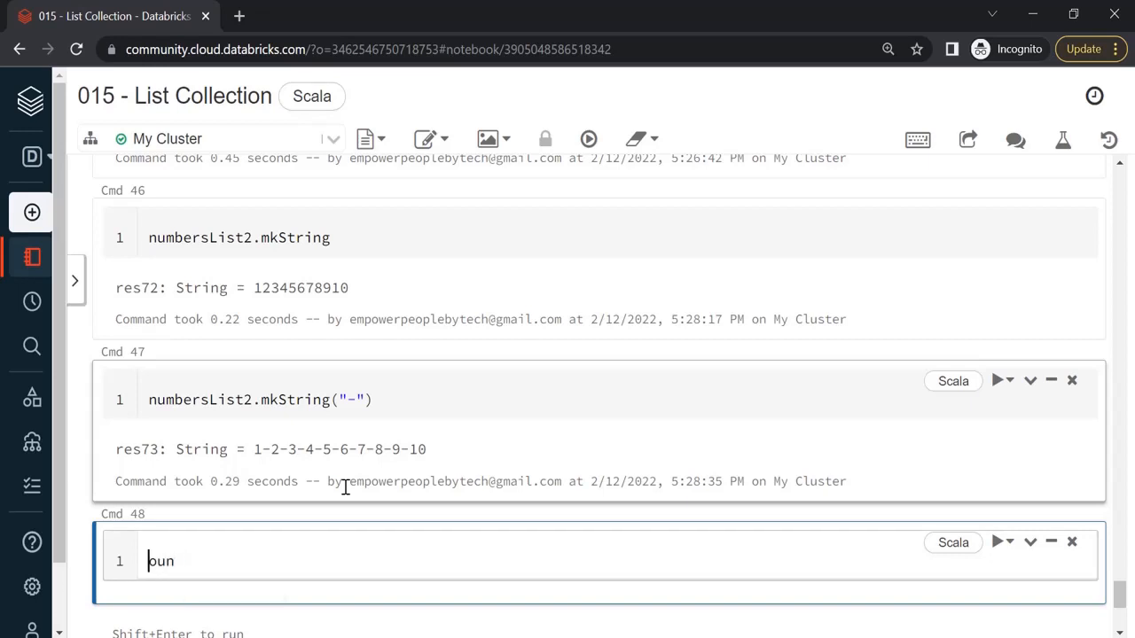
- Run CountriesList.mkString to produce IndiaUKUS
{"action": "type", "text": "CountriesList"}
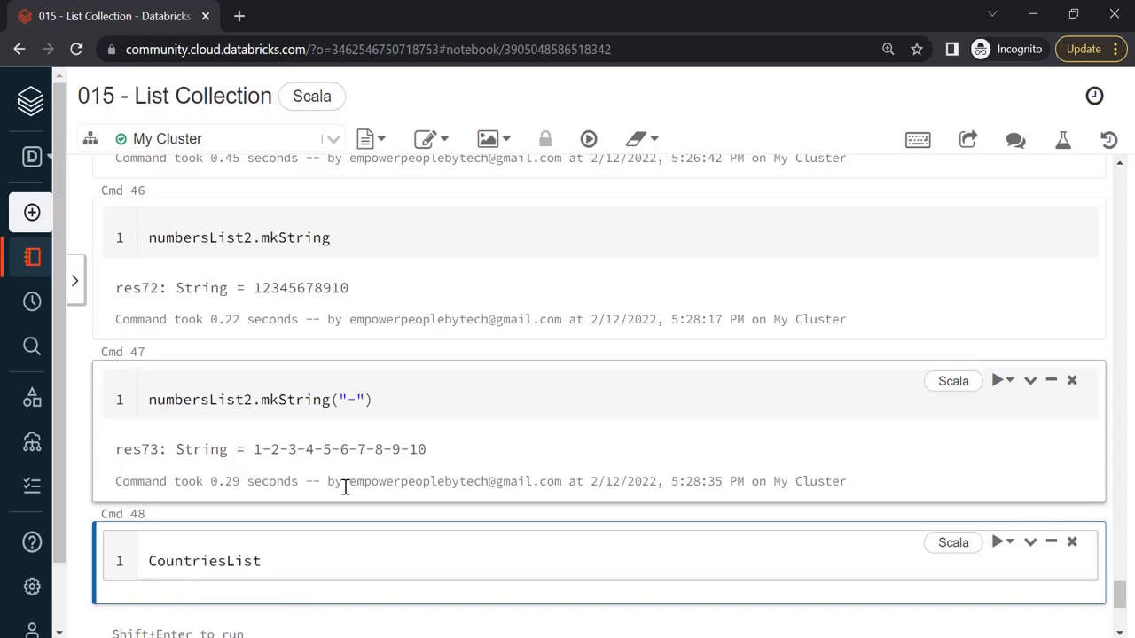
{"action": "type", "text": ".mkString"}
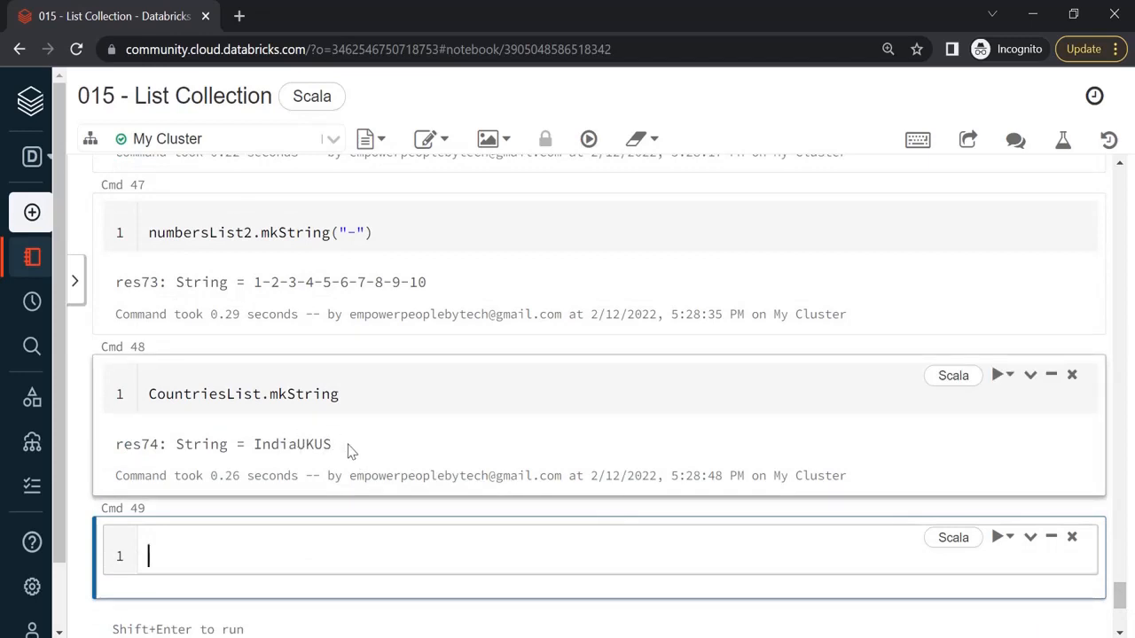
{"action": "mouse_move", "coordinate": [1115, 578]}
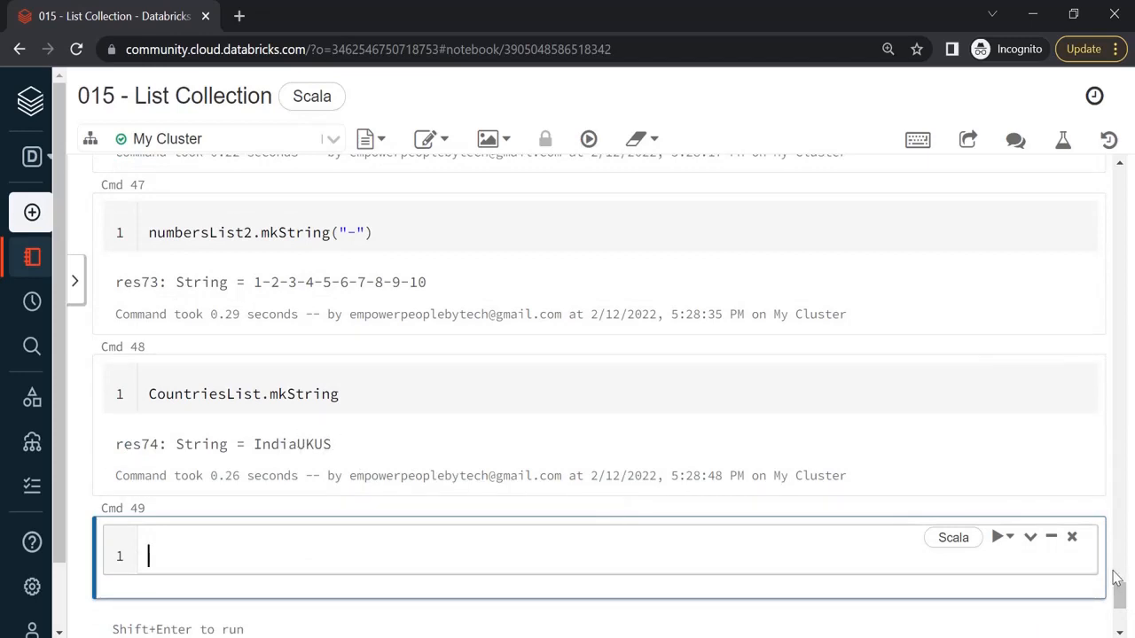
{"action": "scroll", "scroll_direction": "down", "scroll_amount": 3}
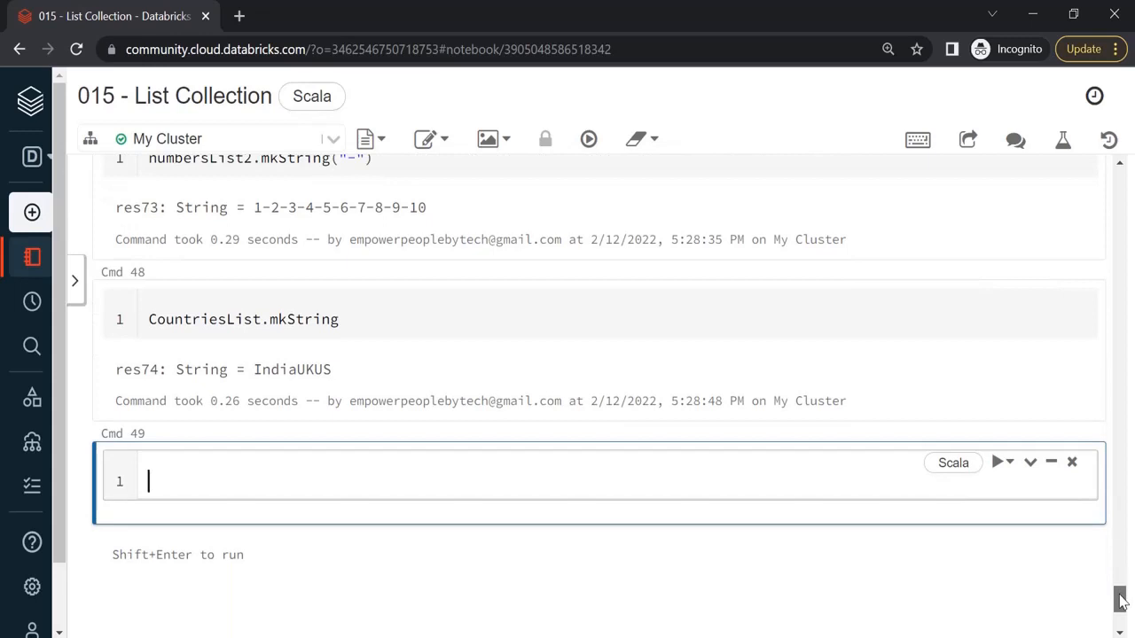
{"action": "scroll", "scroll_direction": "up", "scroll_amount": 3}
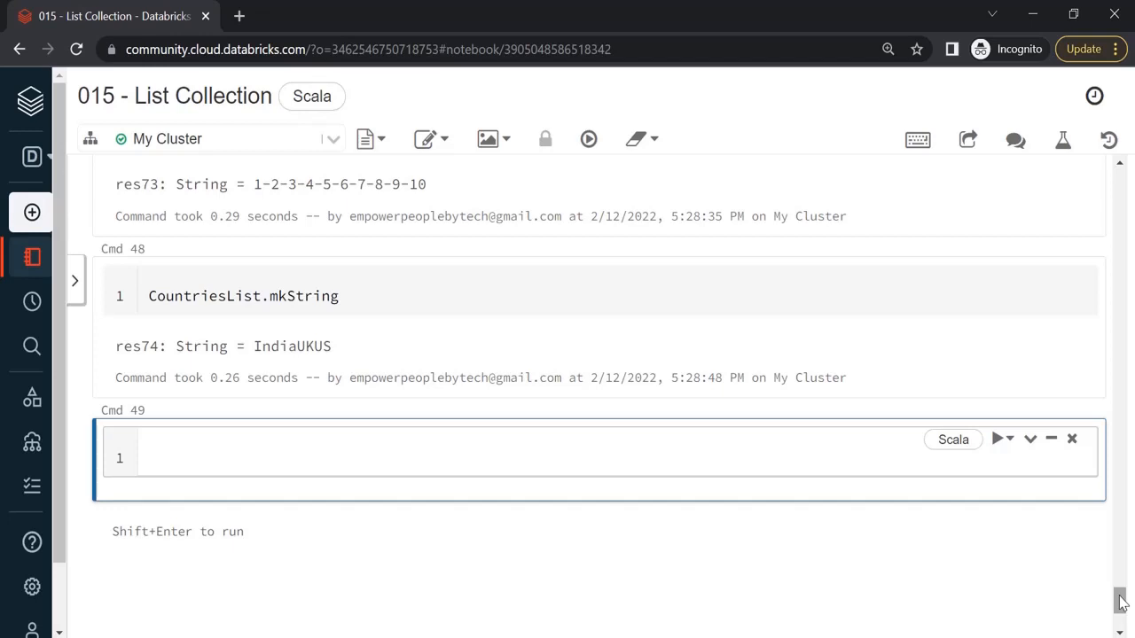
- Compute numbersList2.sum (55) and numbersList2.max (10) in successive cells
{"action": "type", "text": "numbersList2.sum"}
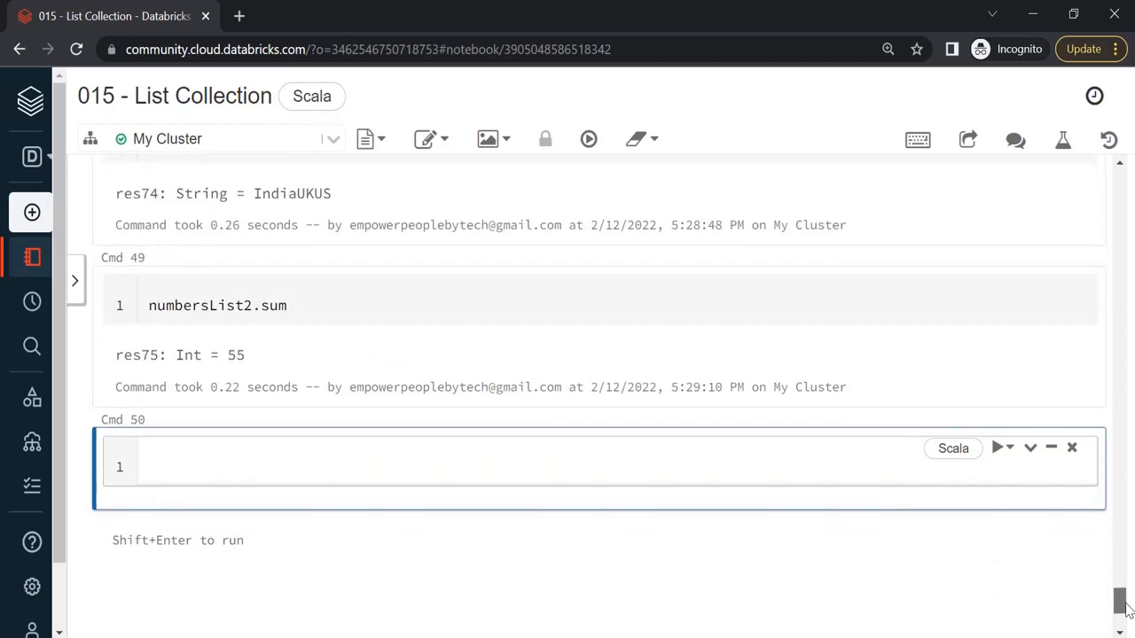
{"action": "type", "text": "numbe"}
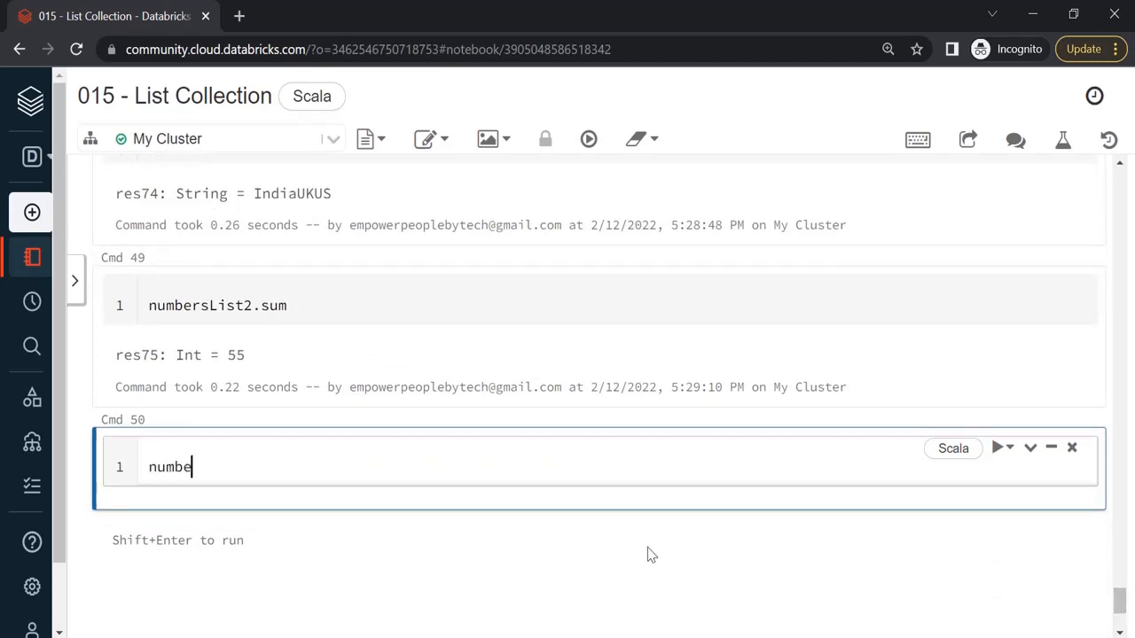
{"action": "type", "text": "rs"}
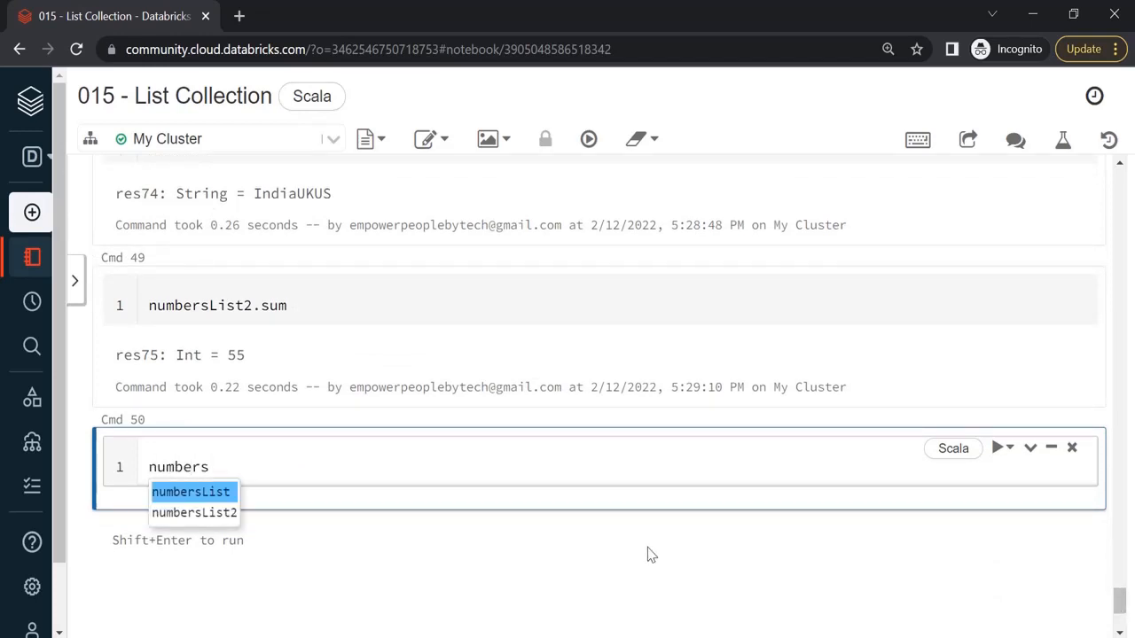
{"action": "left_click", "coordinate": [195, 513]}
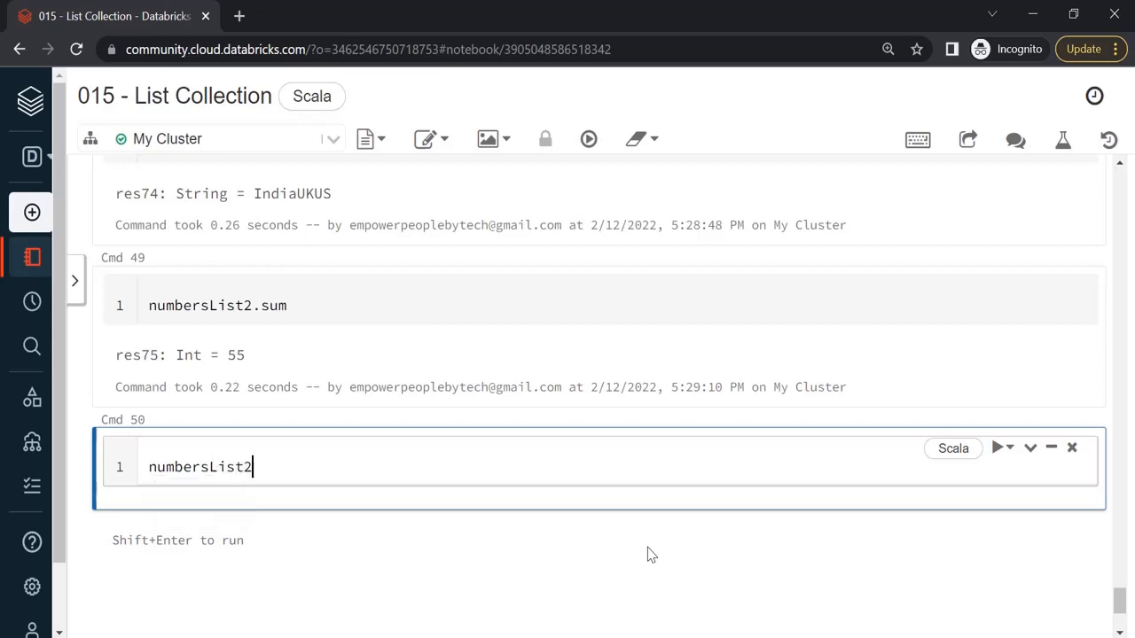
{"action": "type", "text": ".max"}
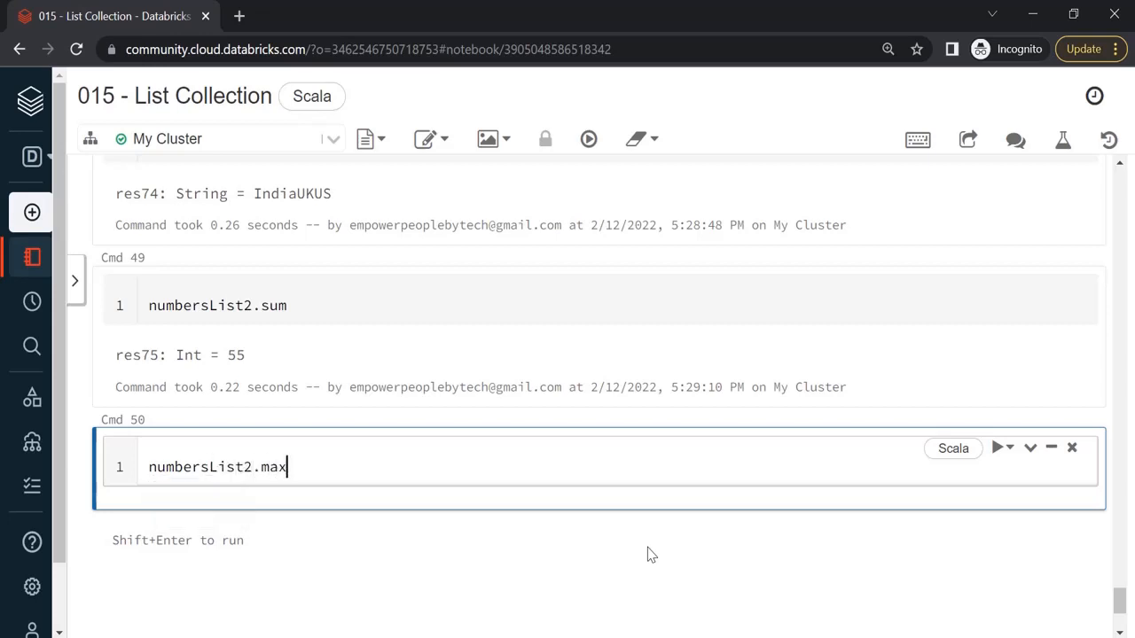
{"action": "key", "text": "shift+enter"}
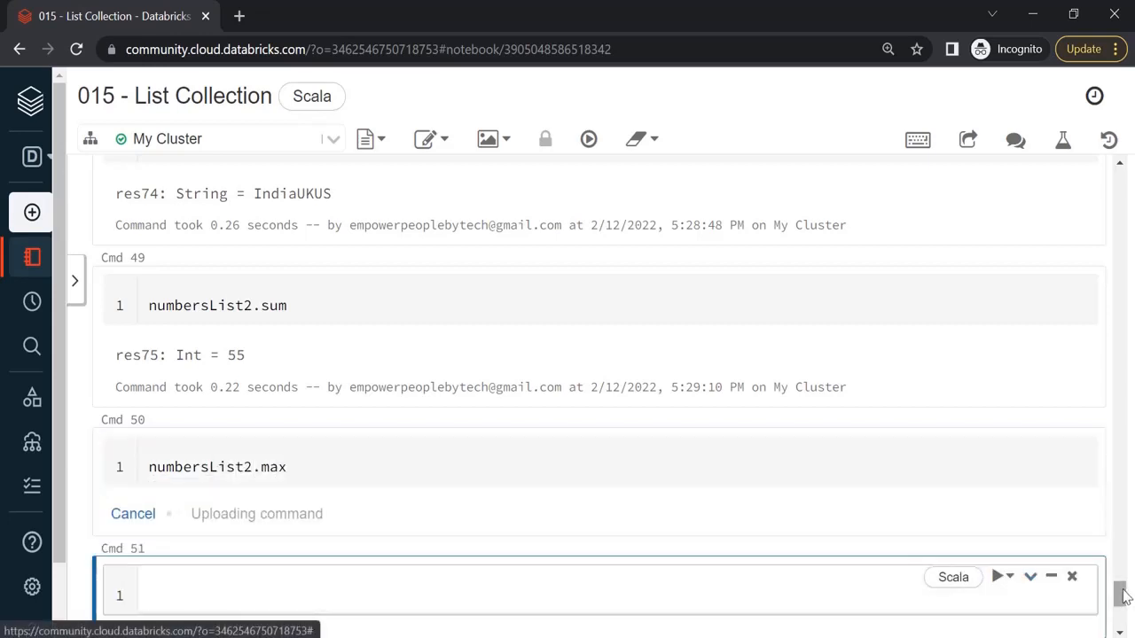
- Compute numbersList2.min, returning 1
{"action": "scroll", "scroll_direction": "down", "scroll_amount": 3}
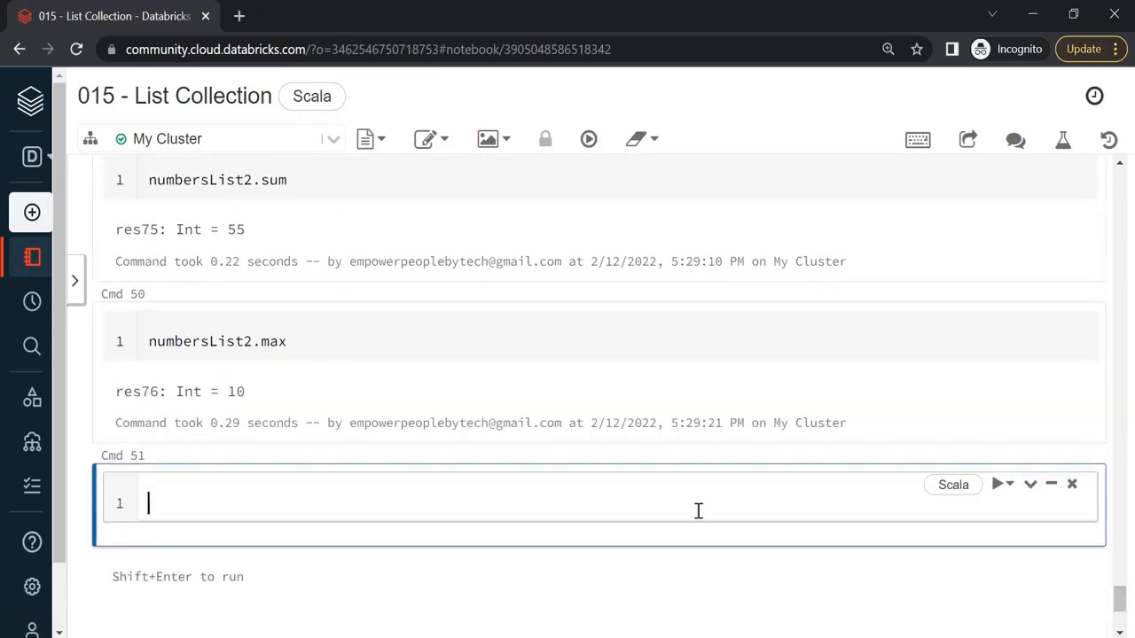
{"action": "type", "text": "num"}
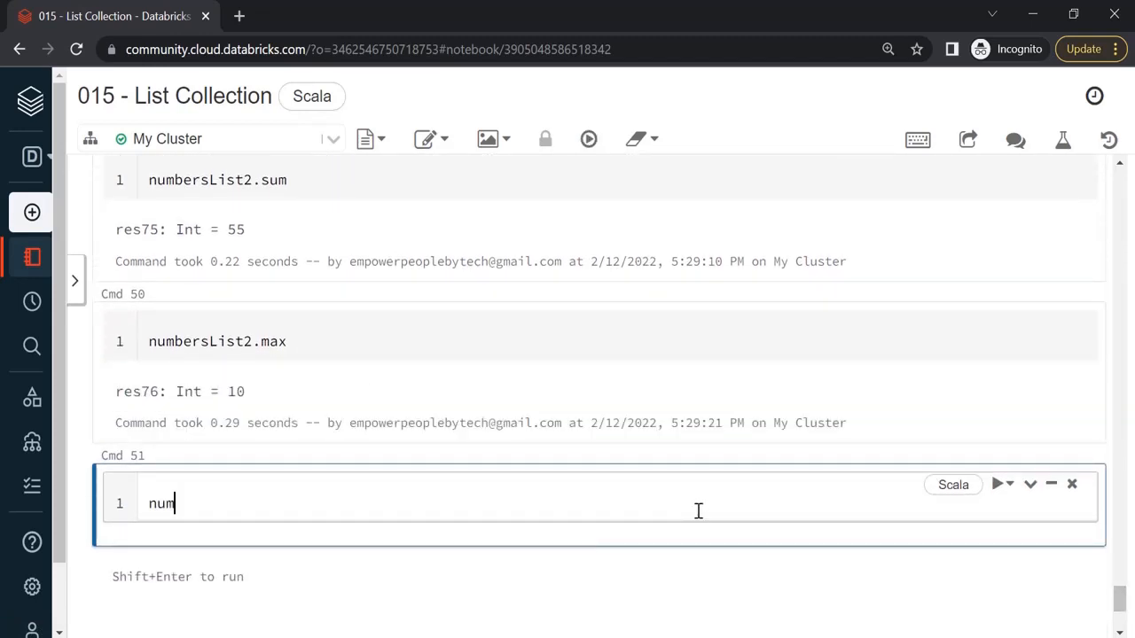
{"action": "type", "text": "bersList2.mi"}
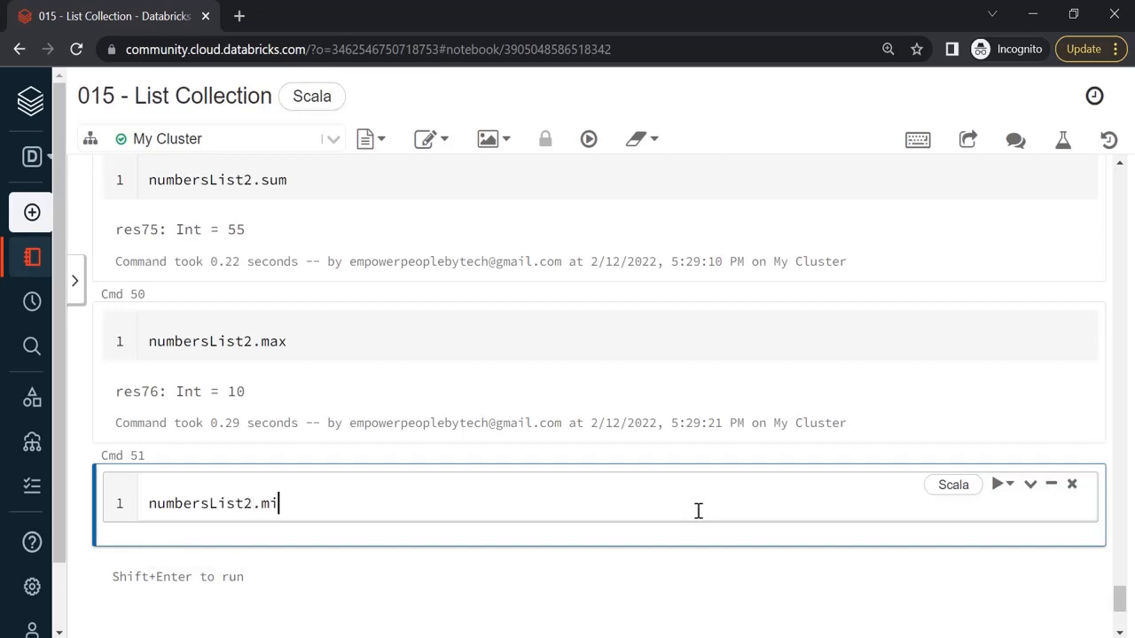
{"action": "type", "text": "n"}
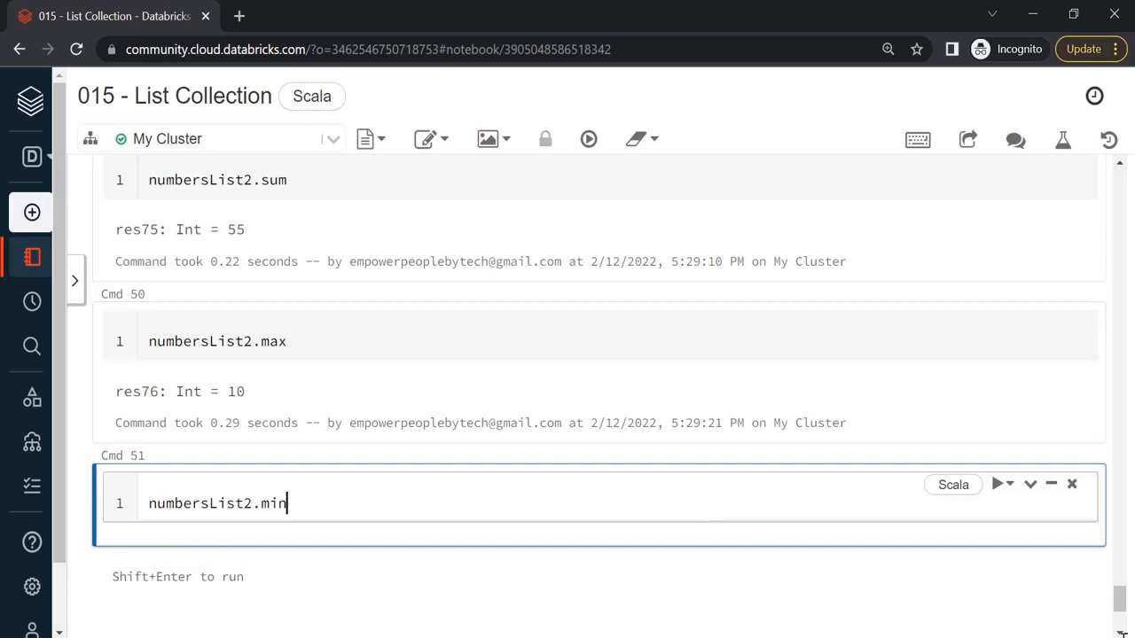
{"action": "key", "text": "shift+enter"}
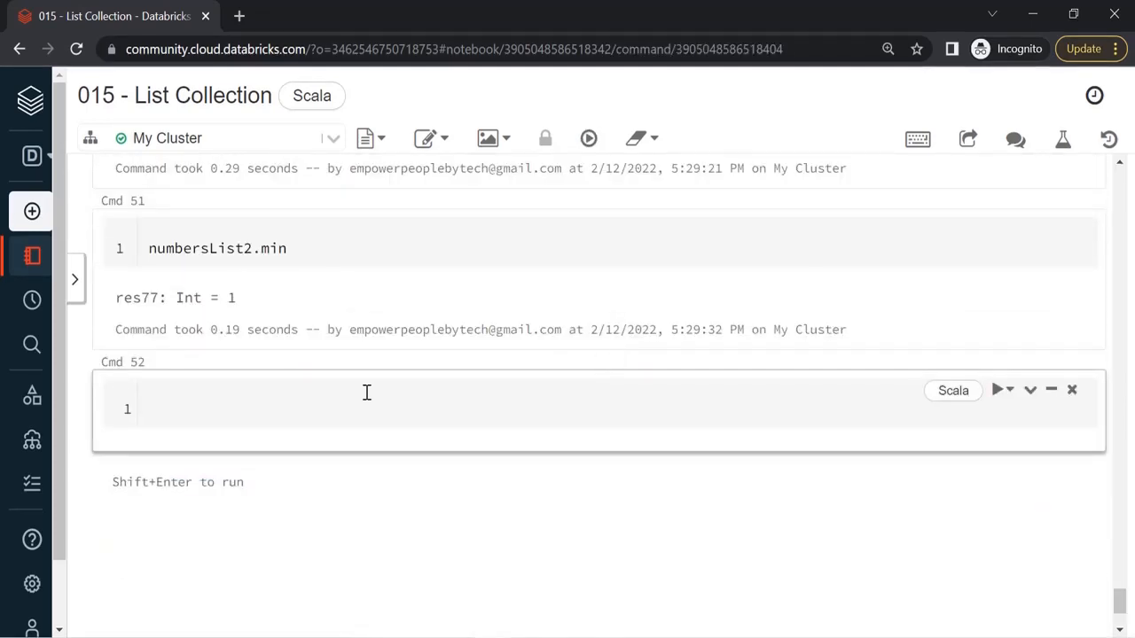
- Evaluate numbersList2 in a new cell to show its full contents
{"action": "left_click", "coordinate": [366, 408]}
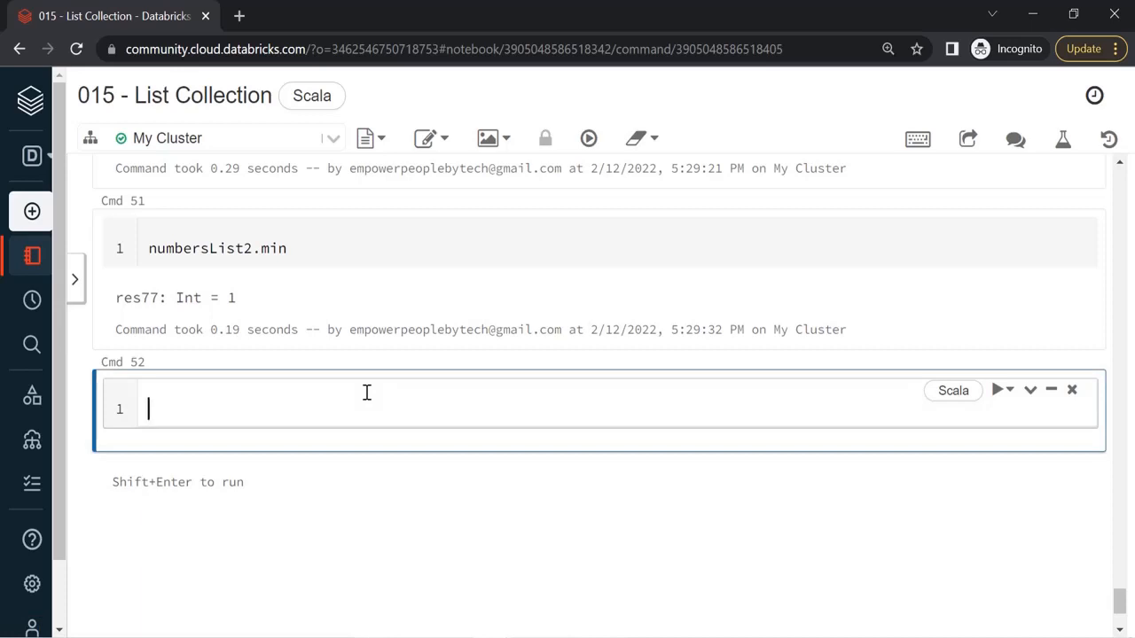
{"action": "type", "text": "num"}
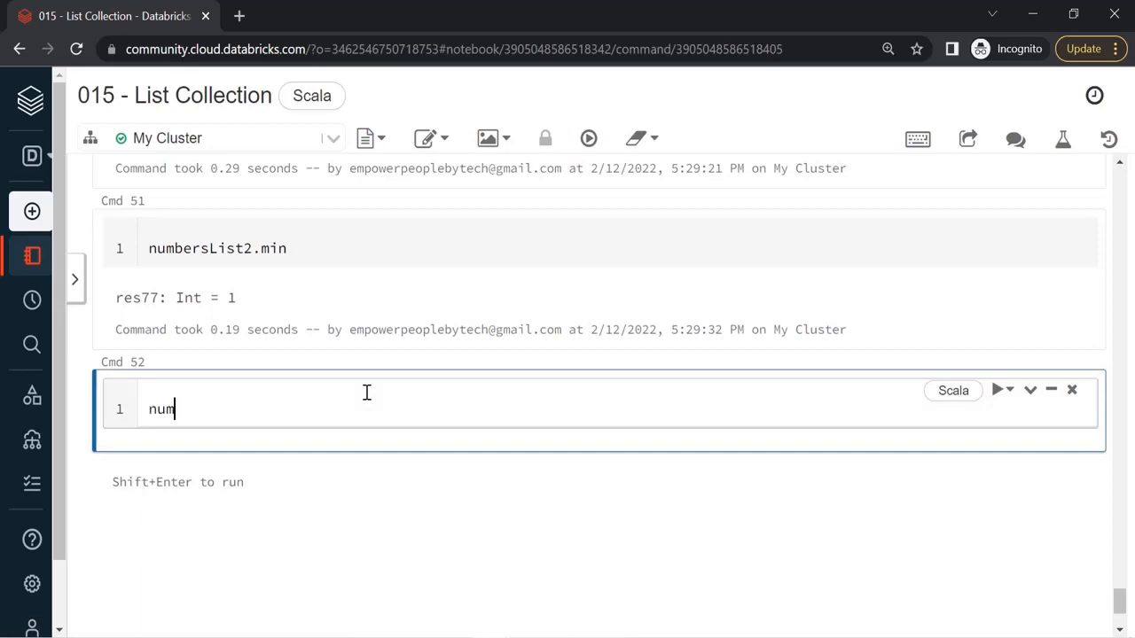
{"action": "type", "text": "bersList2"}
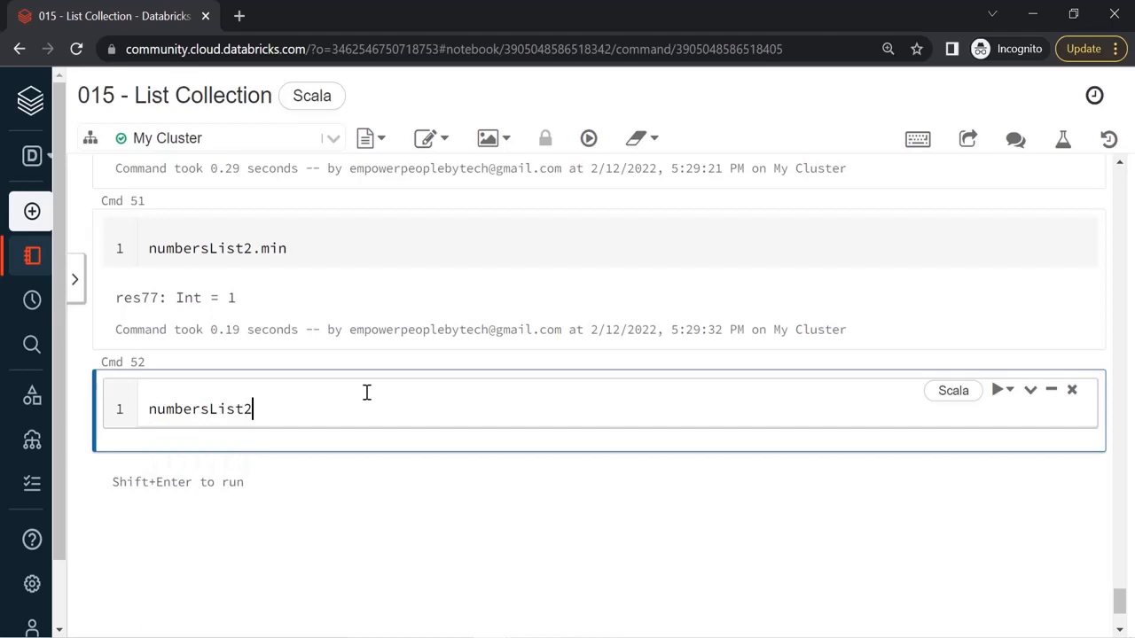
{"action": "key", "text": "shift+enter"}
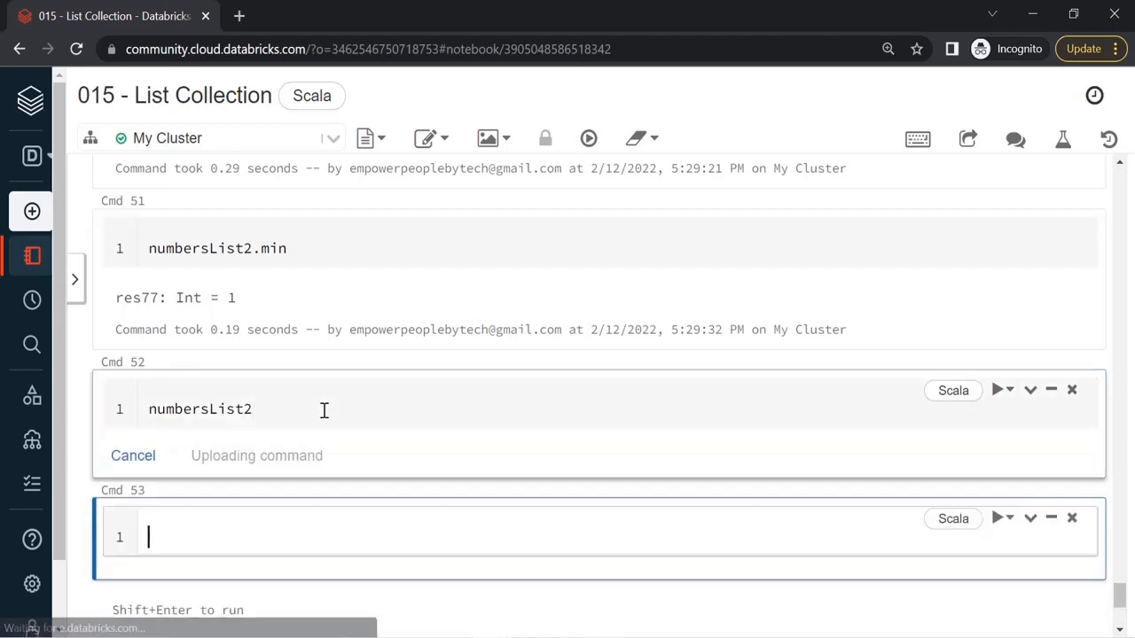
- Edit the cell to numbersList2.take(5), giving List(1, 2, 3, 4, 5)
{"action": "left_click", "coordinate": [997, 408]}
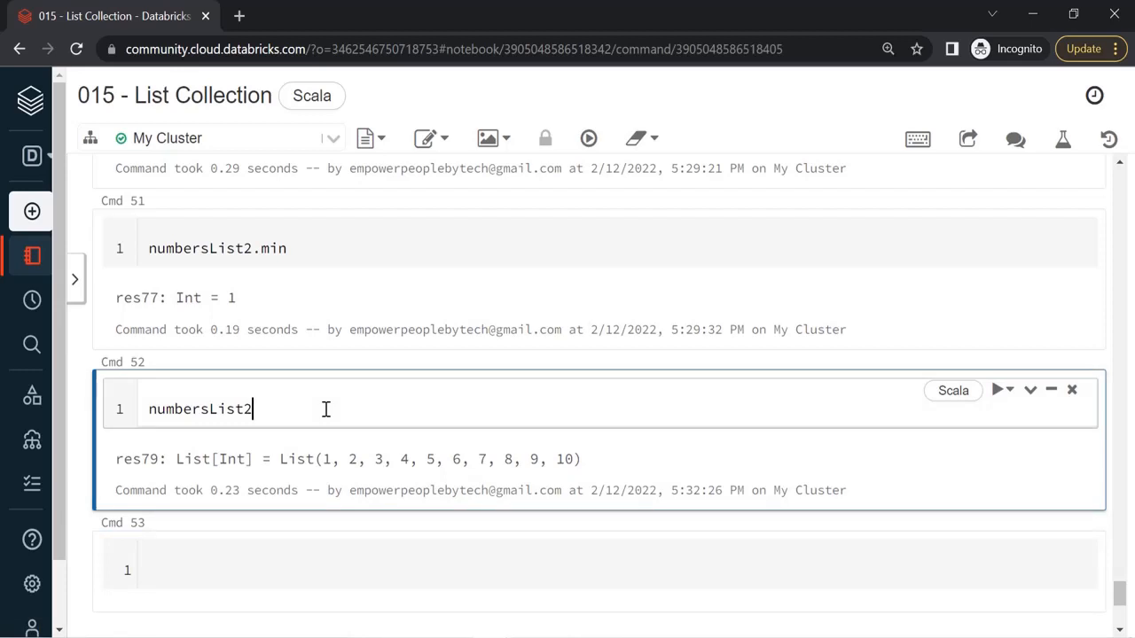
{"action": "type", "text": ".take"}
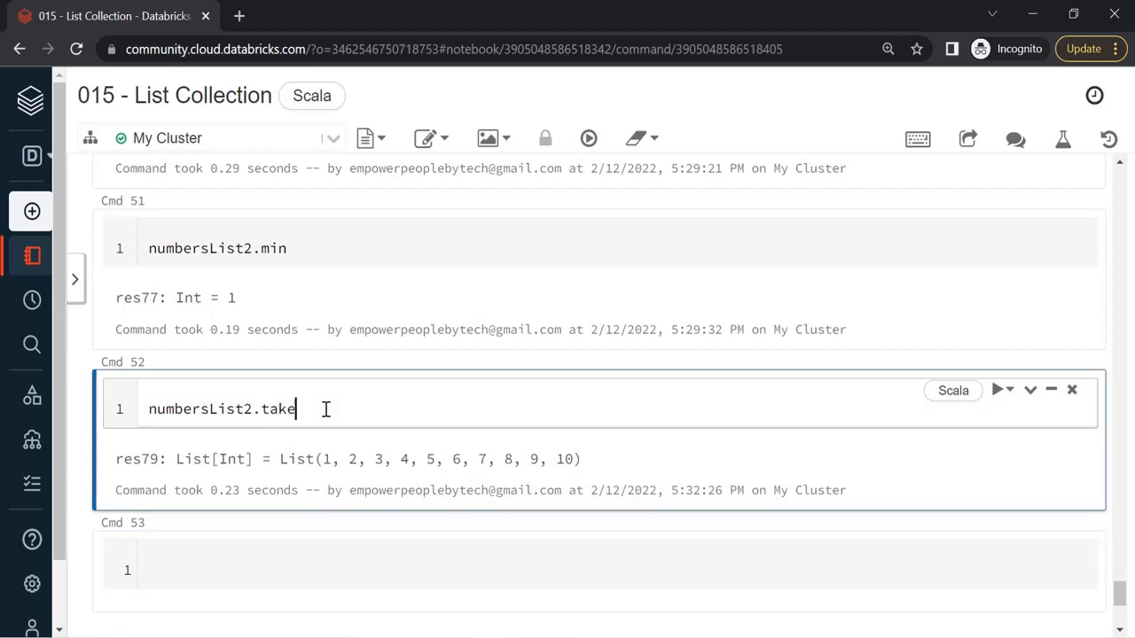
{"action": "type", "text": "(5)"}
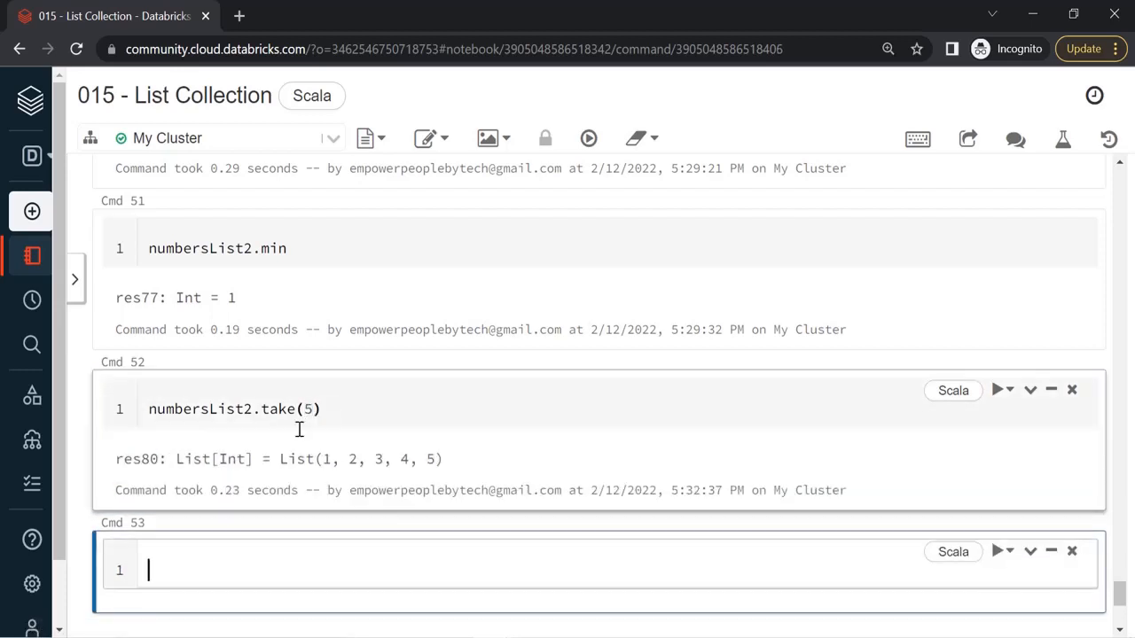
{"action": "type", "text": "n"}
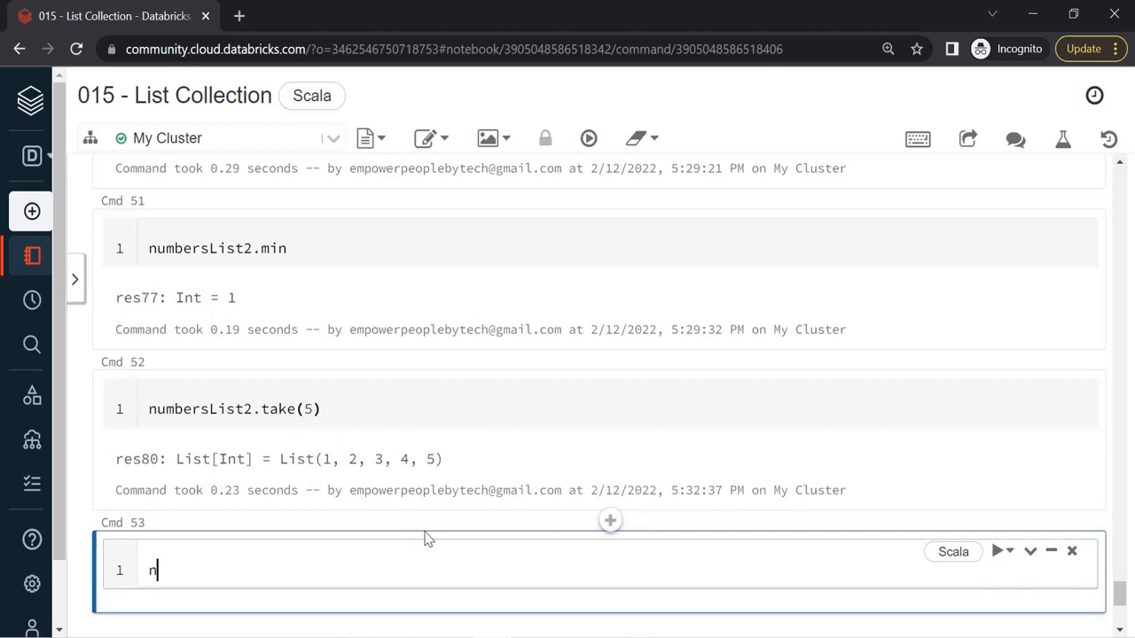
- Run numbersList2.drop(4) to get List(5, 6, 7, 8, 9, 10)
{"action": "type", "text": "umber"}
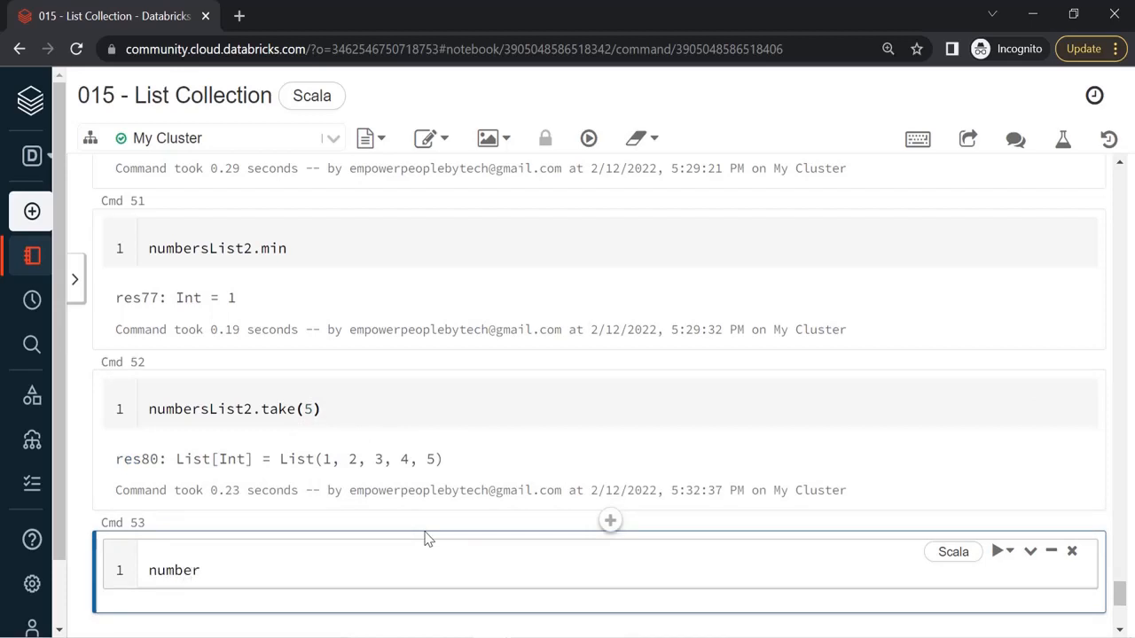
{"action": "type", "text": "sList2"}
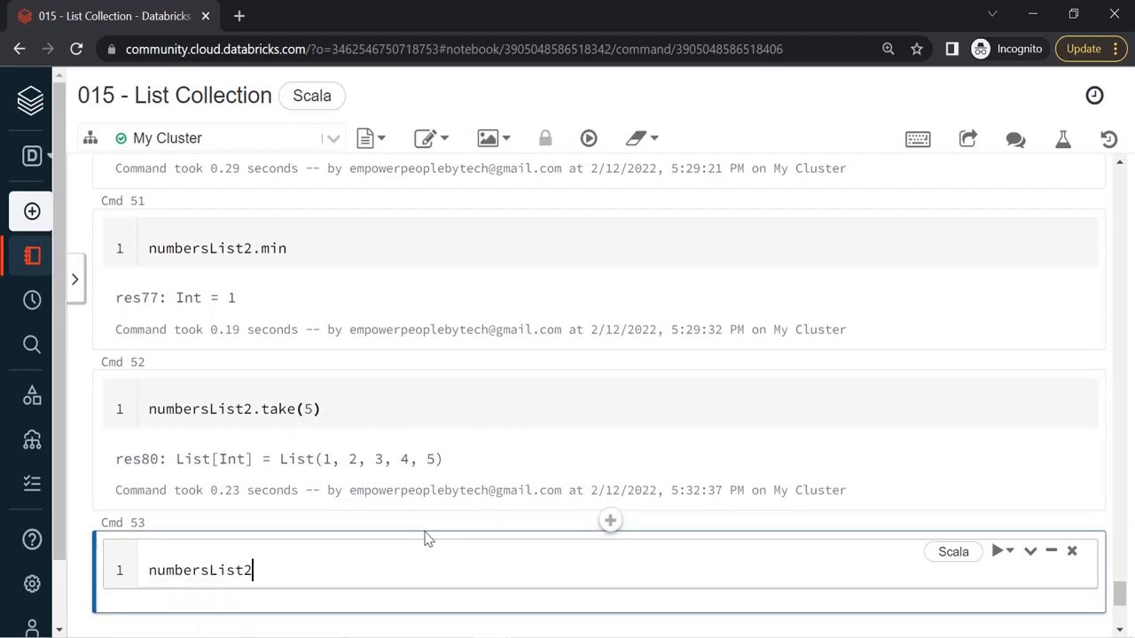
{"action": "type", "text": ".dr"}
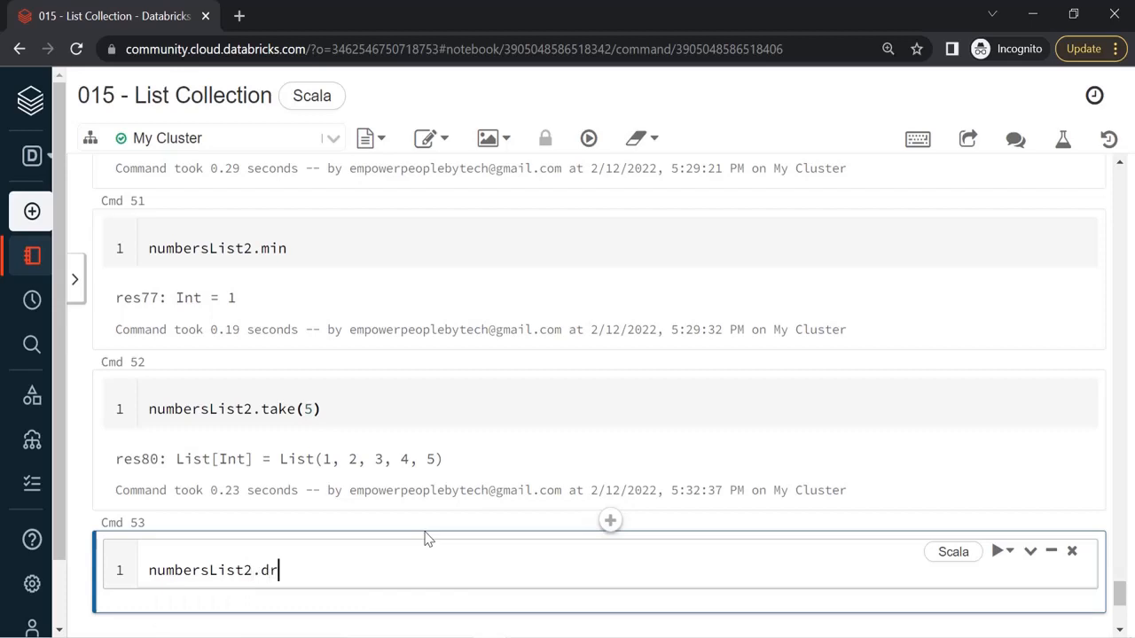
{"action": "type", "text": "op()"}
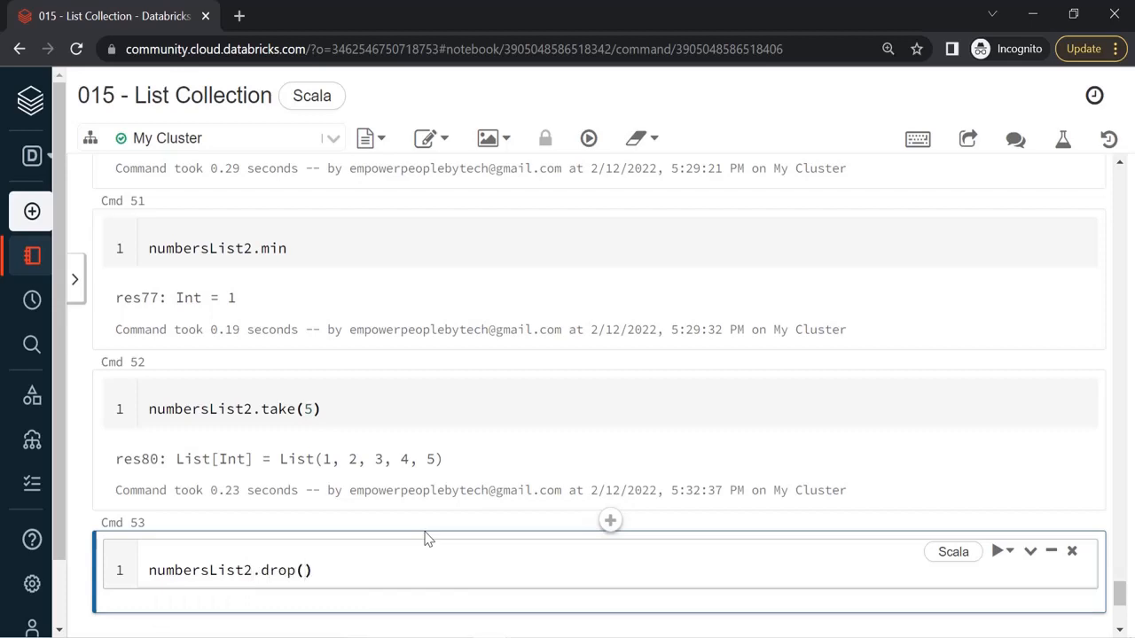
{"action": "type", "text": "4"}
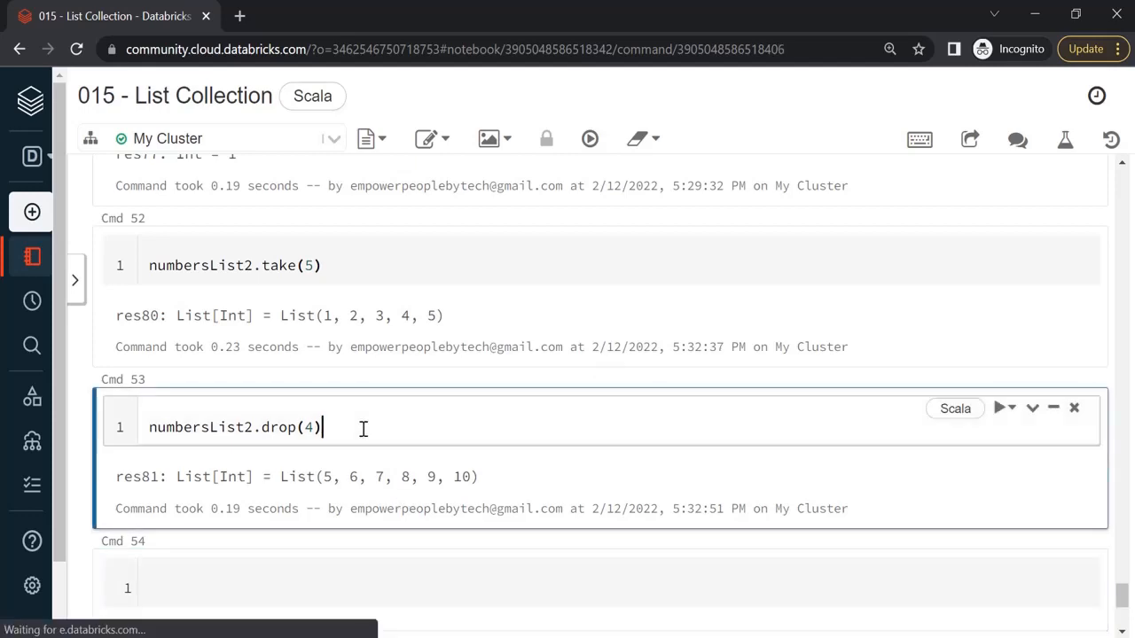
- Begin the next cell with numbersList2.drop(4).take(3)
{"action": "left_click", "coordinate": [308, 589]}
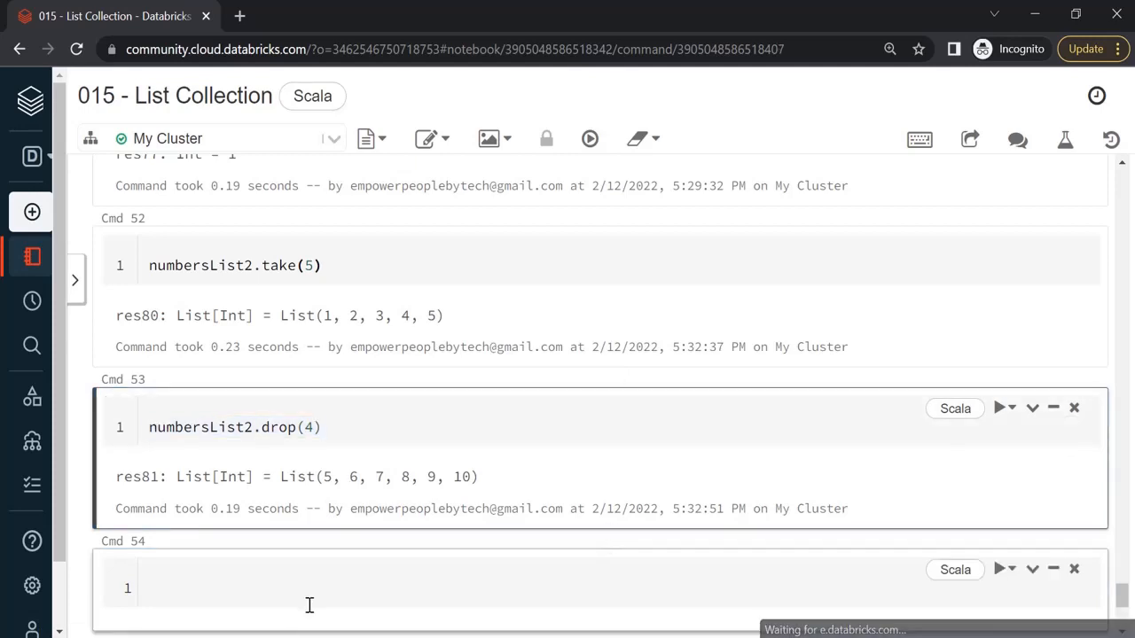
{"action": "type", "text": "numbersList2.drop(4)."}
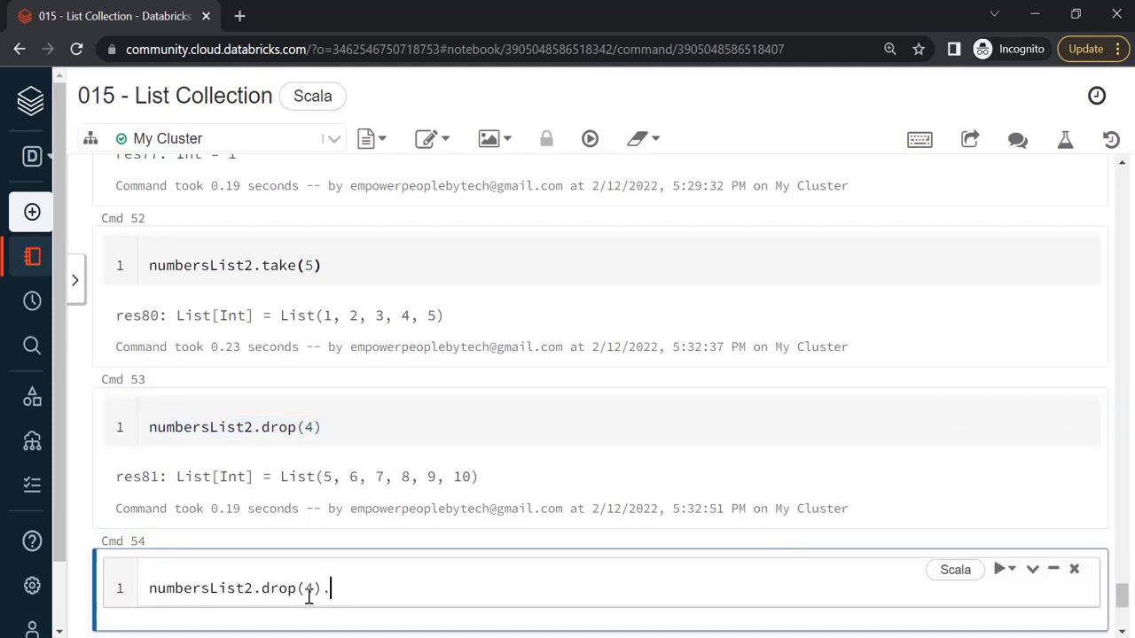
{"action": "type", "text": "take(3)"}
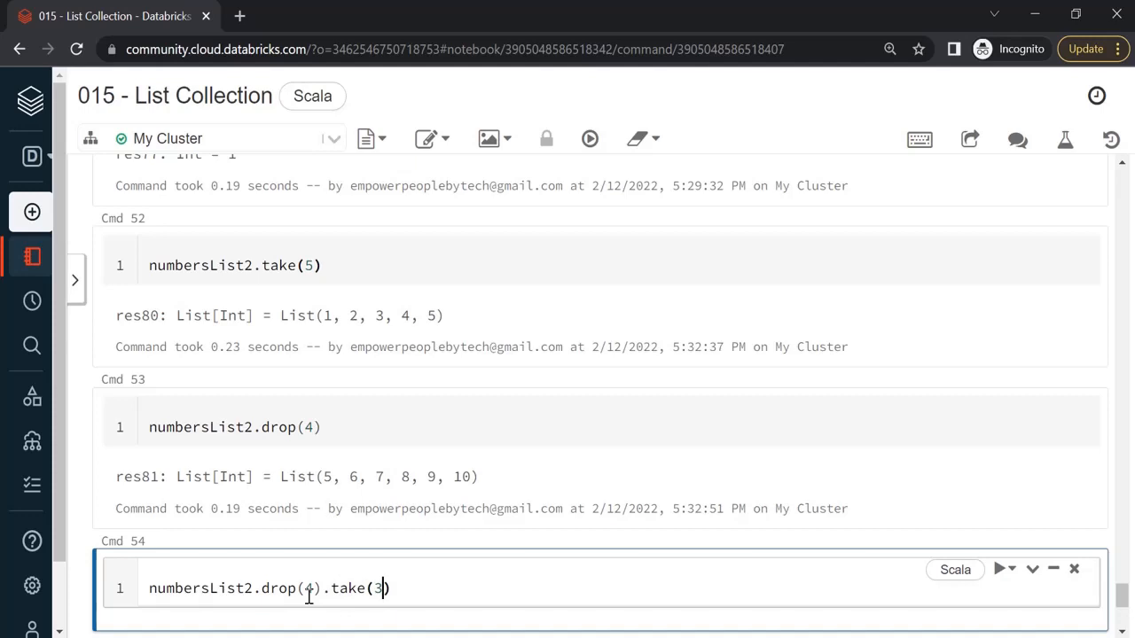